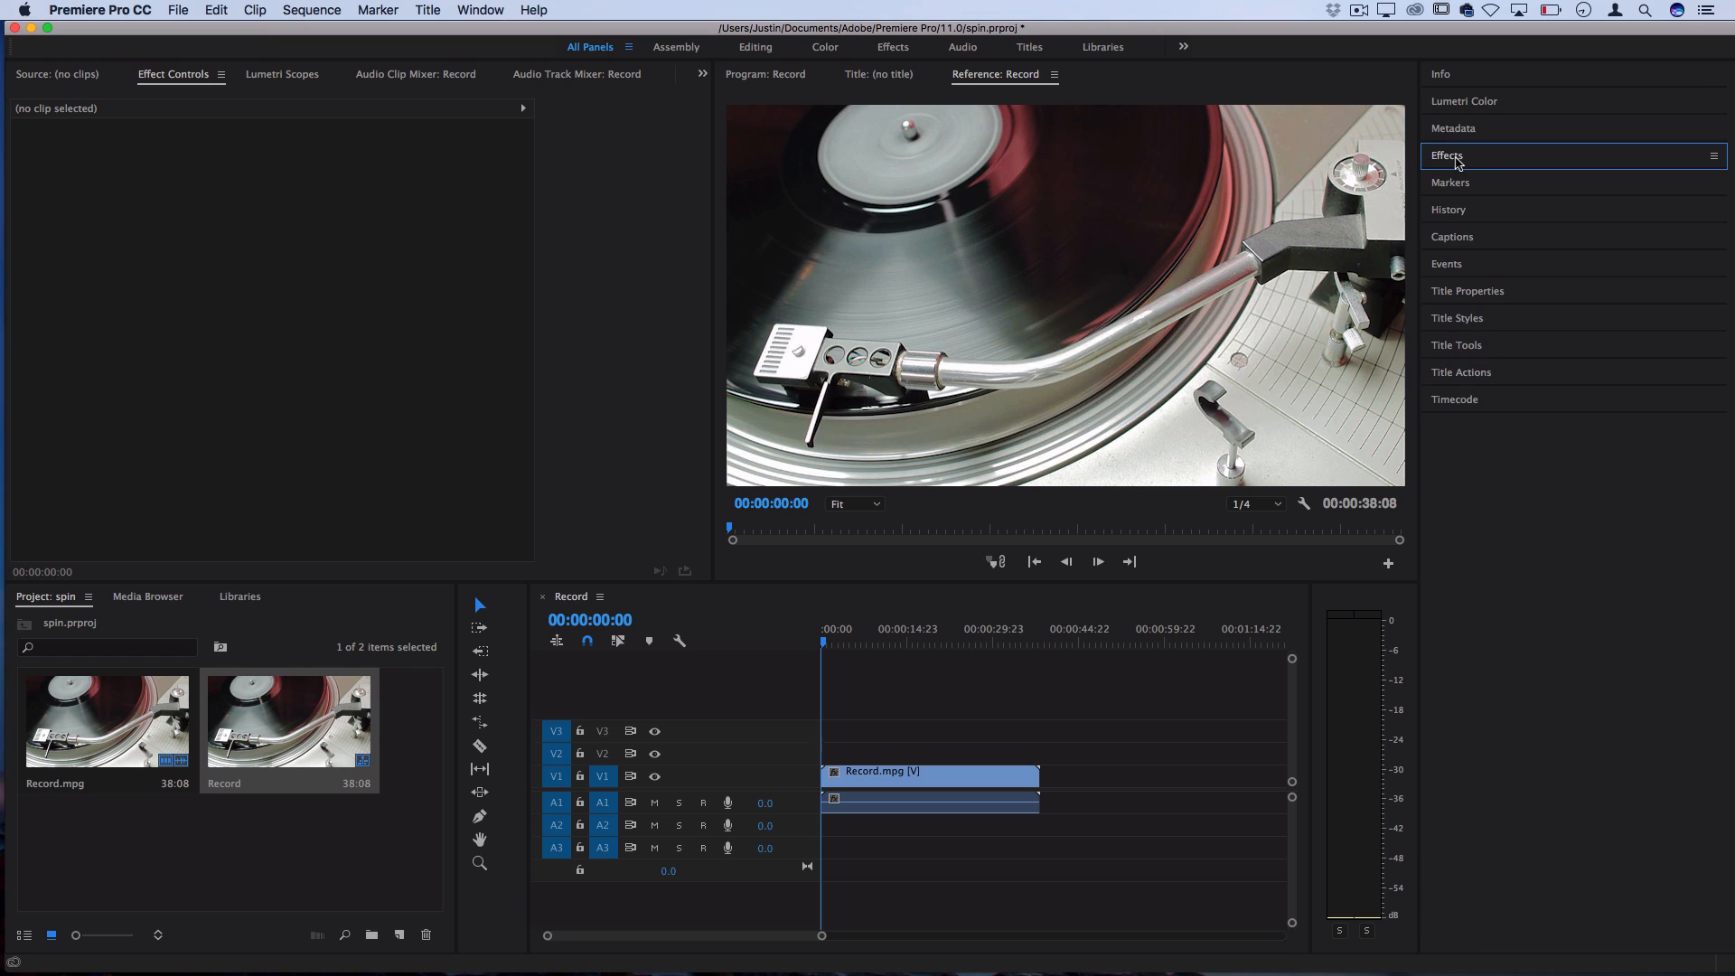
Show the Effects library with the Video Effects > Generate group expanded
click(1445, 156)
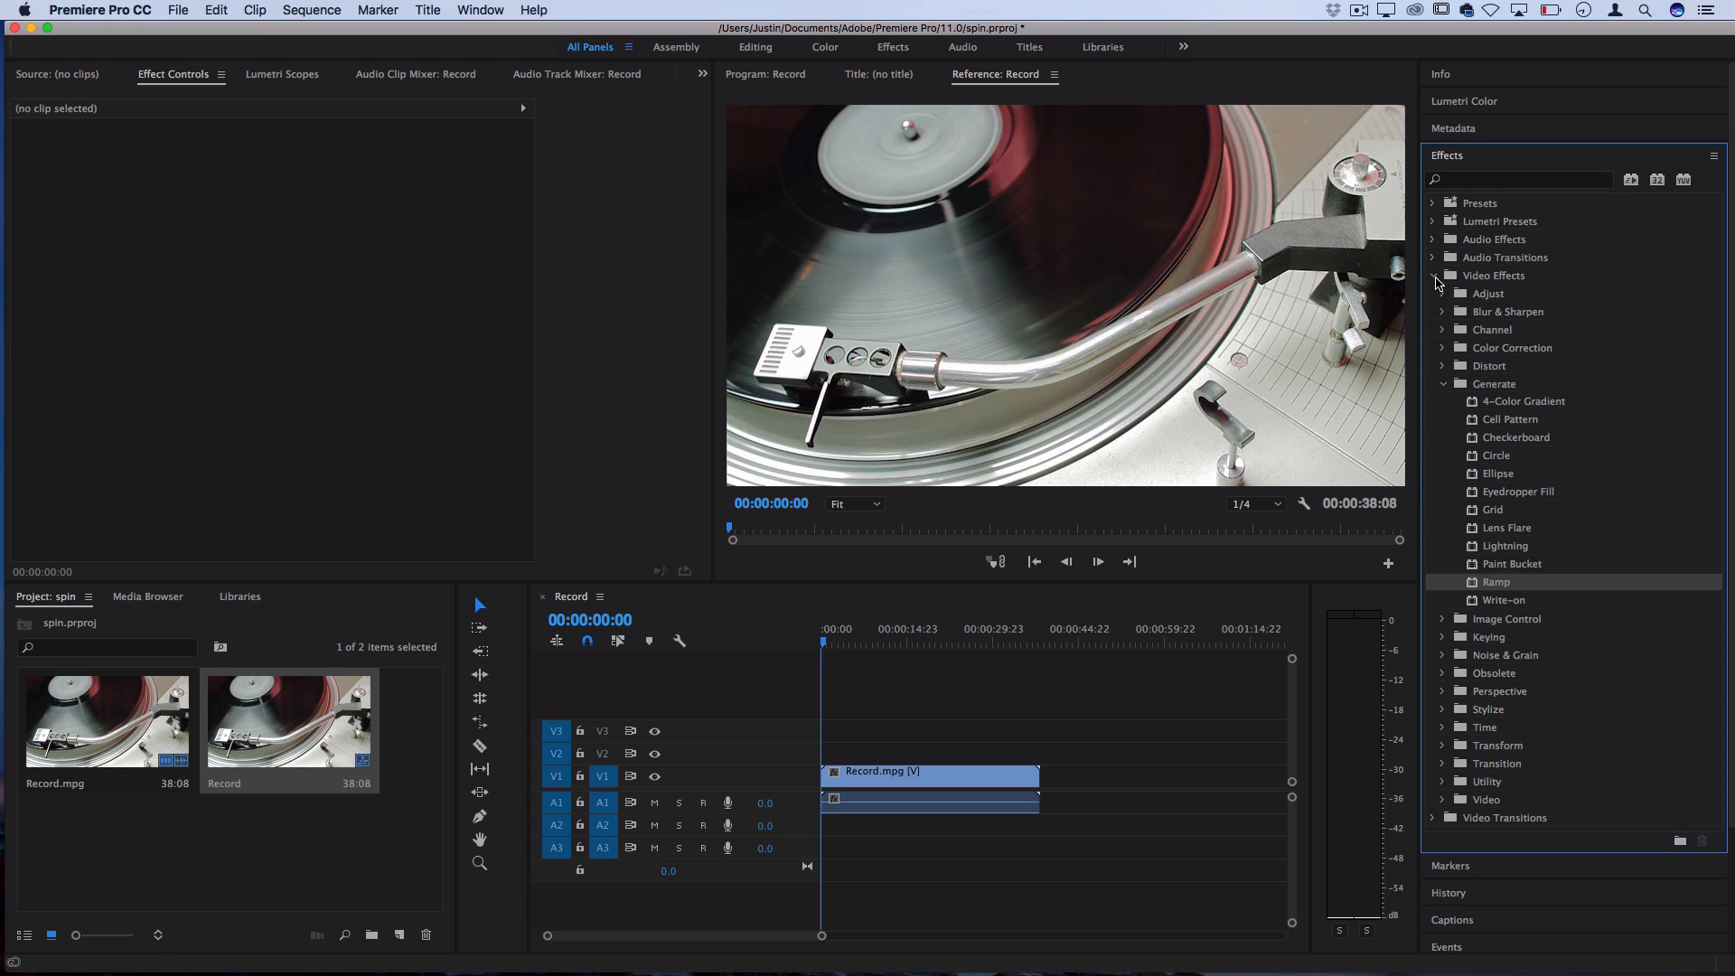
click(1444, 383)
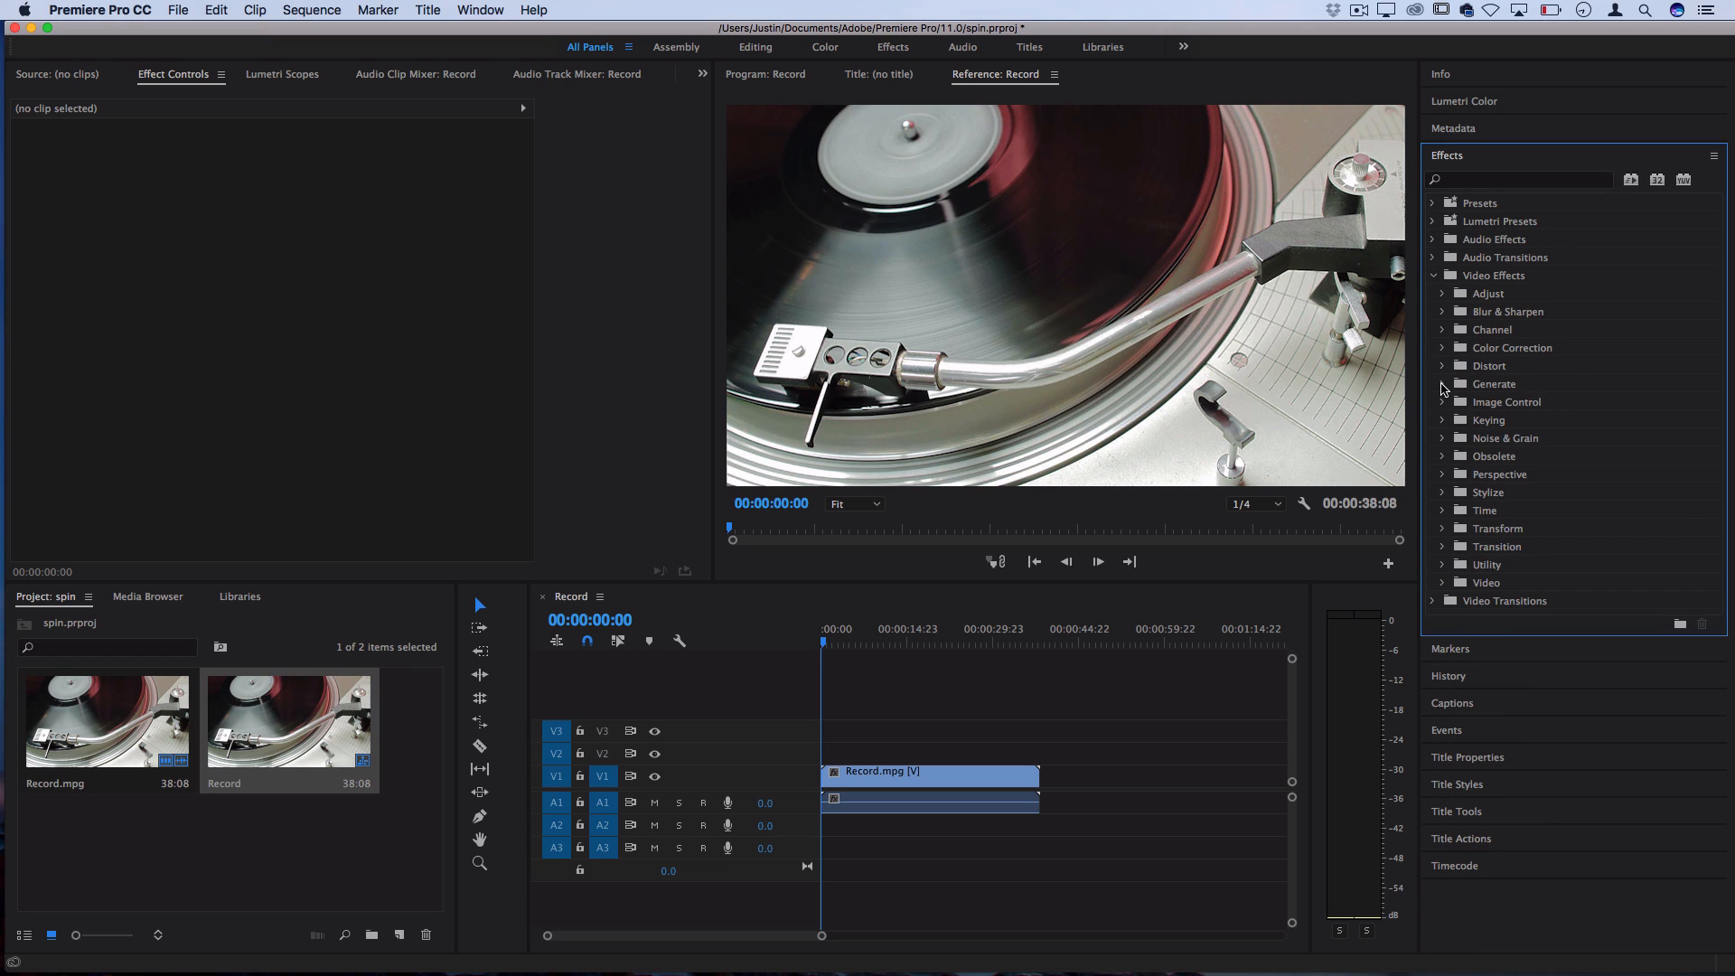
click(1442, 383)
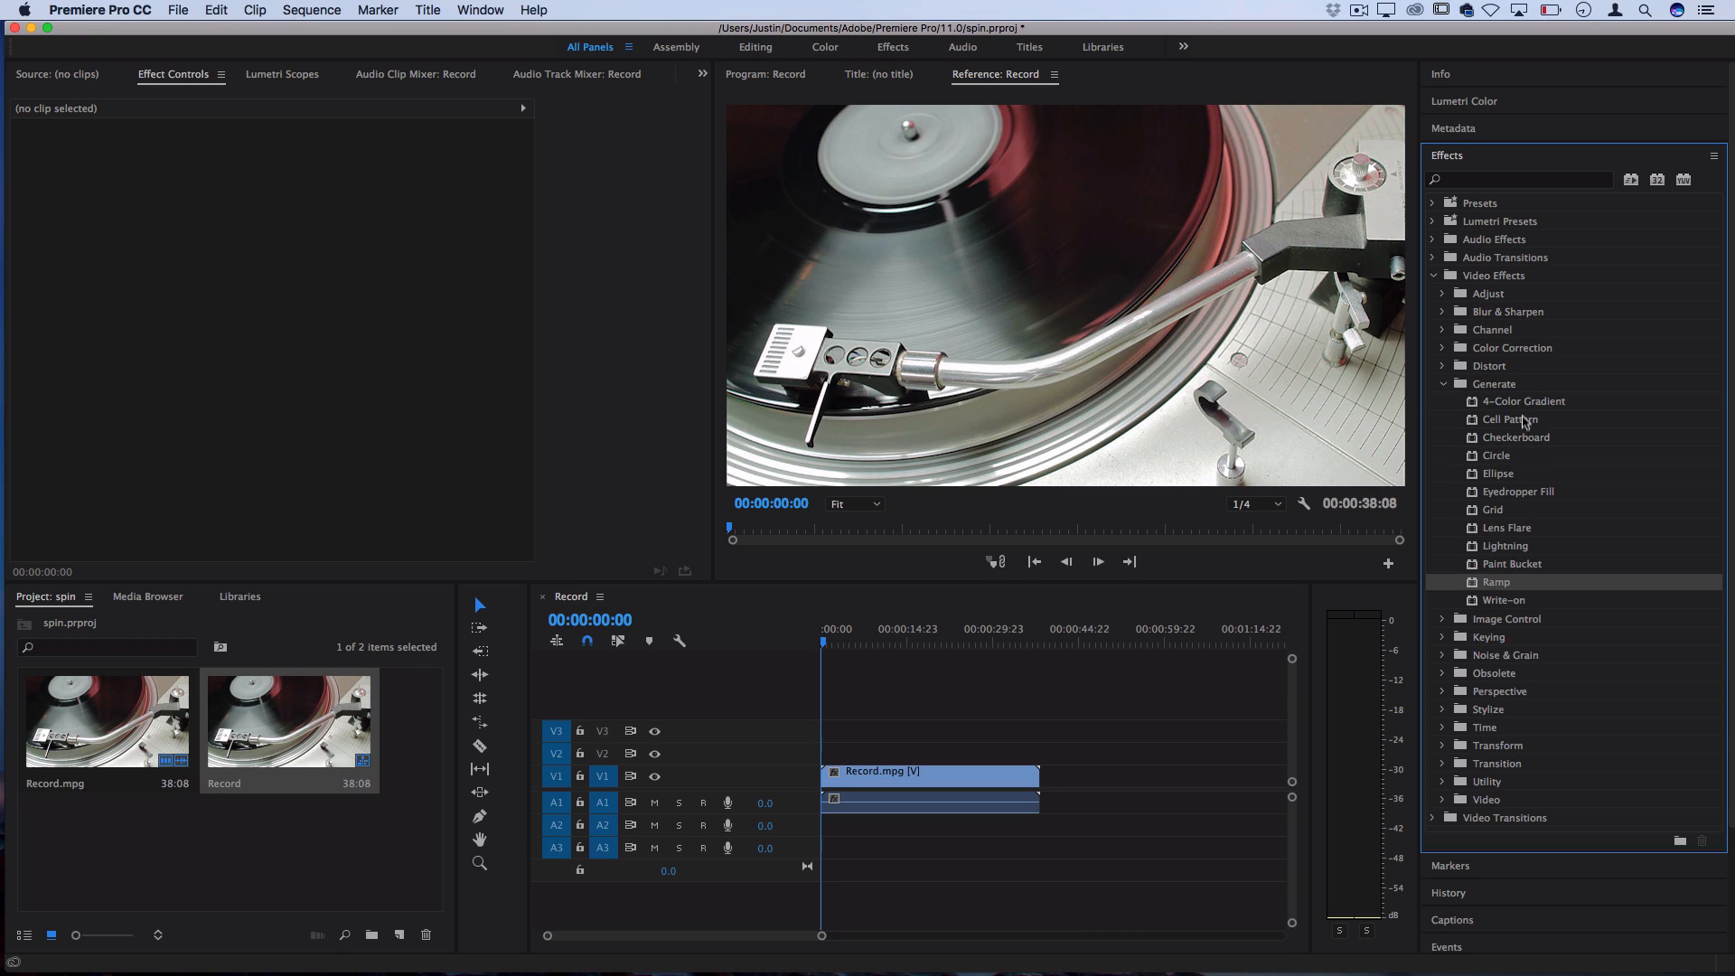
mouse_move(1525, 401)
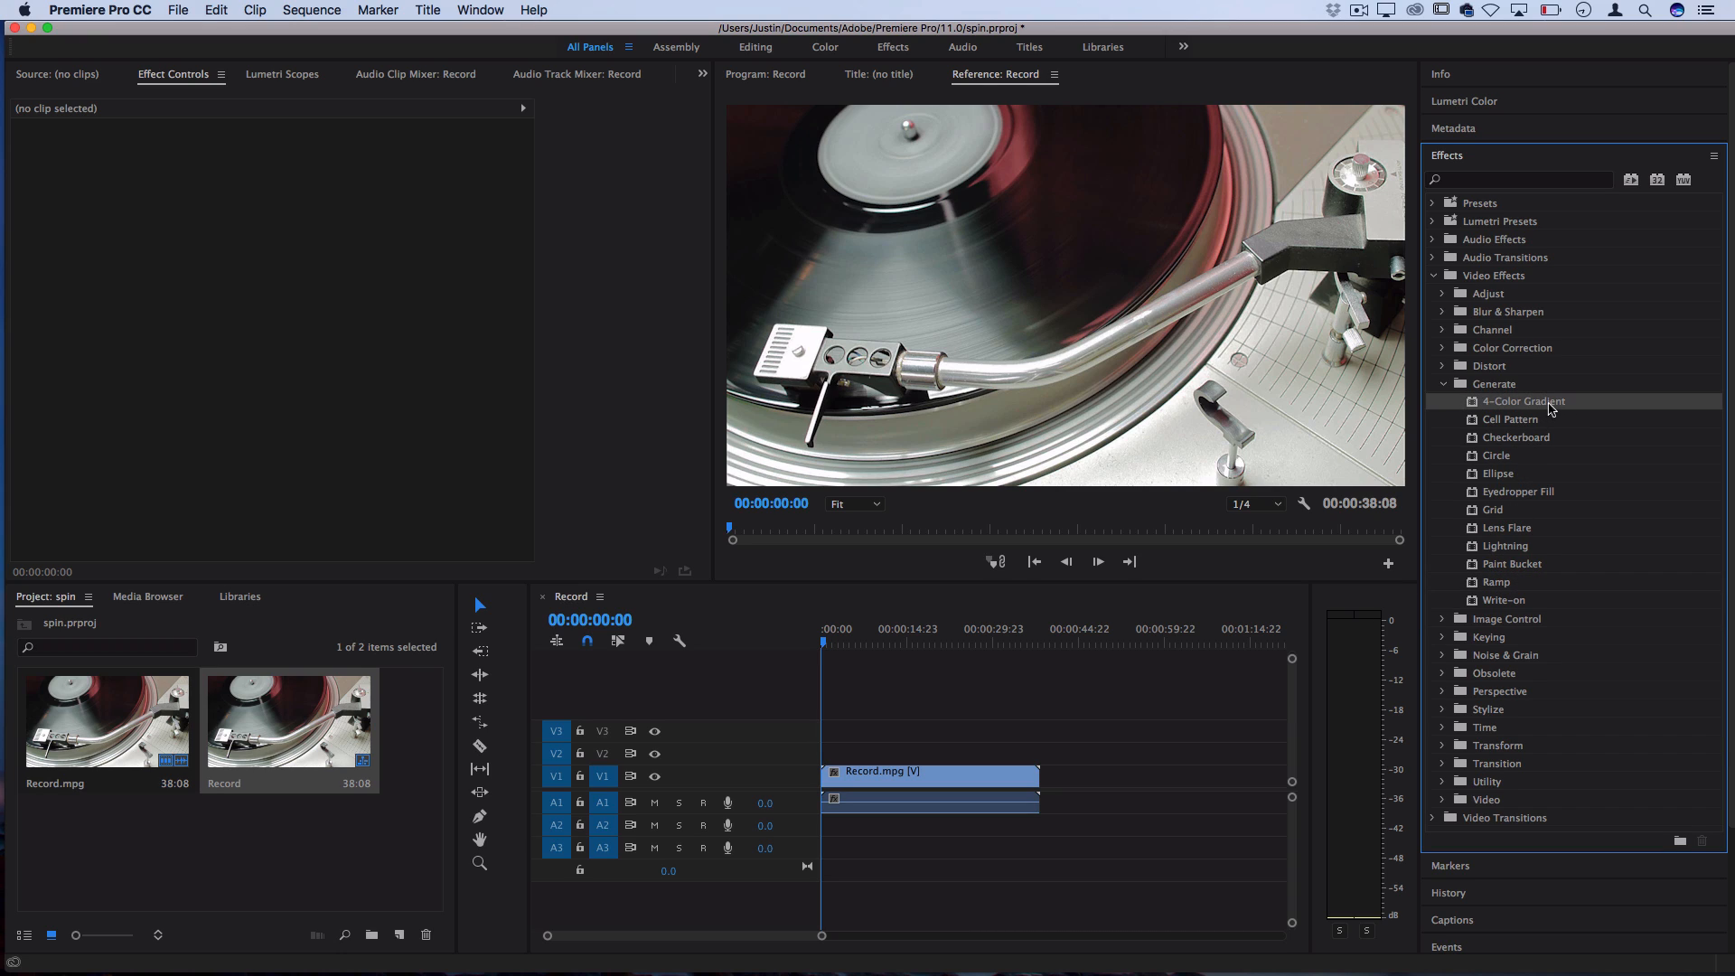
Apply 4-Color Gradient to the Record.mpg clip and move Point 1 to 721, 708
drag(1523, 402, 929, 772)
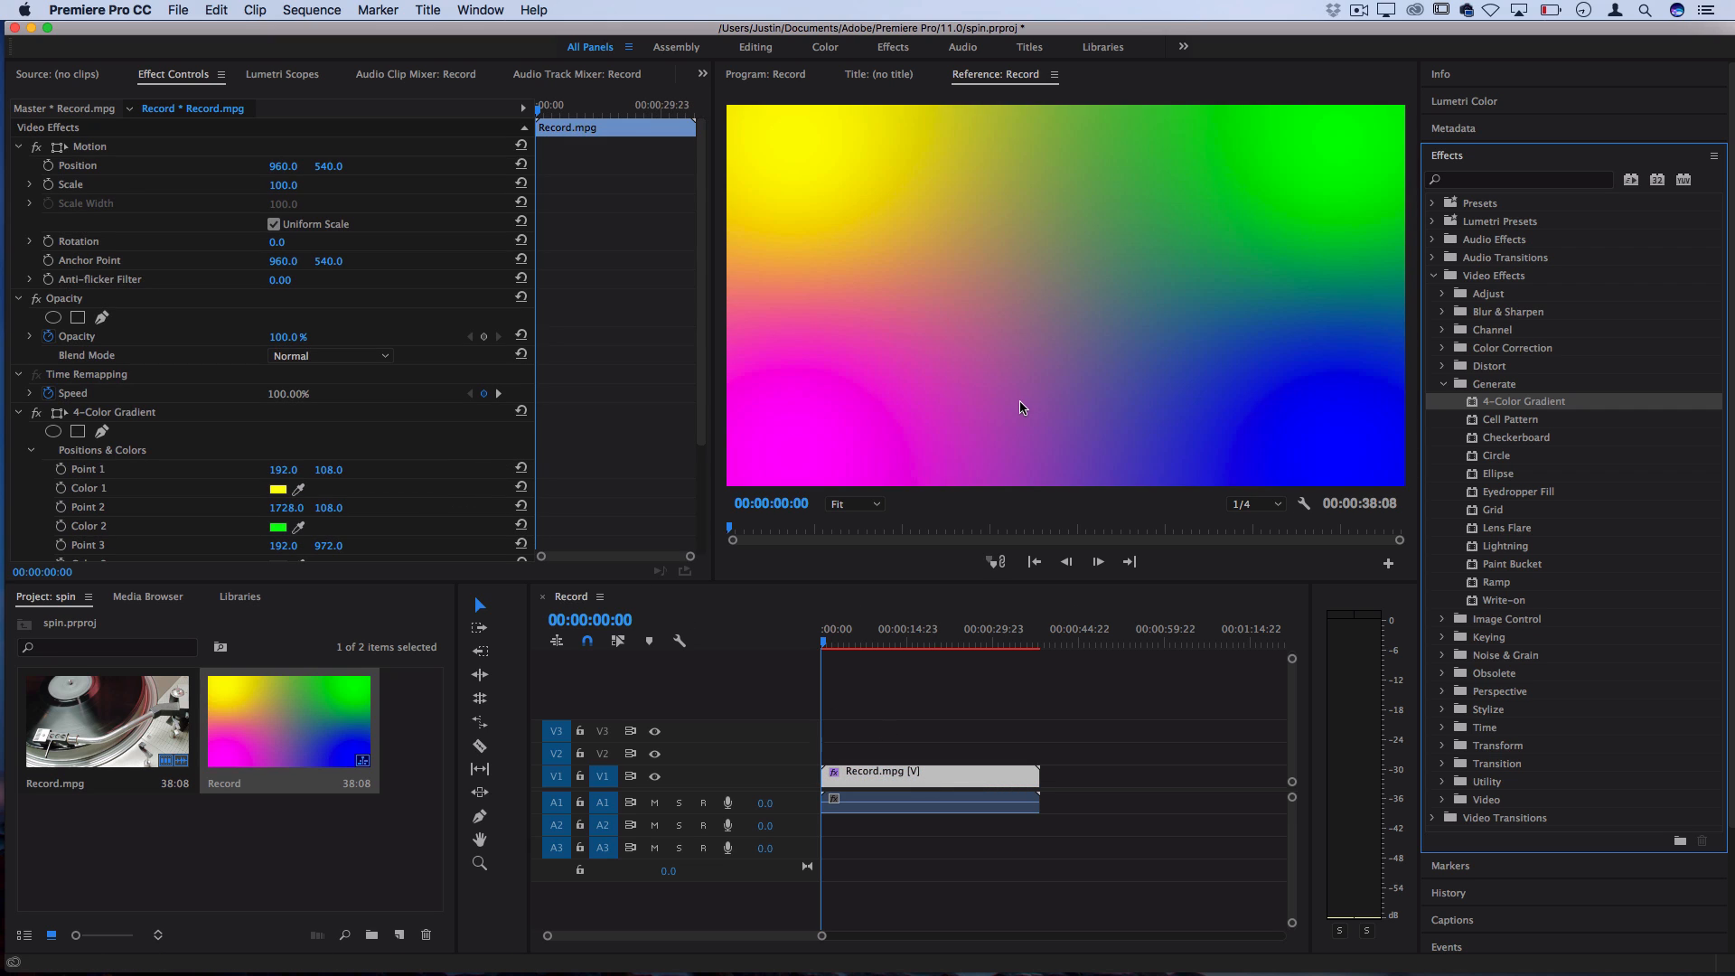
mouse_move(985, 348)
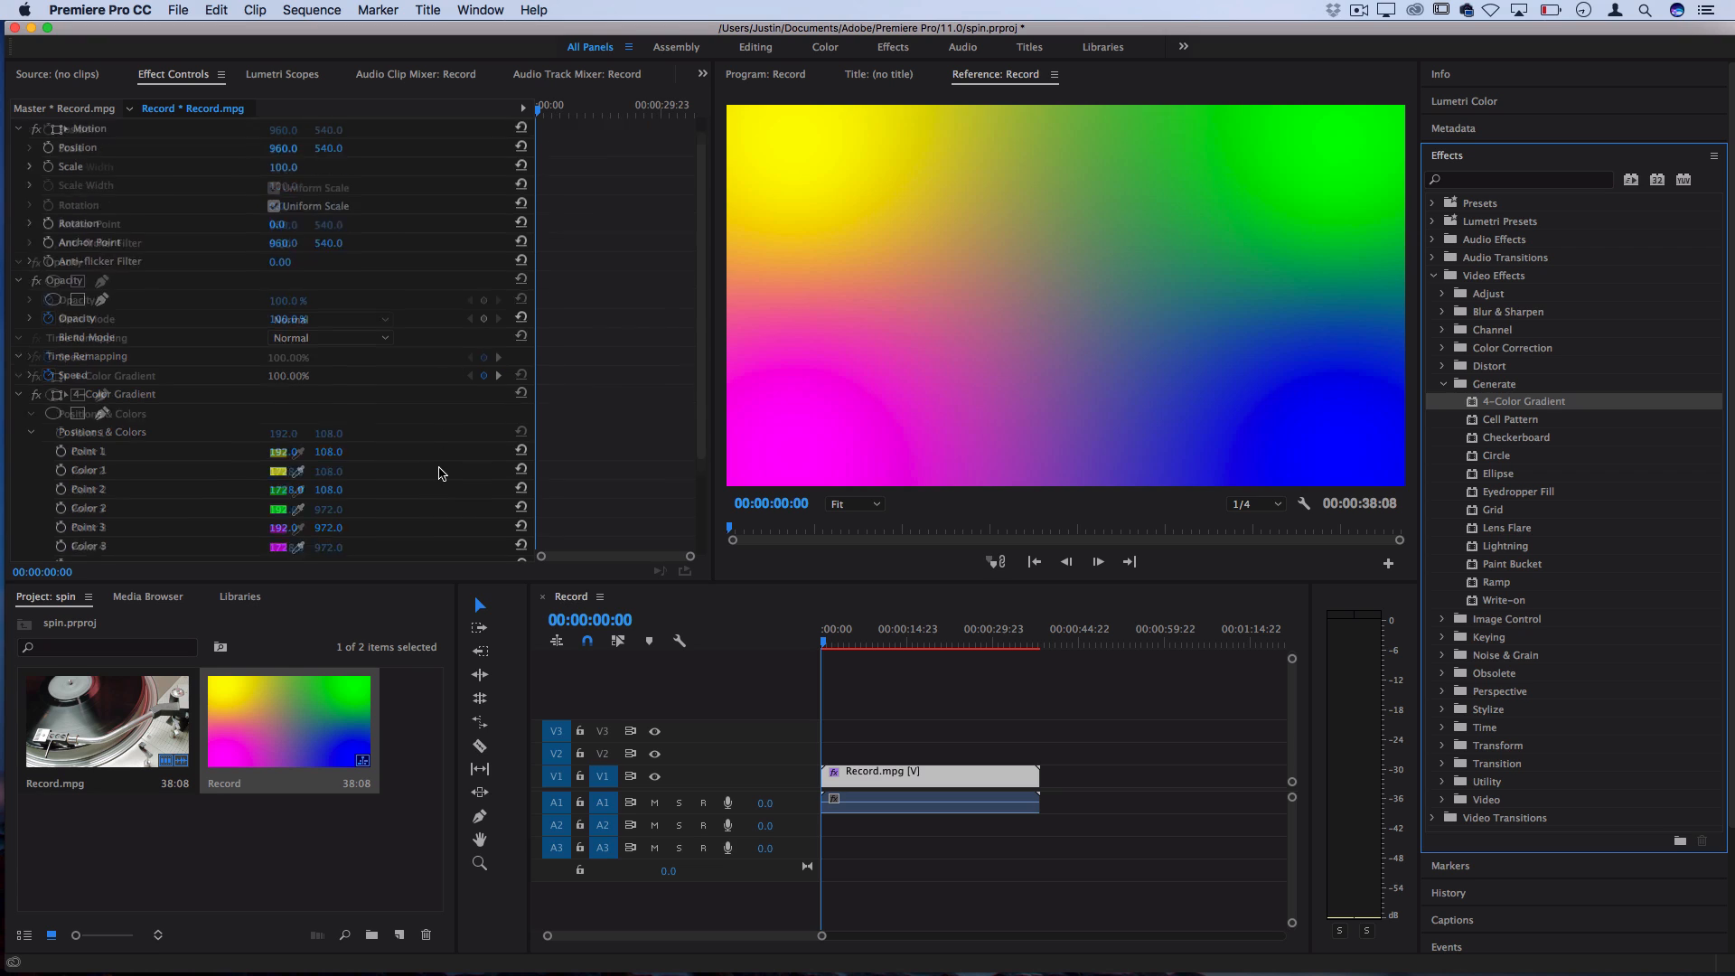
scroll(down, 3)
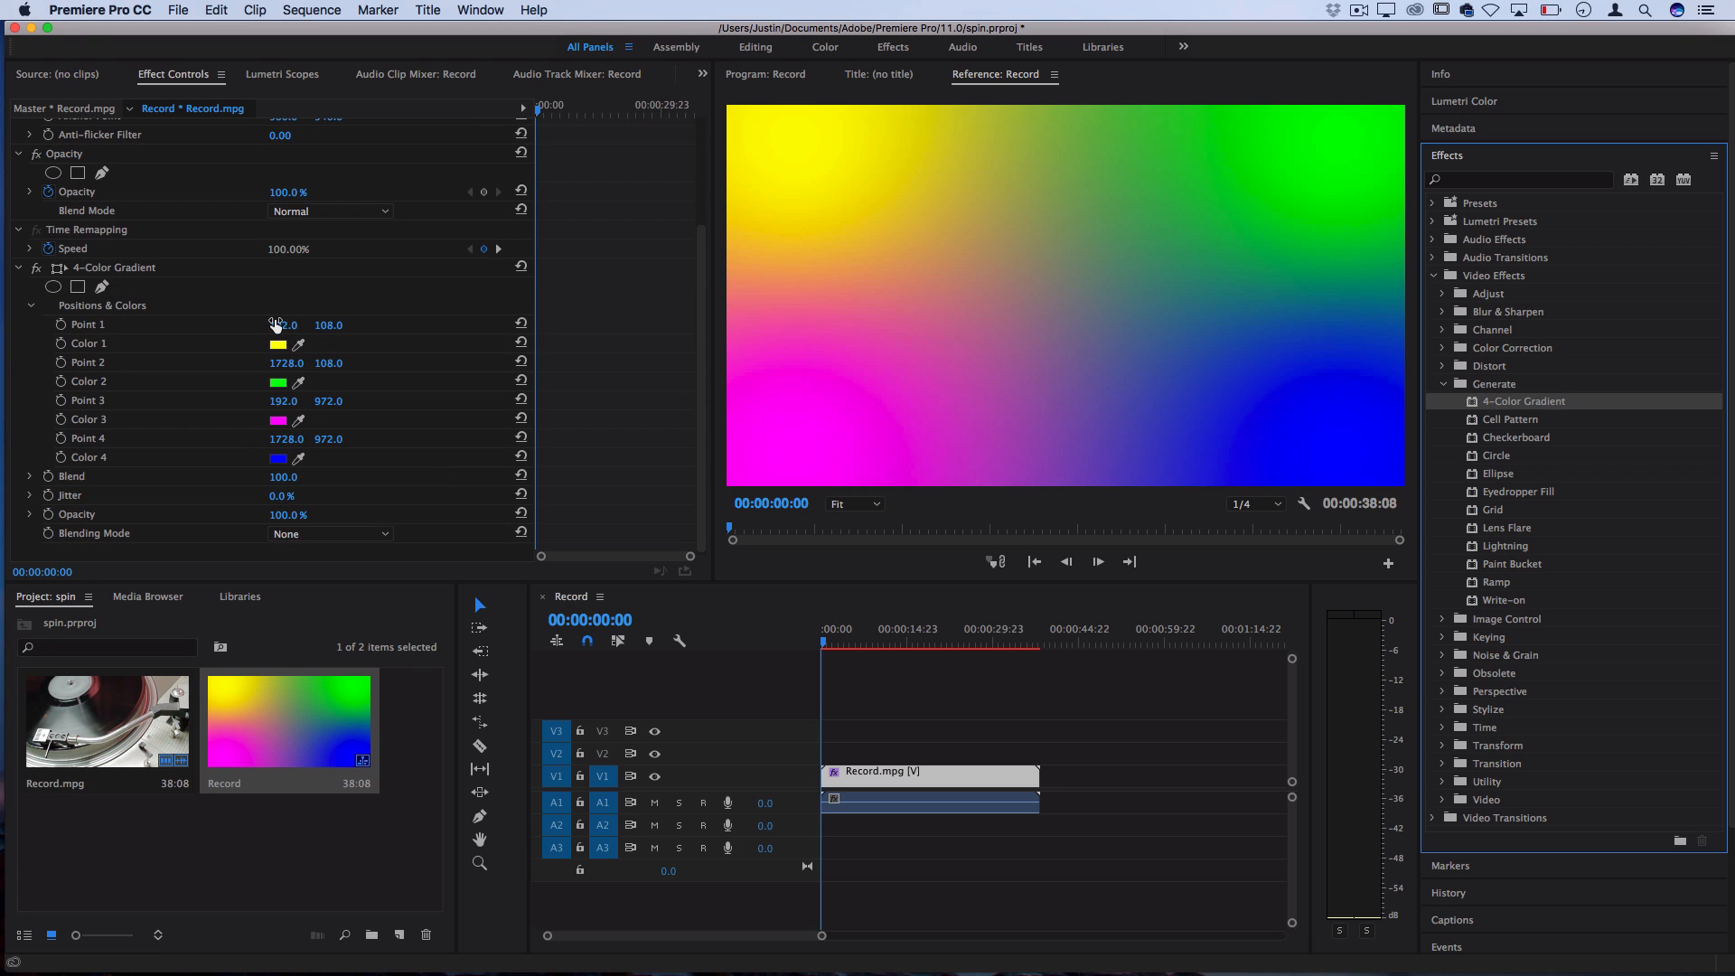
drag(282, 323, 663, 323)
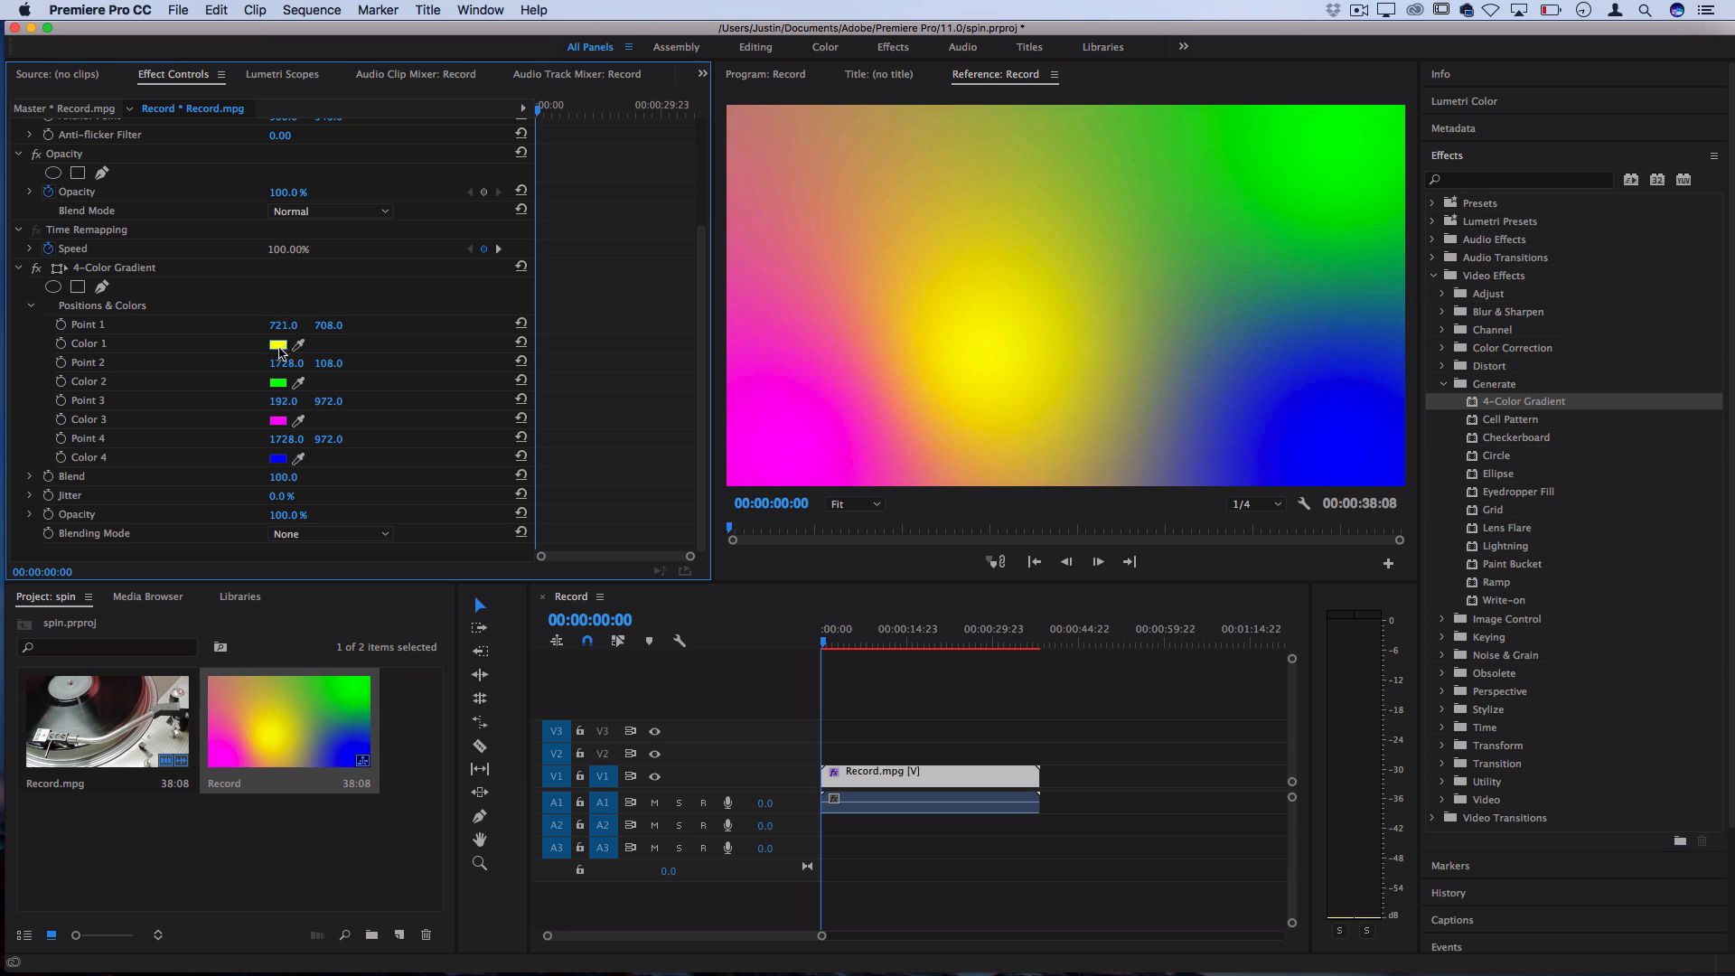
Change the gradient's Color 1 from yellow to blue via the Color Picker
click(276, 344)
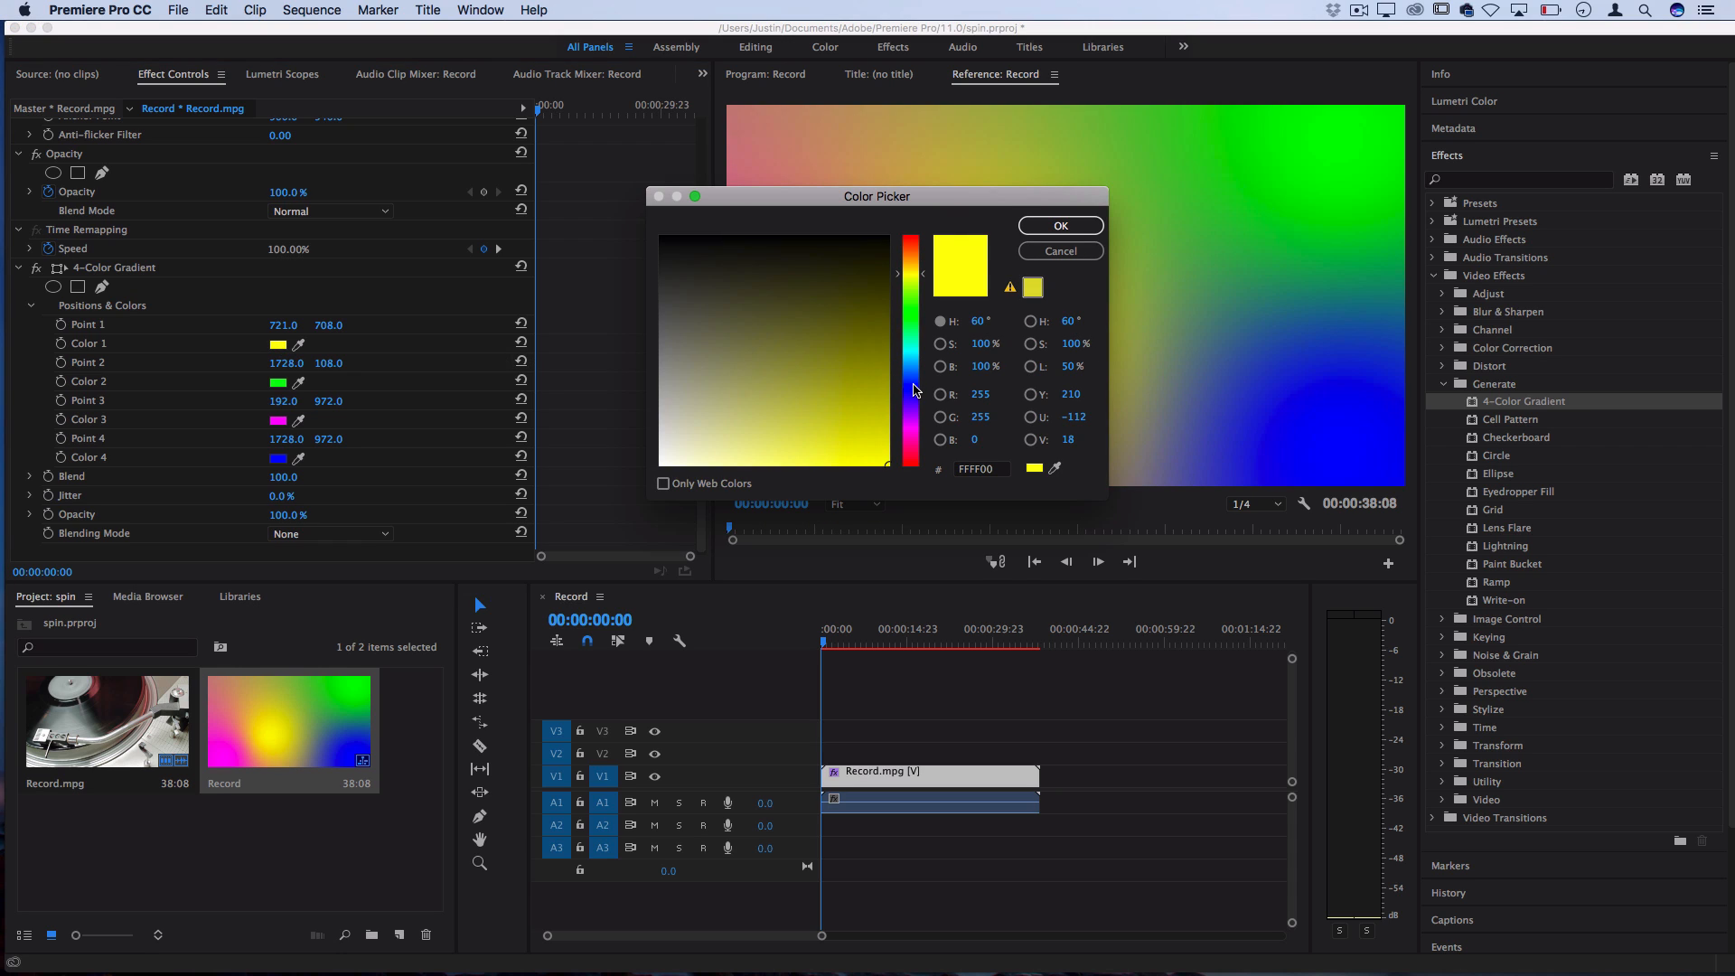
click(1057, 226)
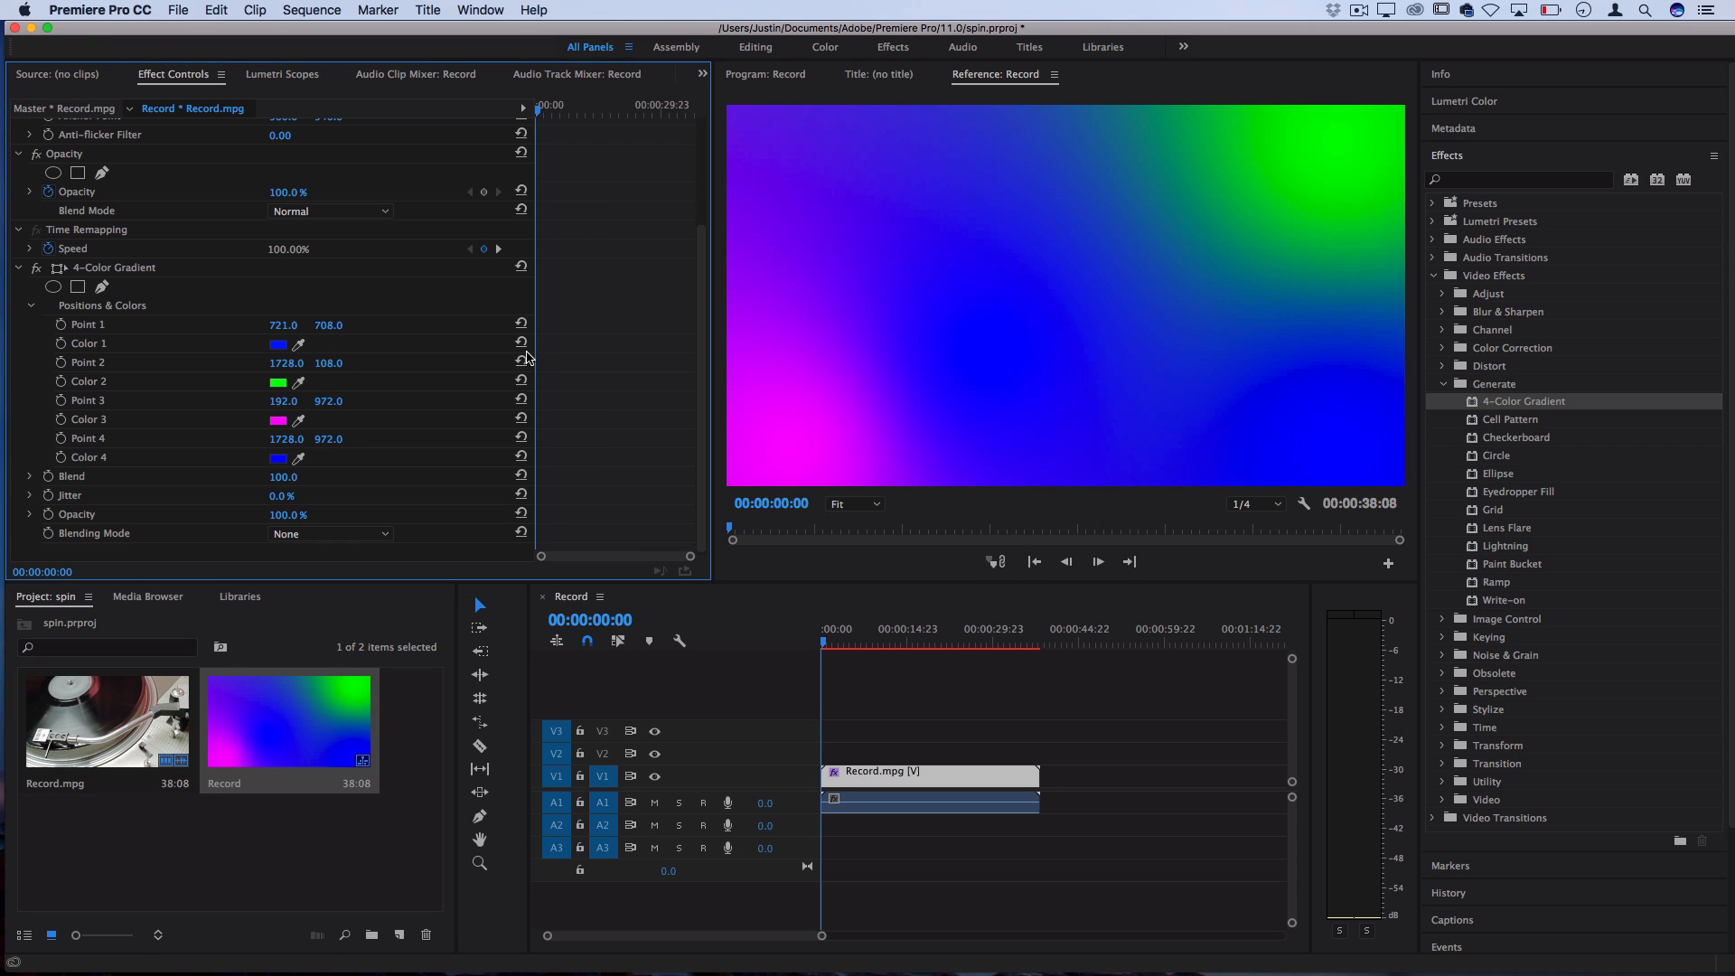
click(278, 457)
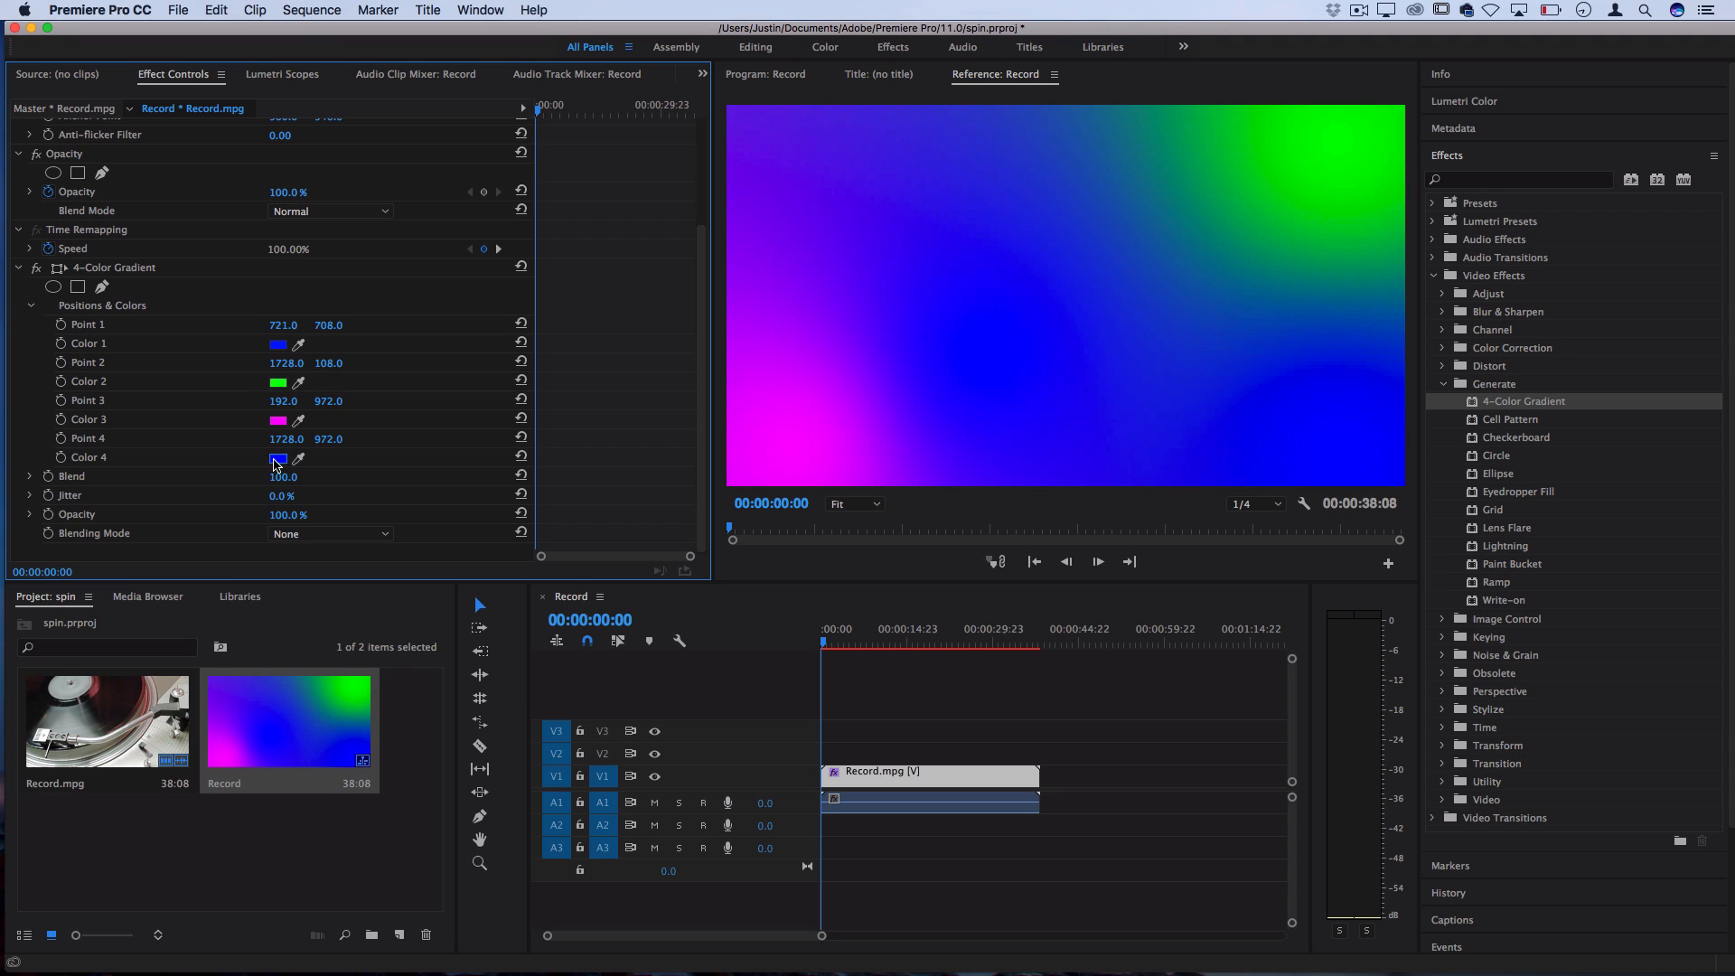
click(278, 461)
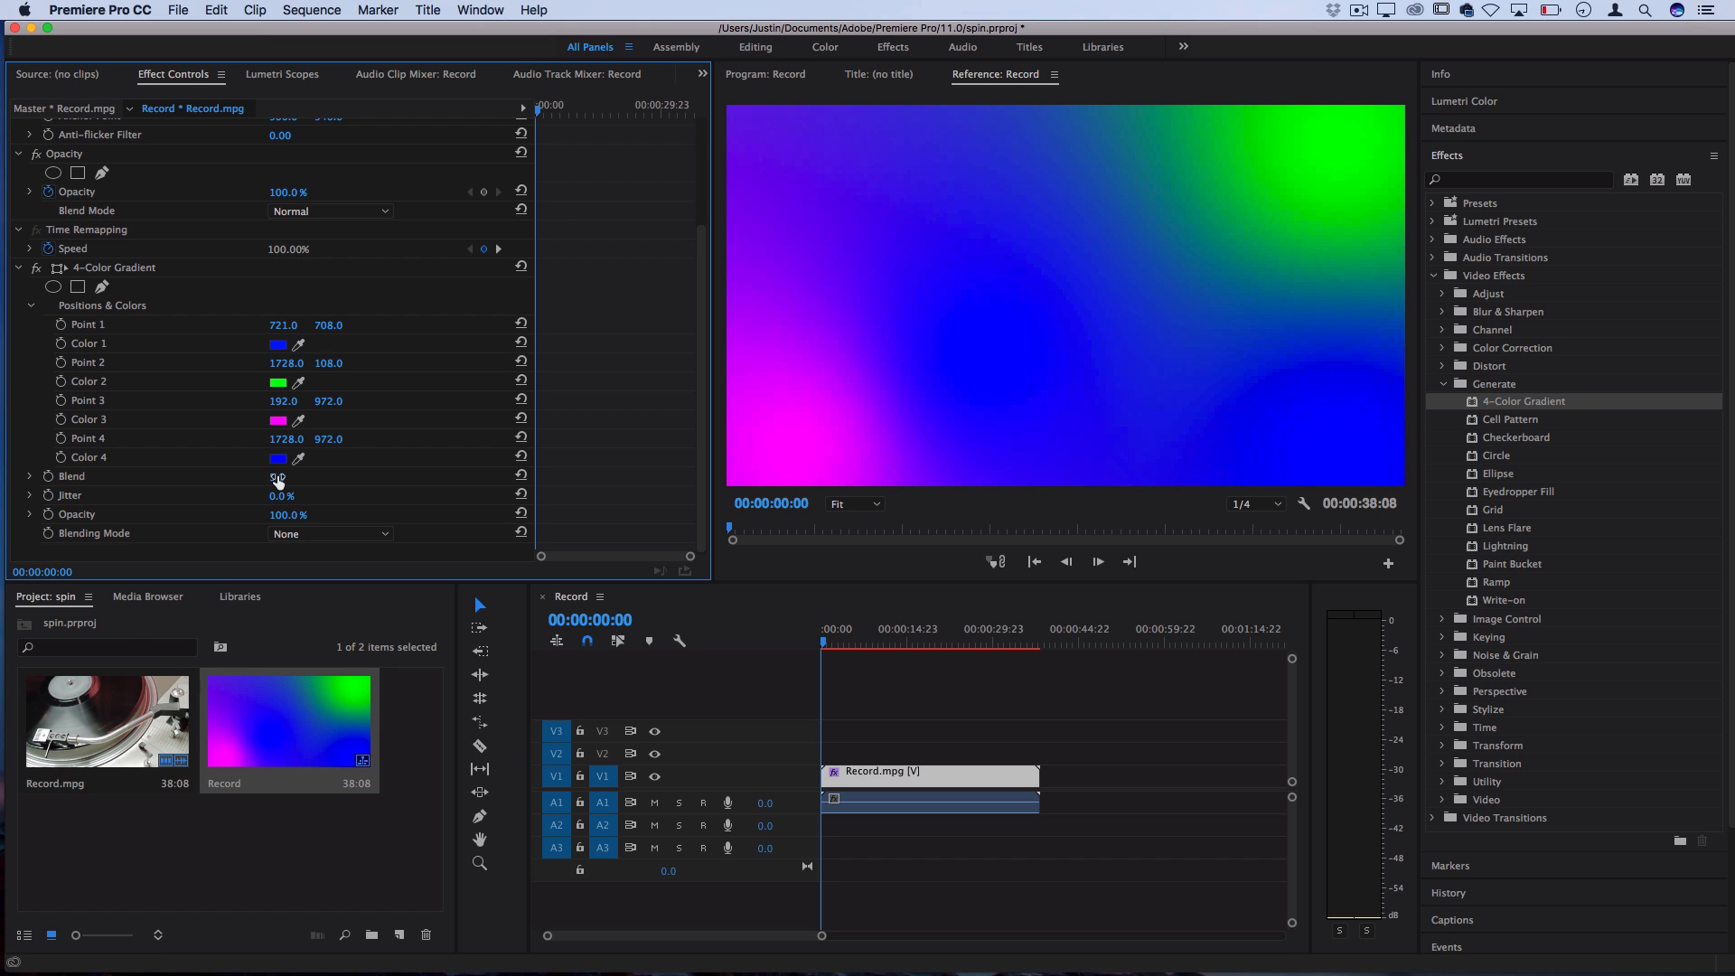
Raise the gradient Blend to 593 and add 7% Jitter
drag(276, 476, 292, 476)
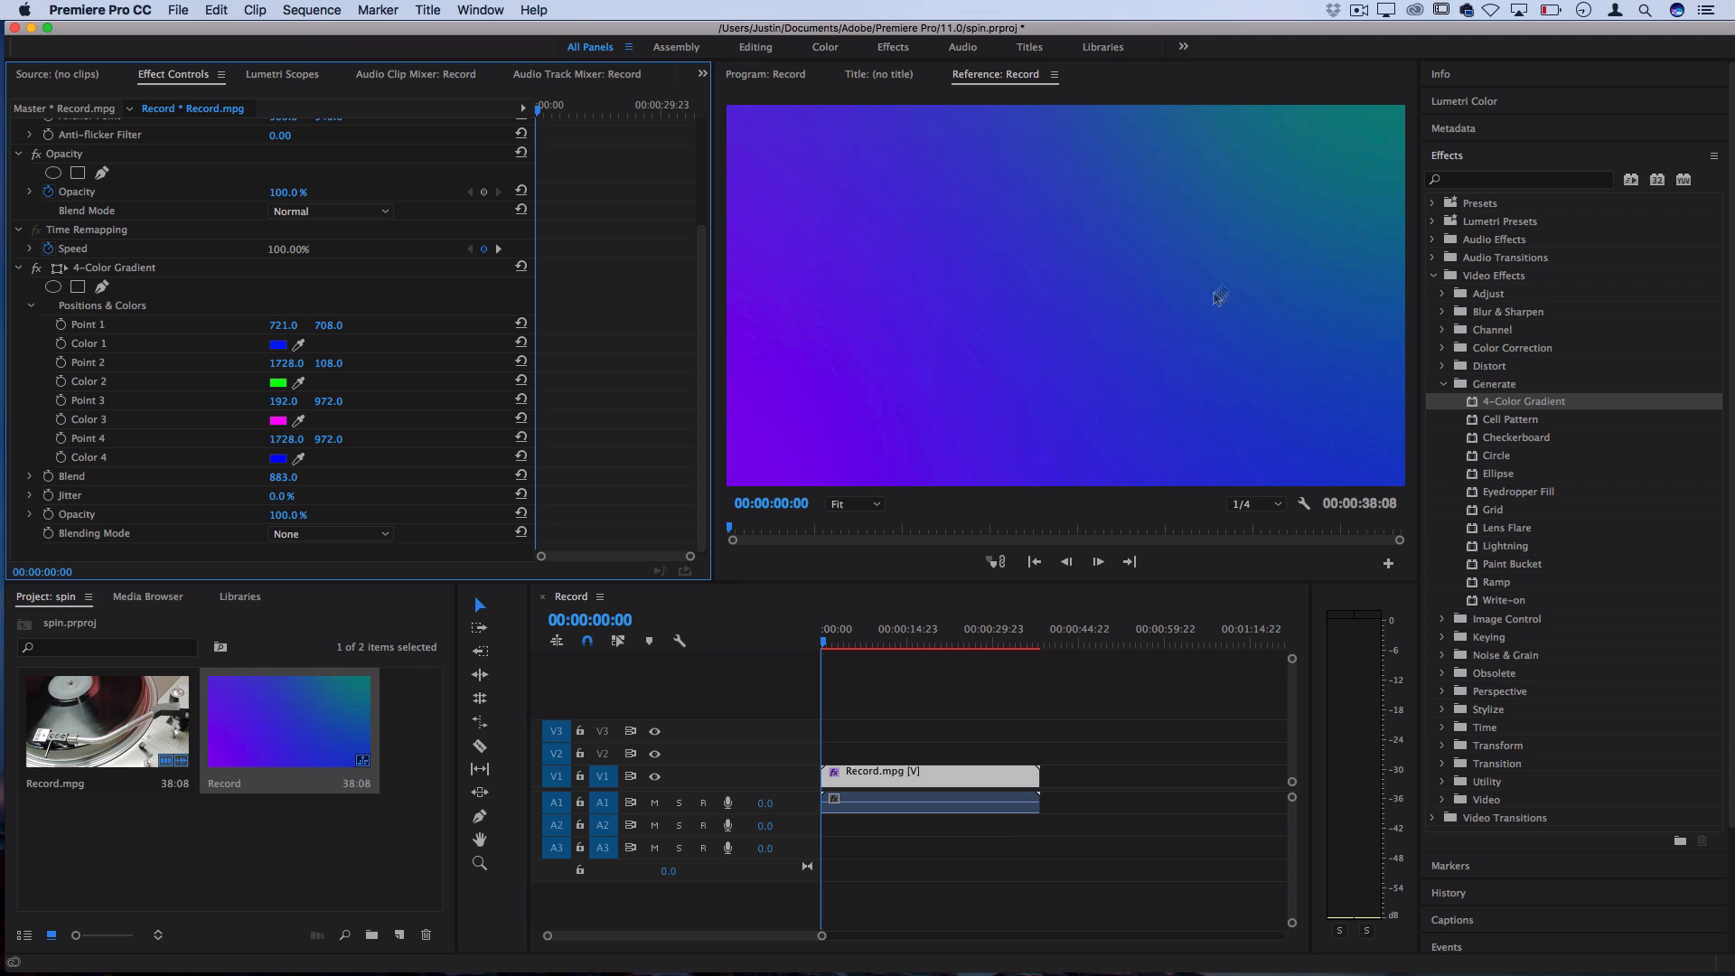
mouse_move(1257, 287)
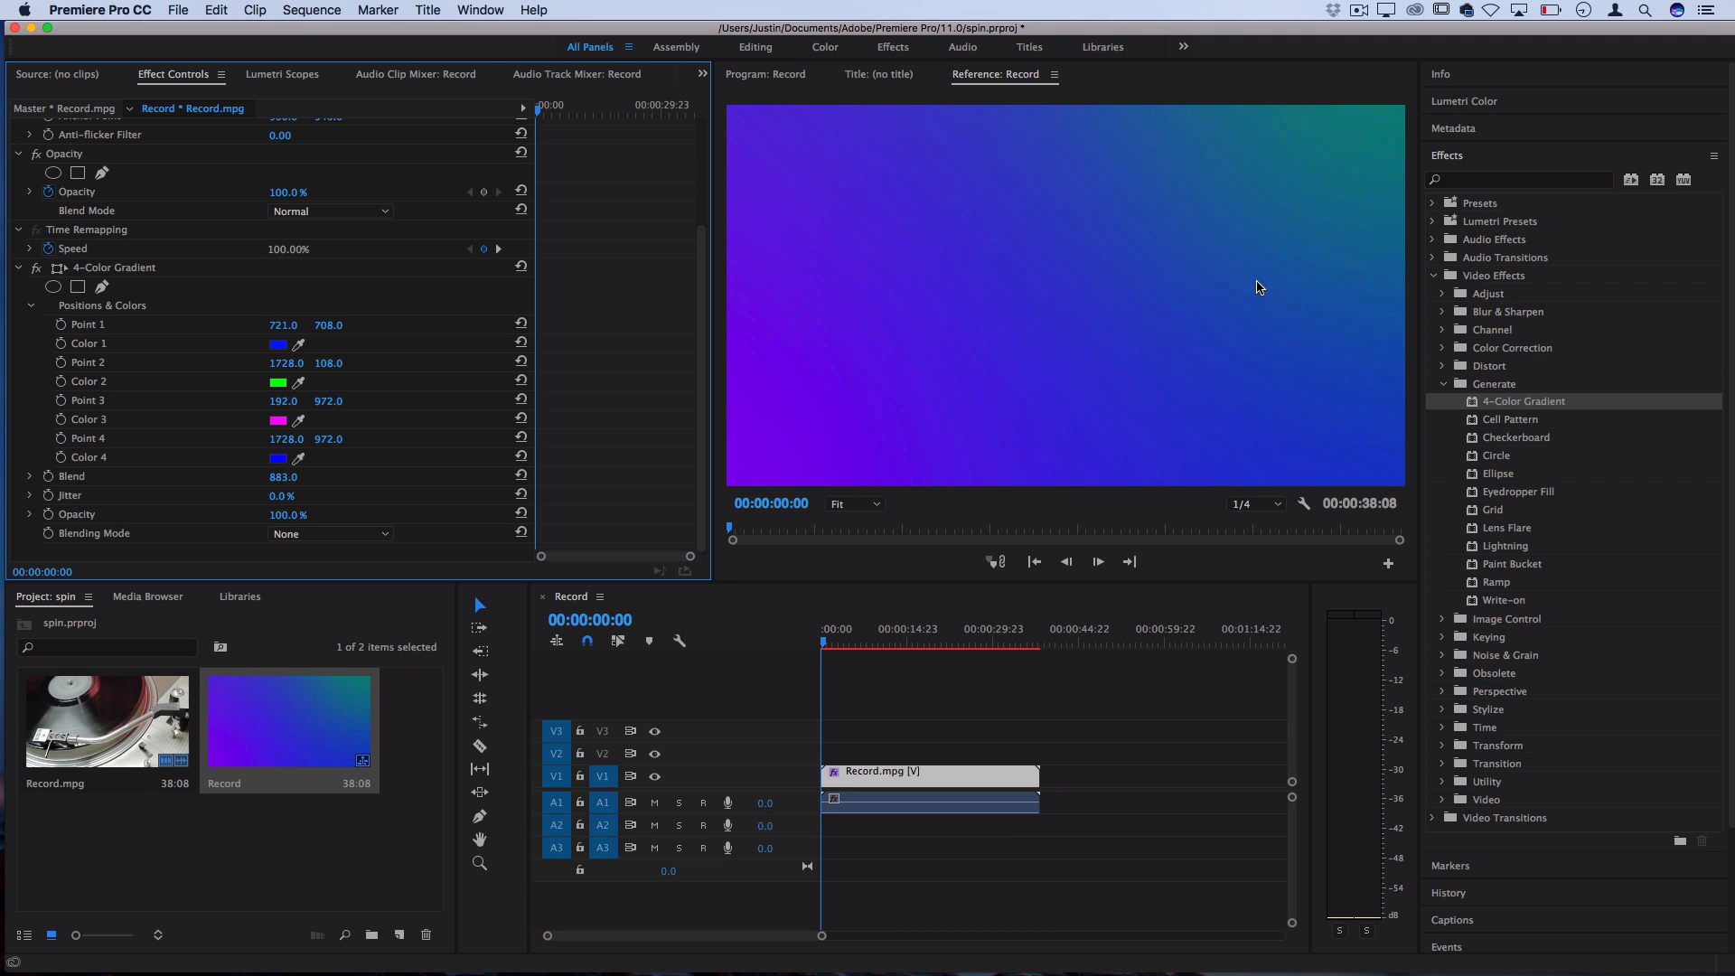
mouse_move(1256, 276)
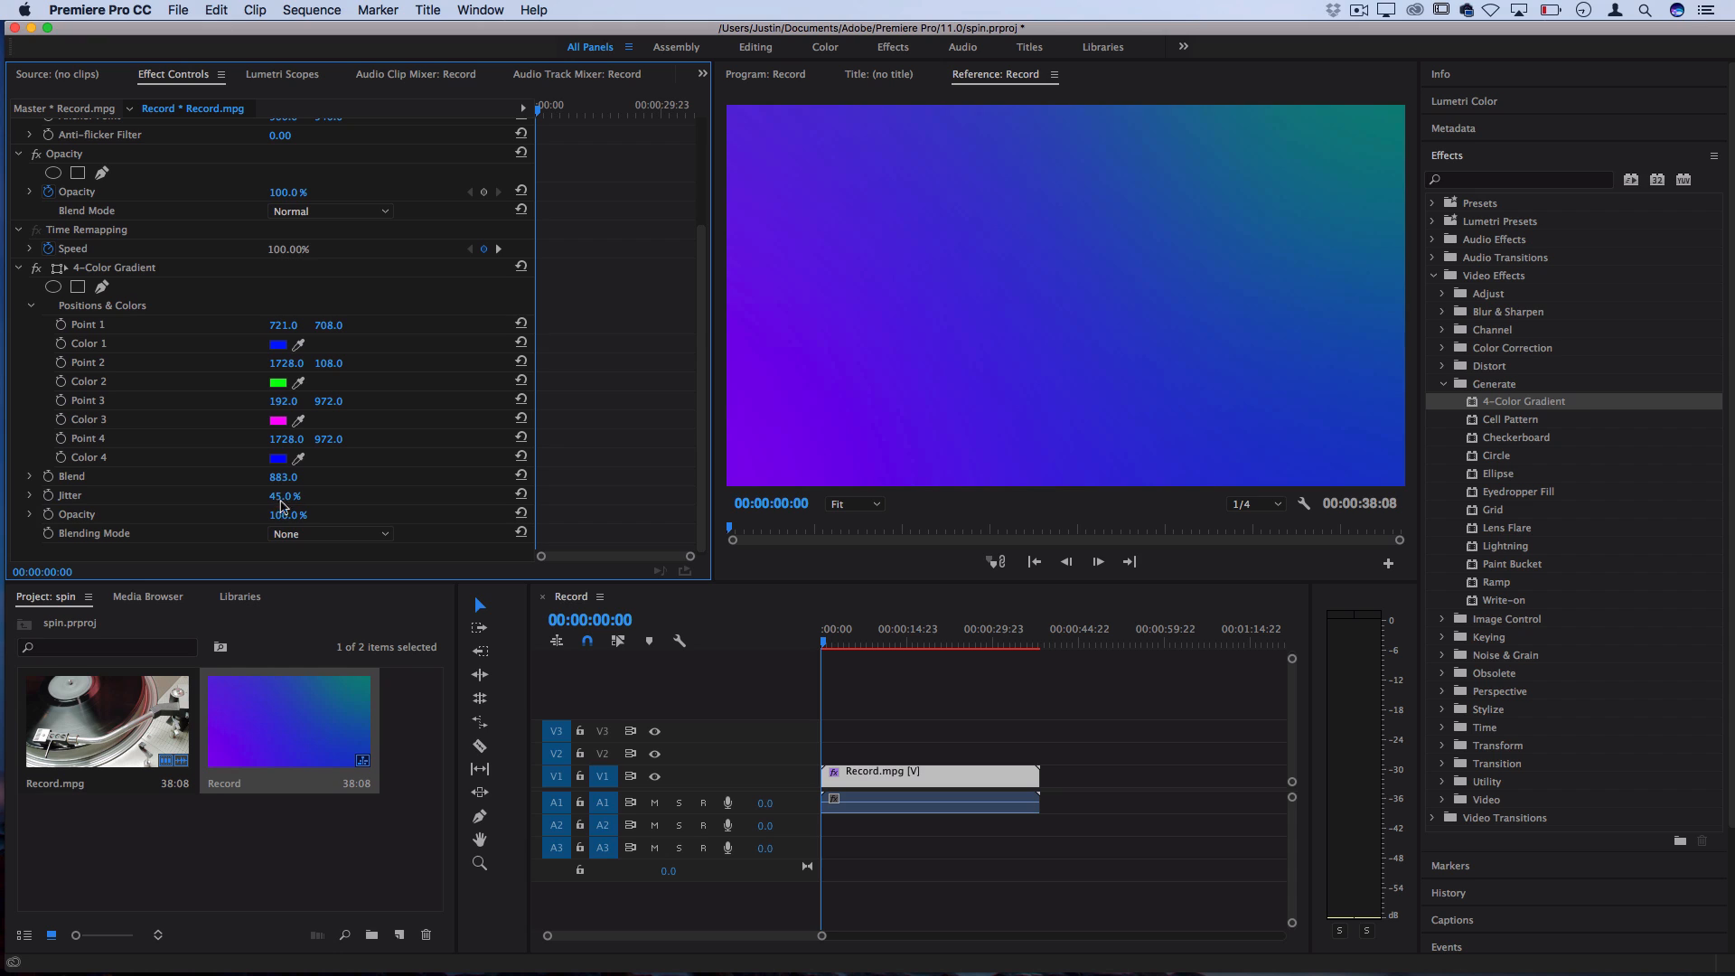
drag(286, 495, 277, 495)
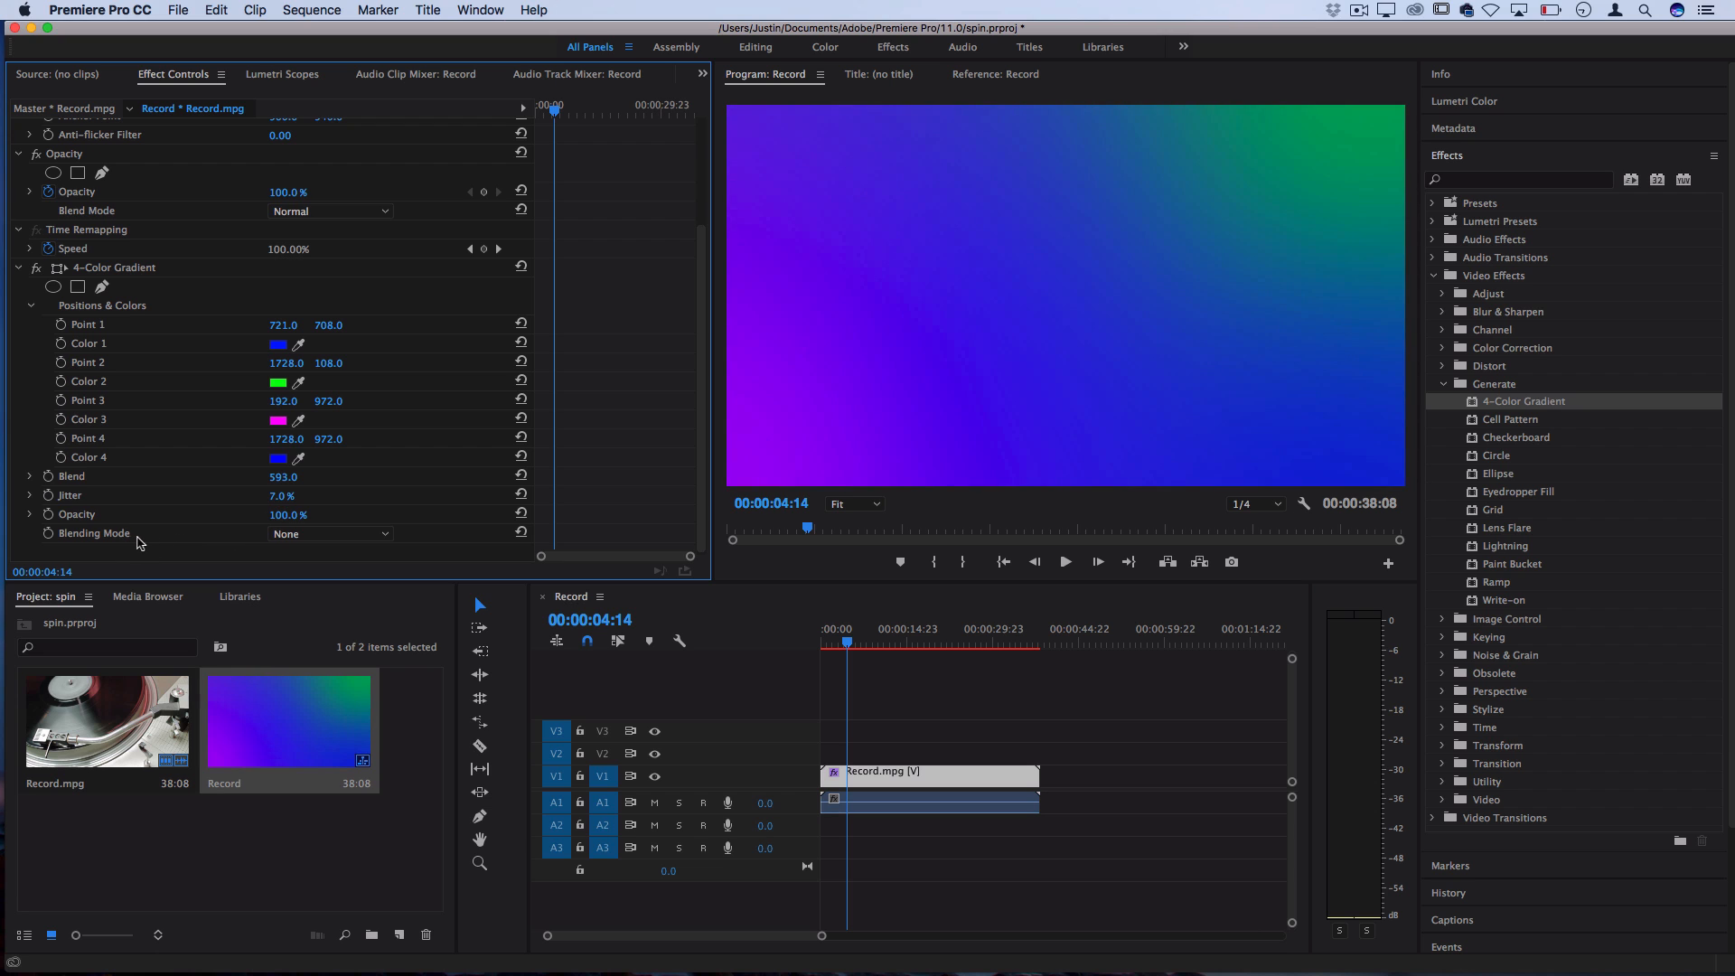
mouse_move(159, 544)
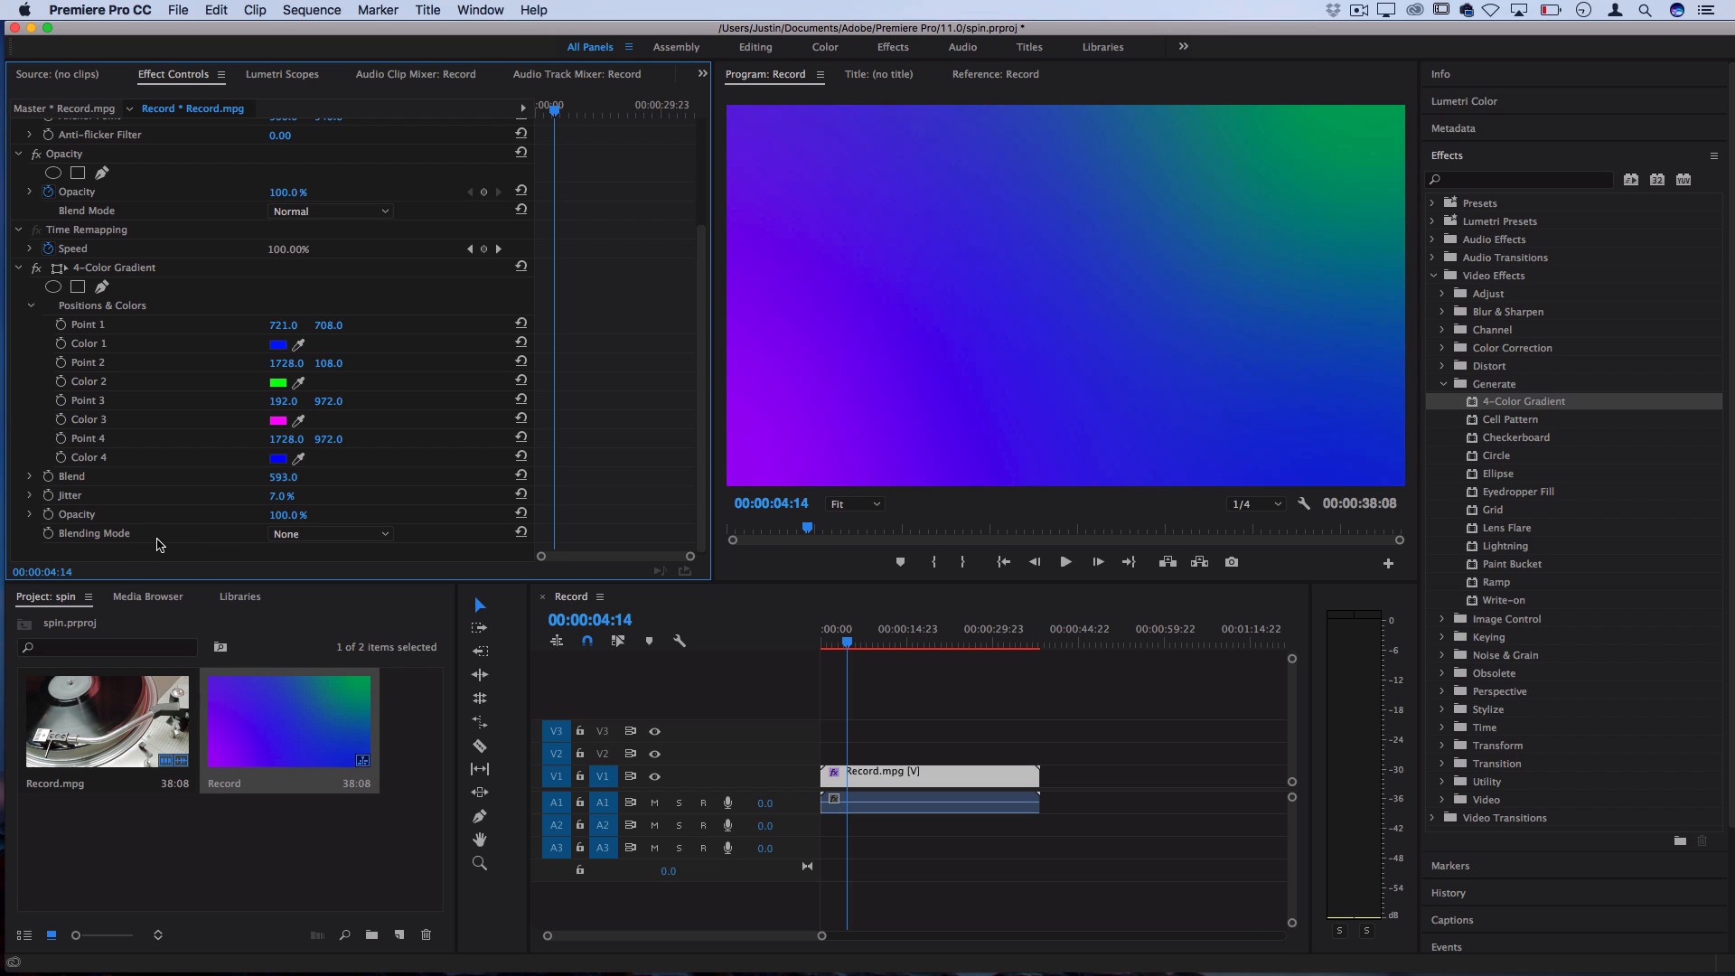
Try Multiply blending for the gradient over the footage, then remove the 4-Color Gradient
click(329, 533)
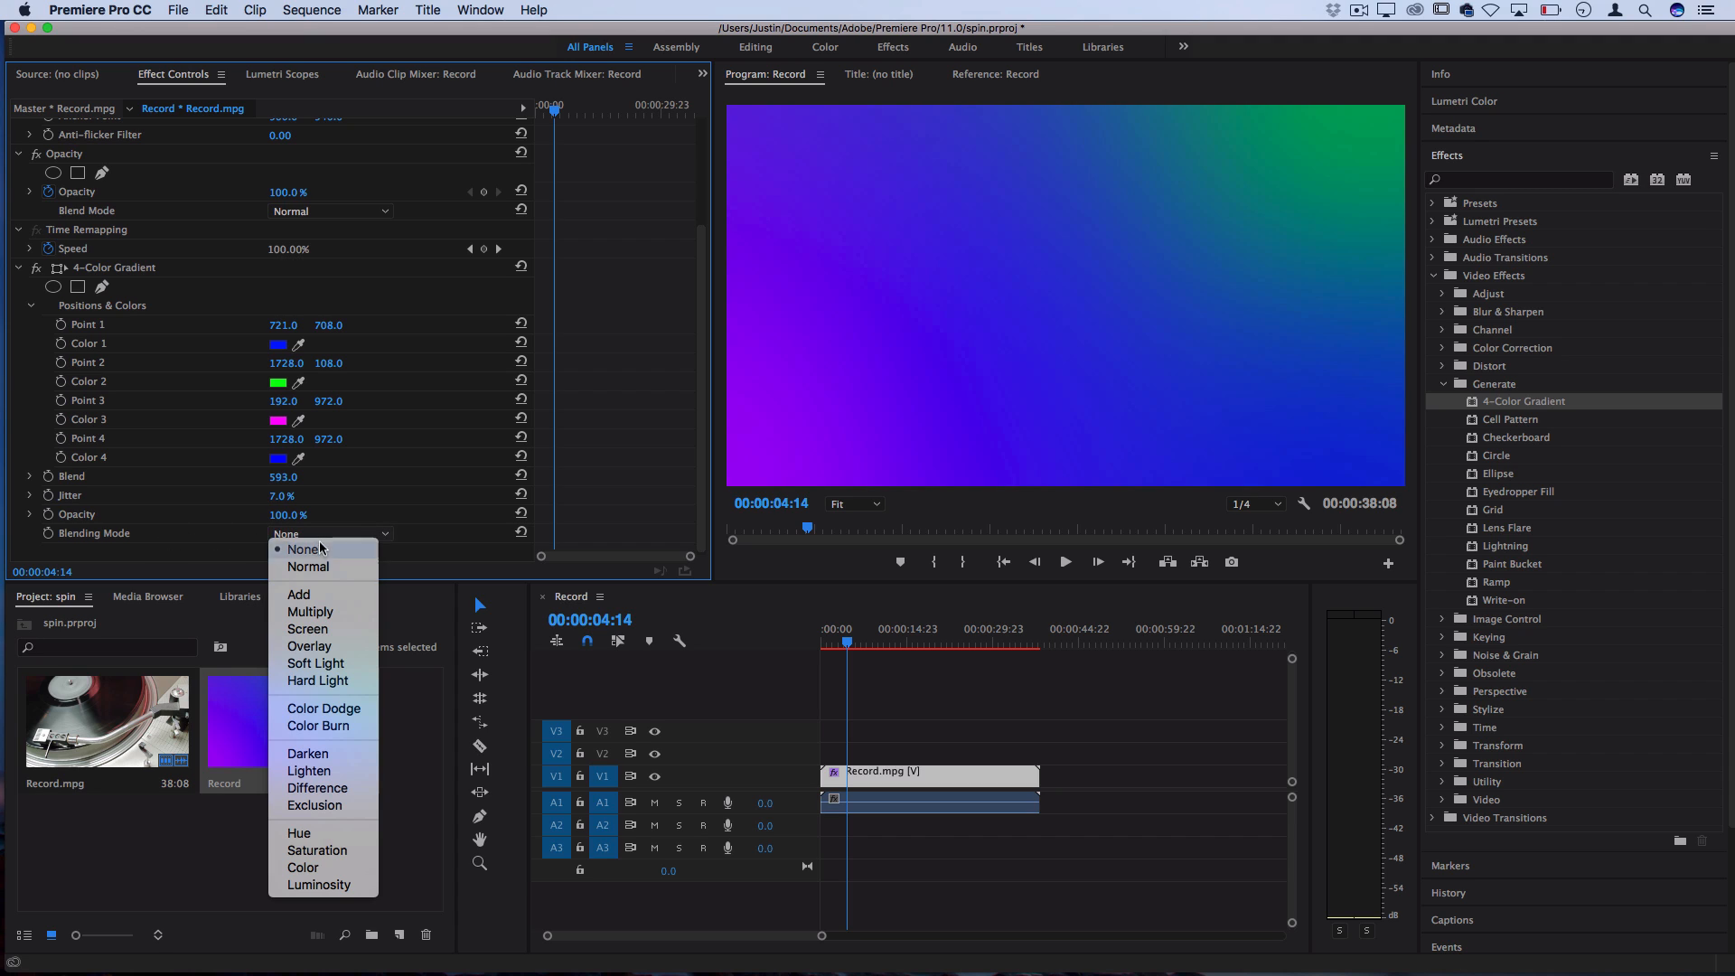
mouse_move(322, 612)
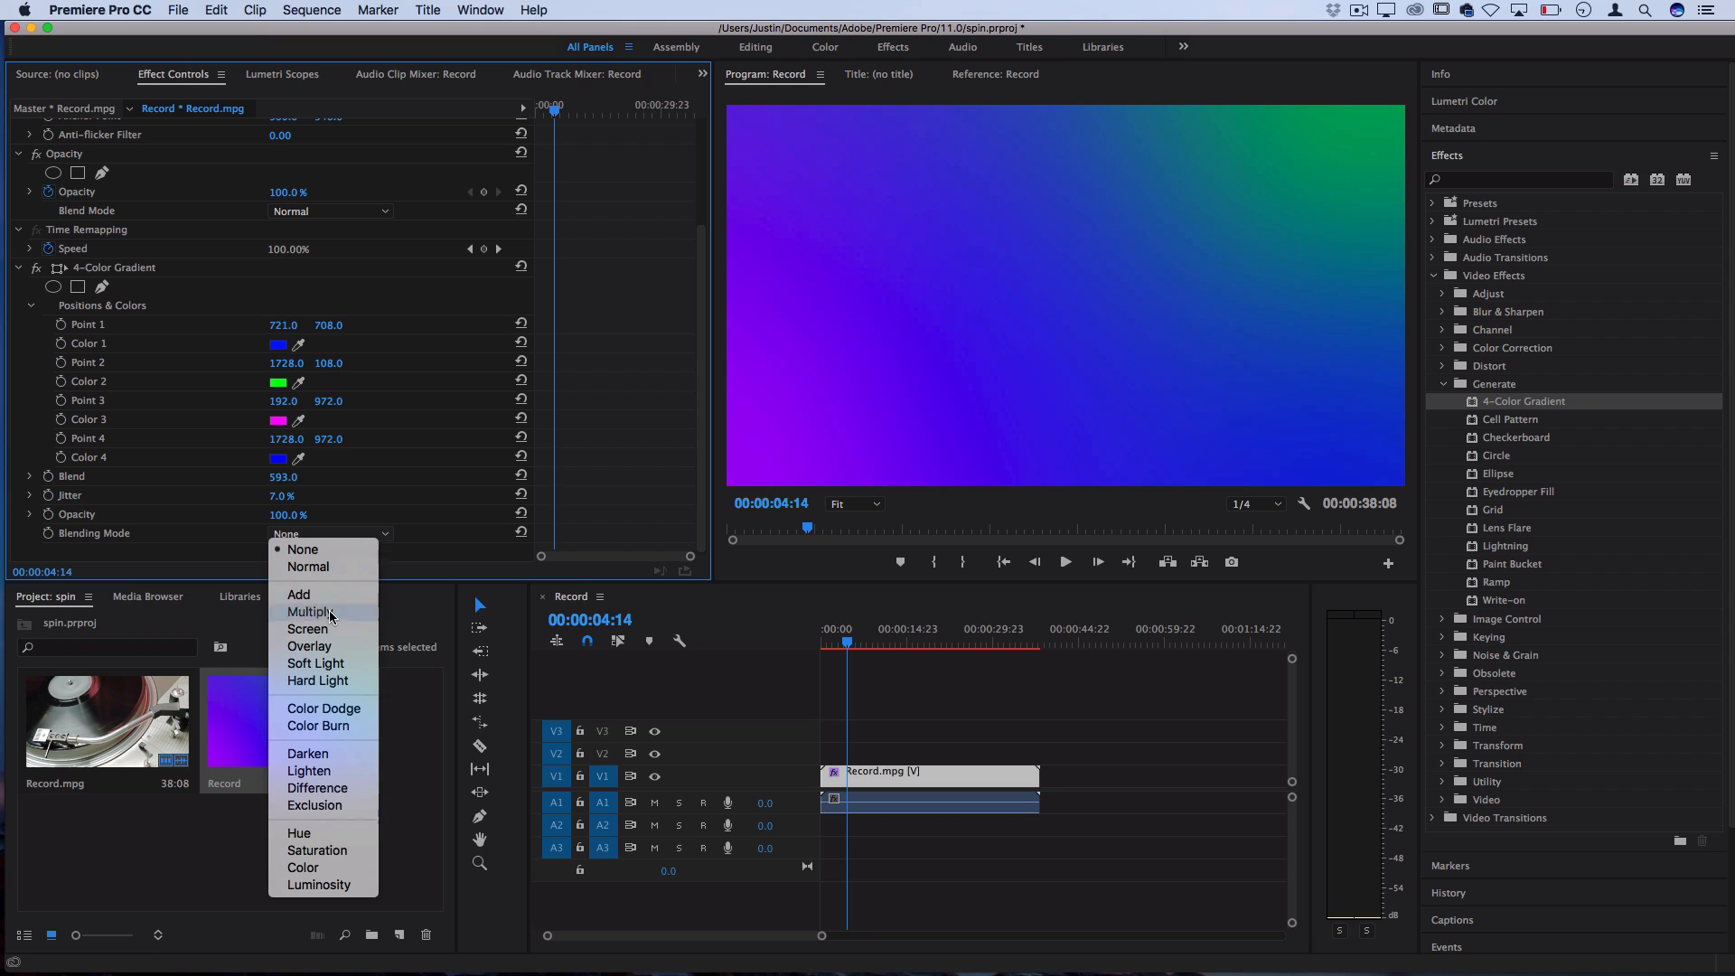
click(309, 612)
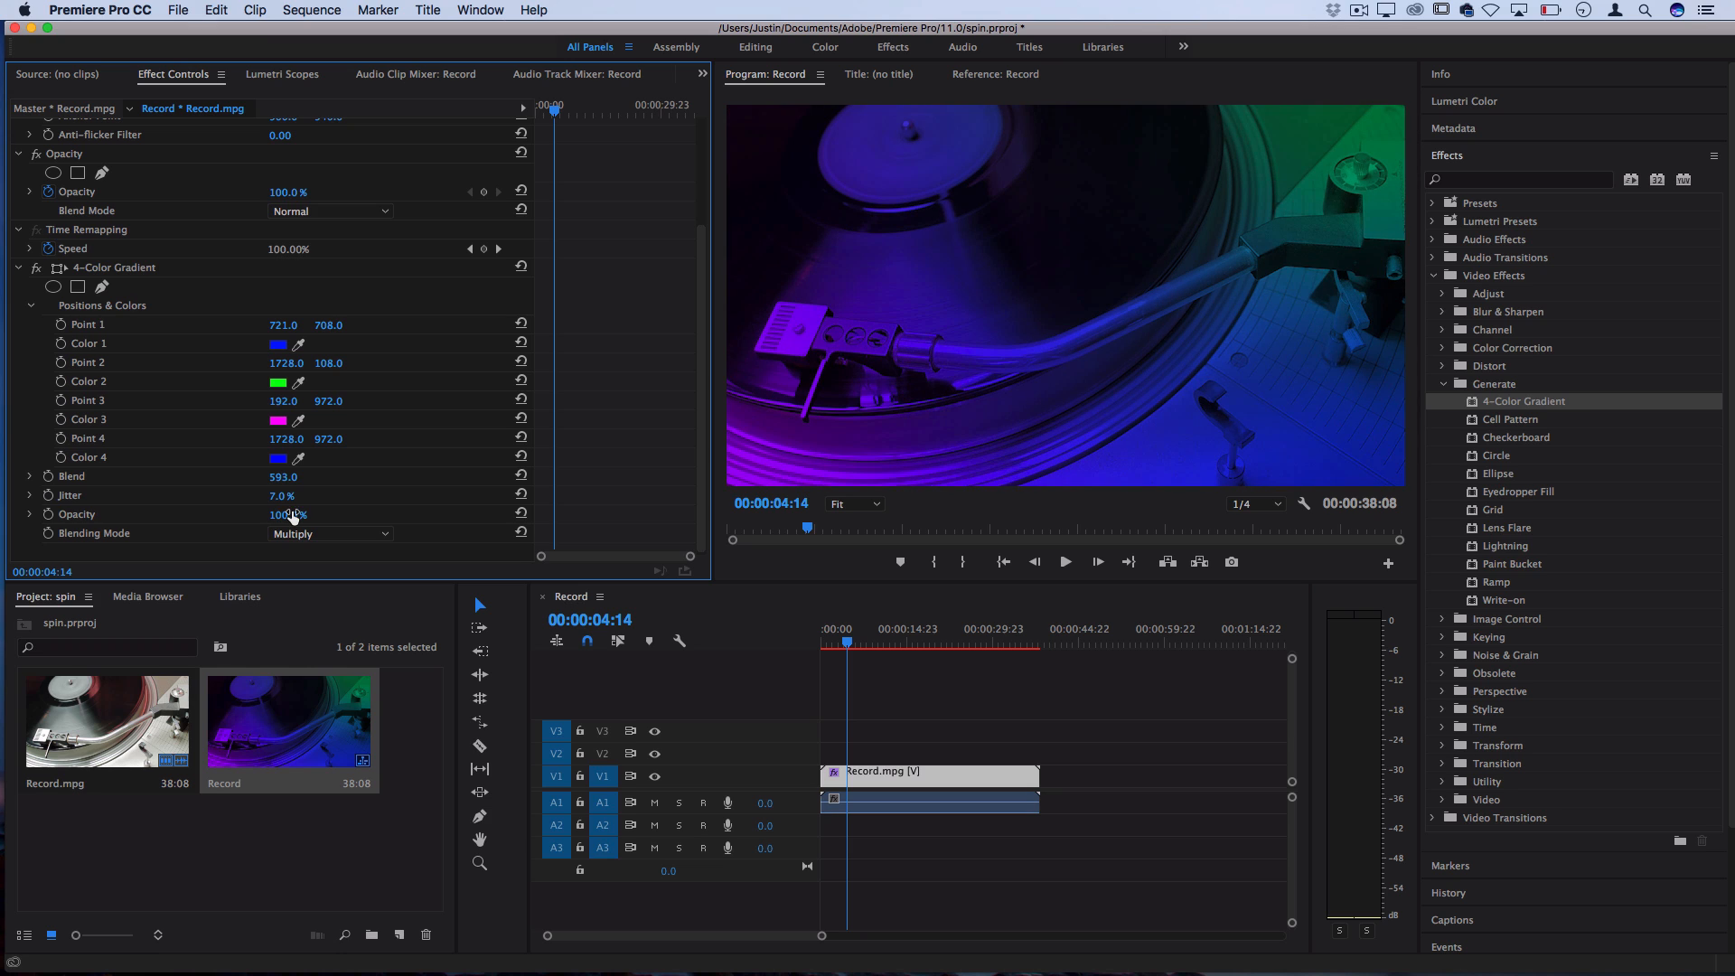
click(329, 533)
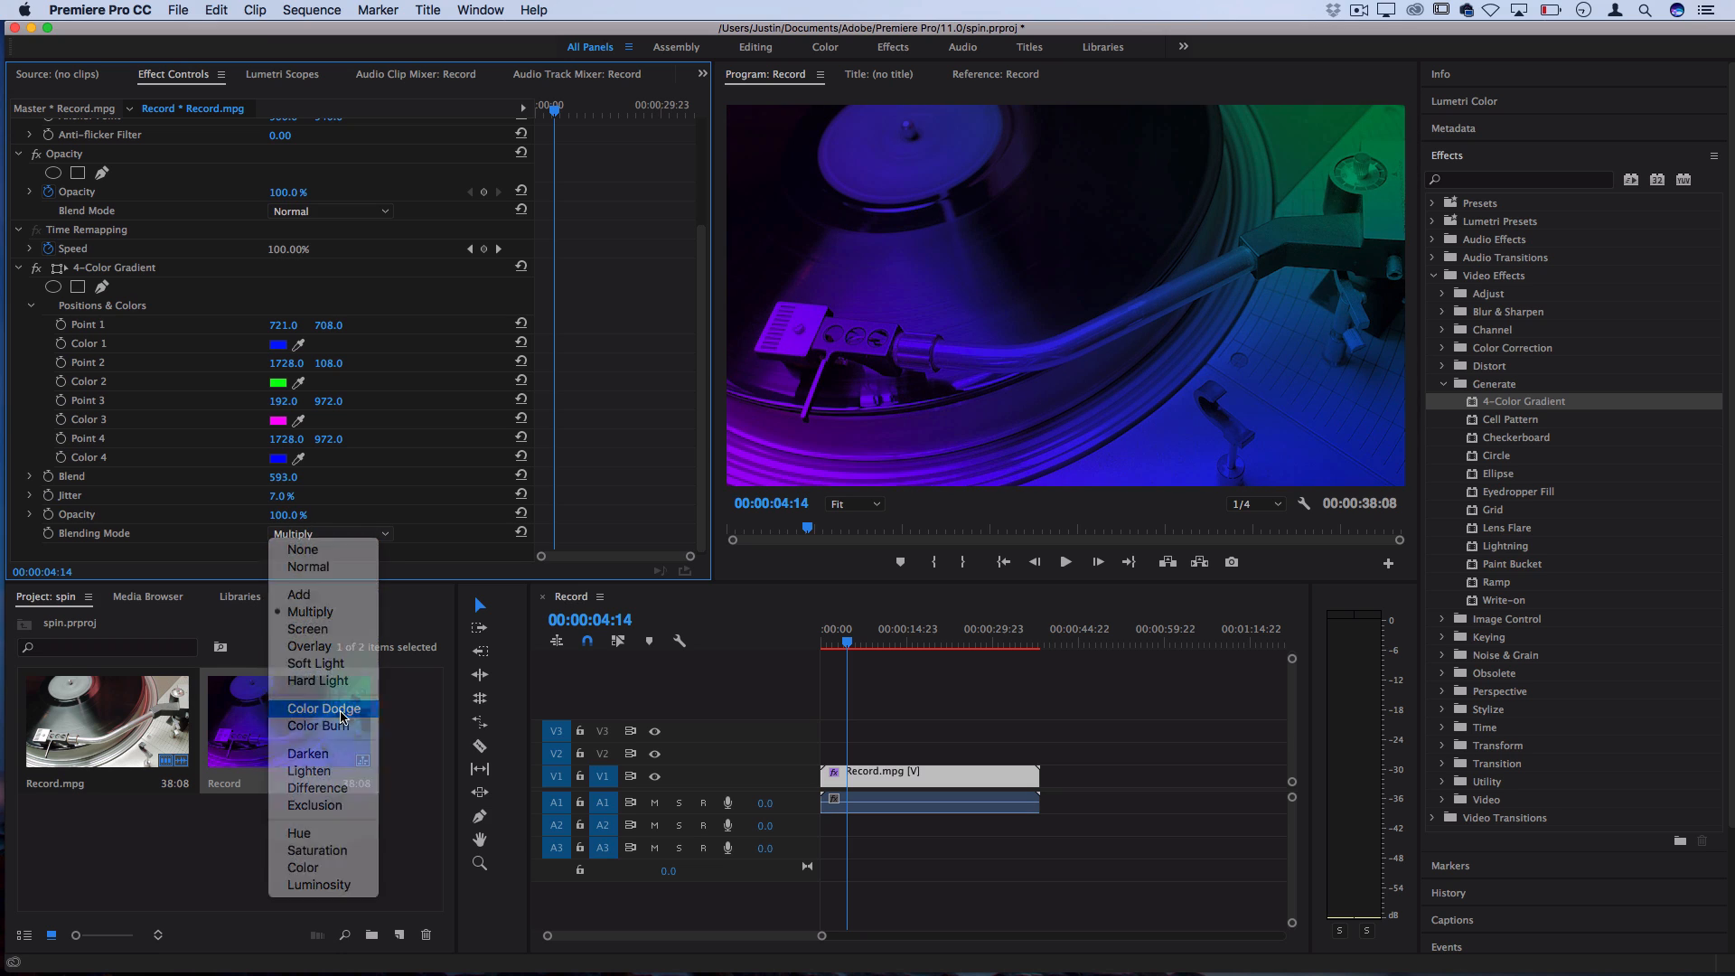
click(323, 708)
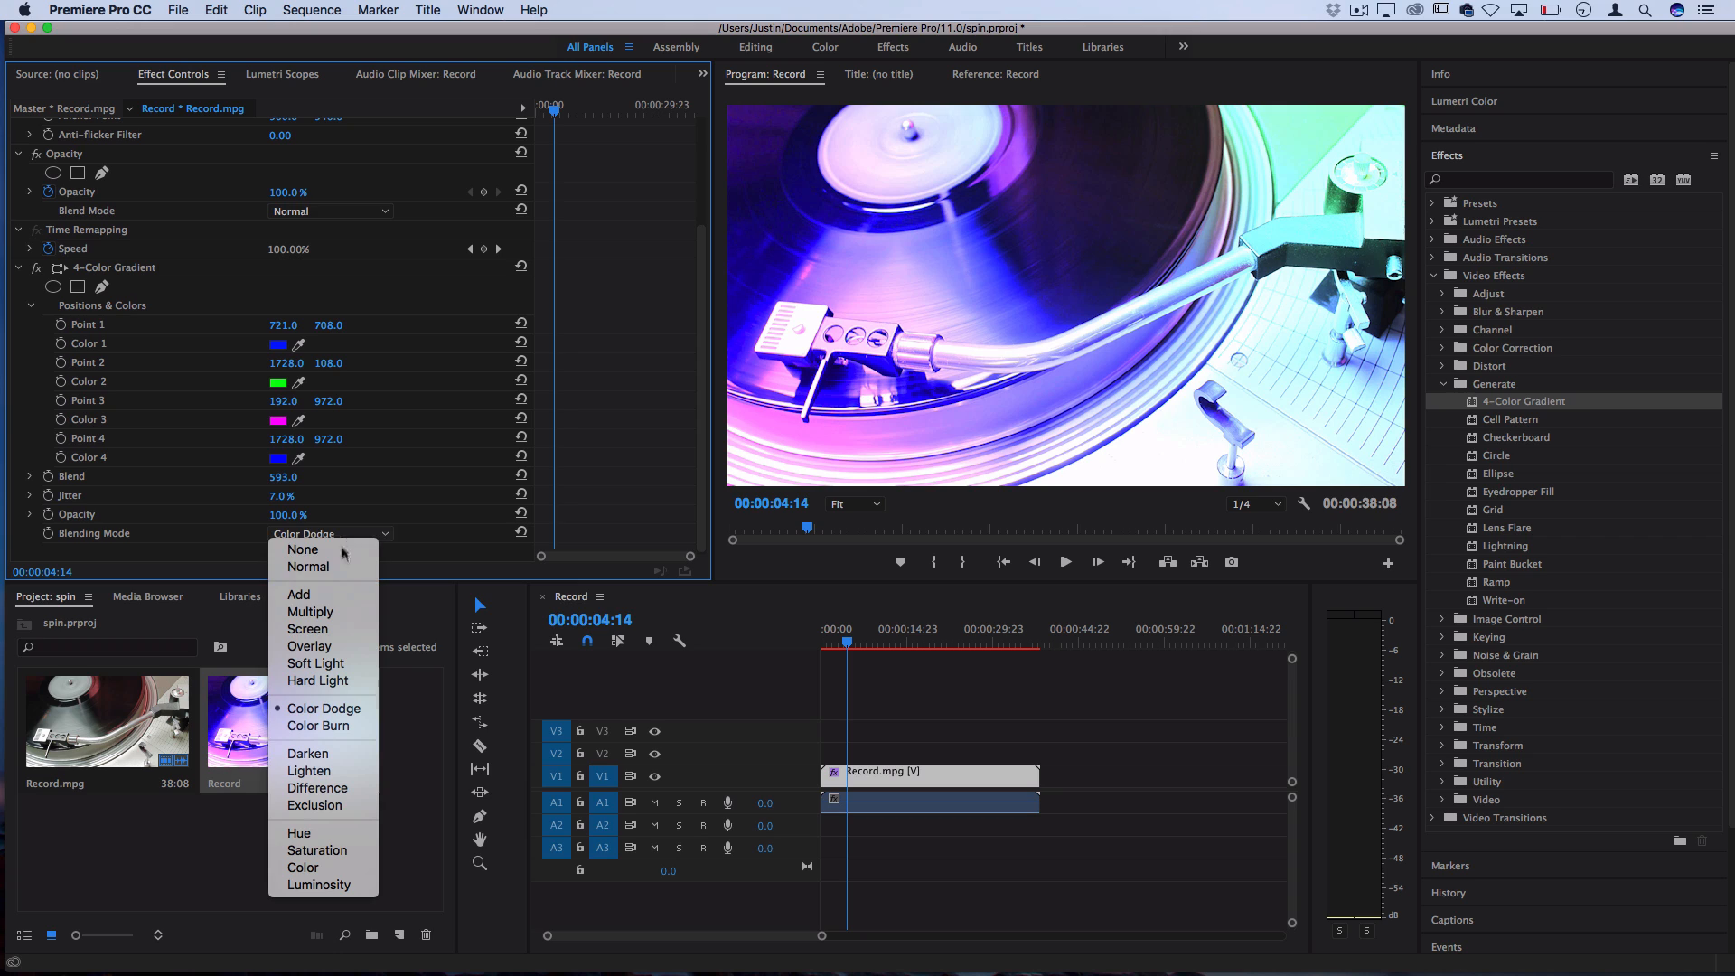
click(311, 613)
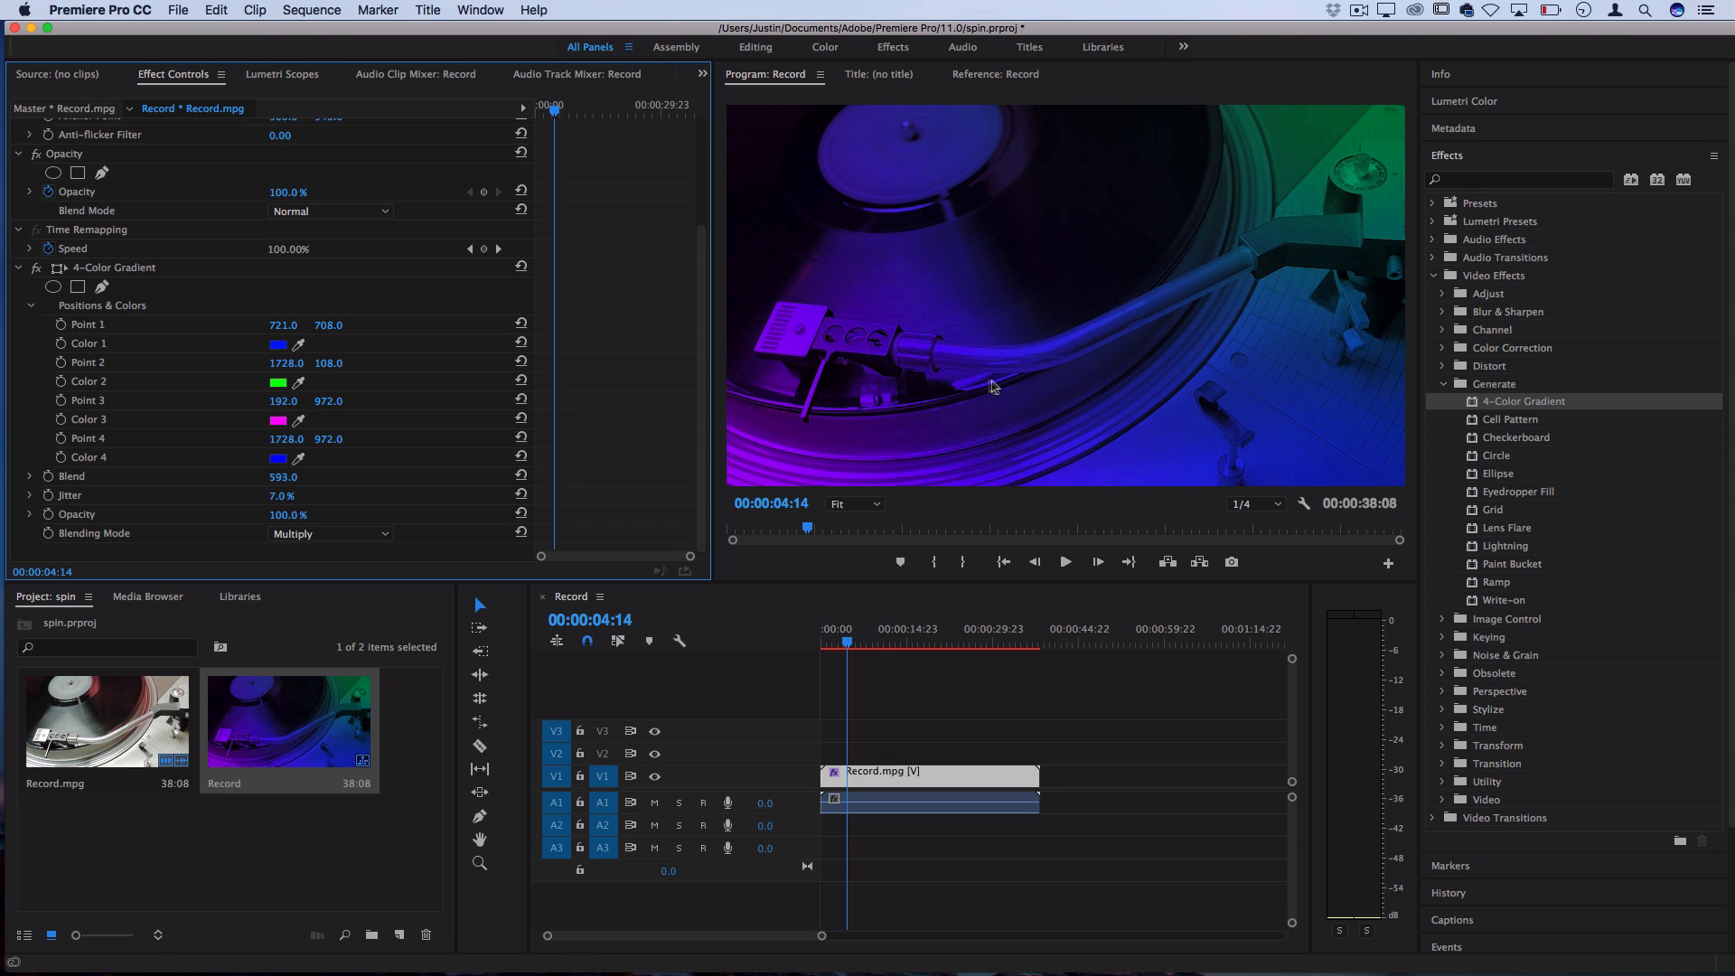
click(114, 267)
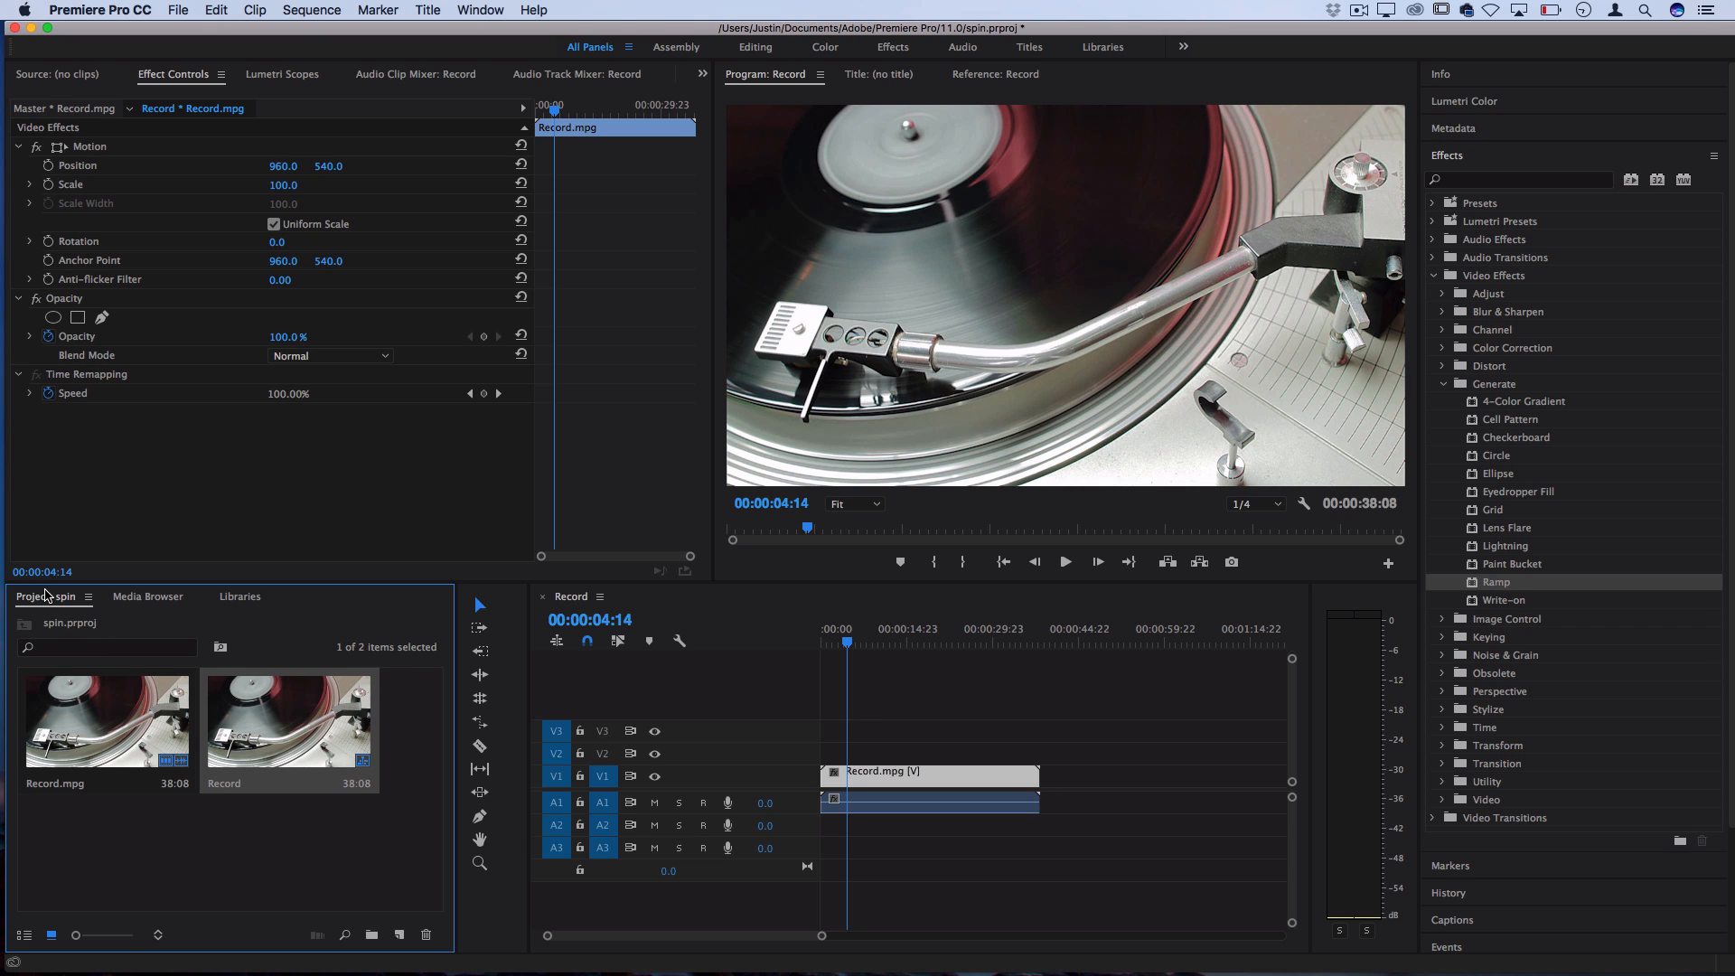
Create a new Black Video clip via File > New
click(177, 9)
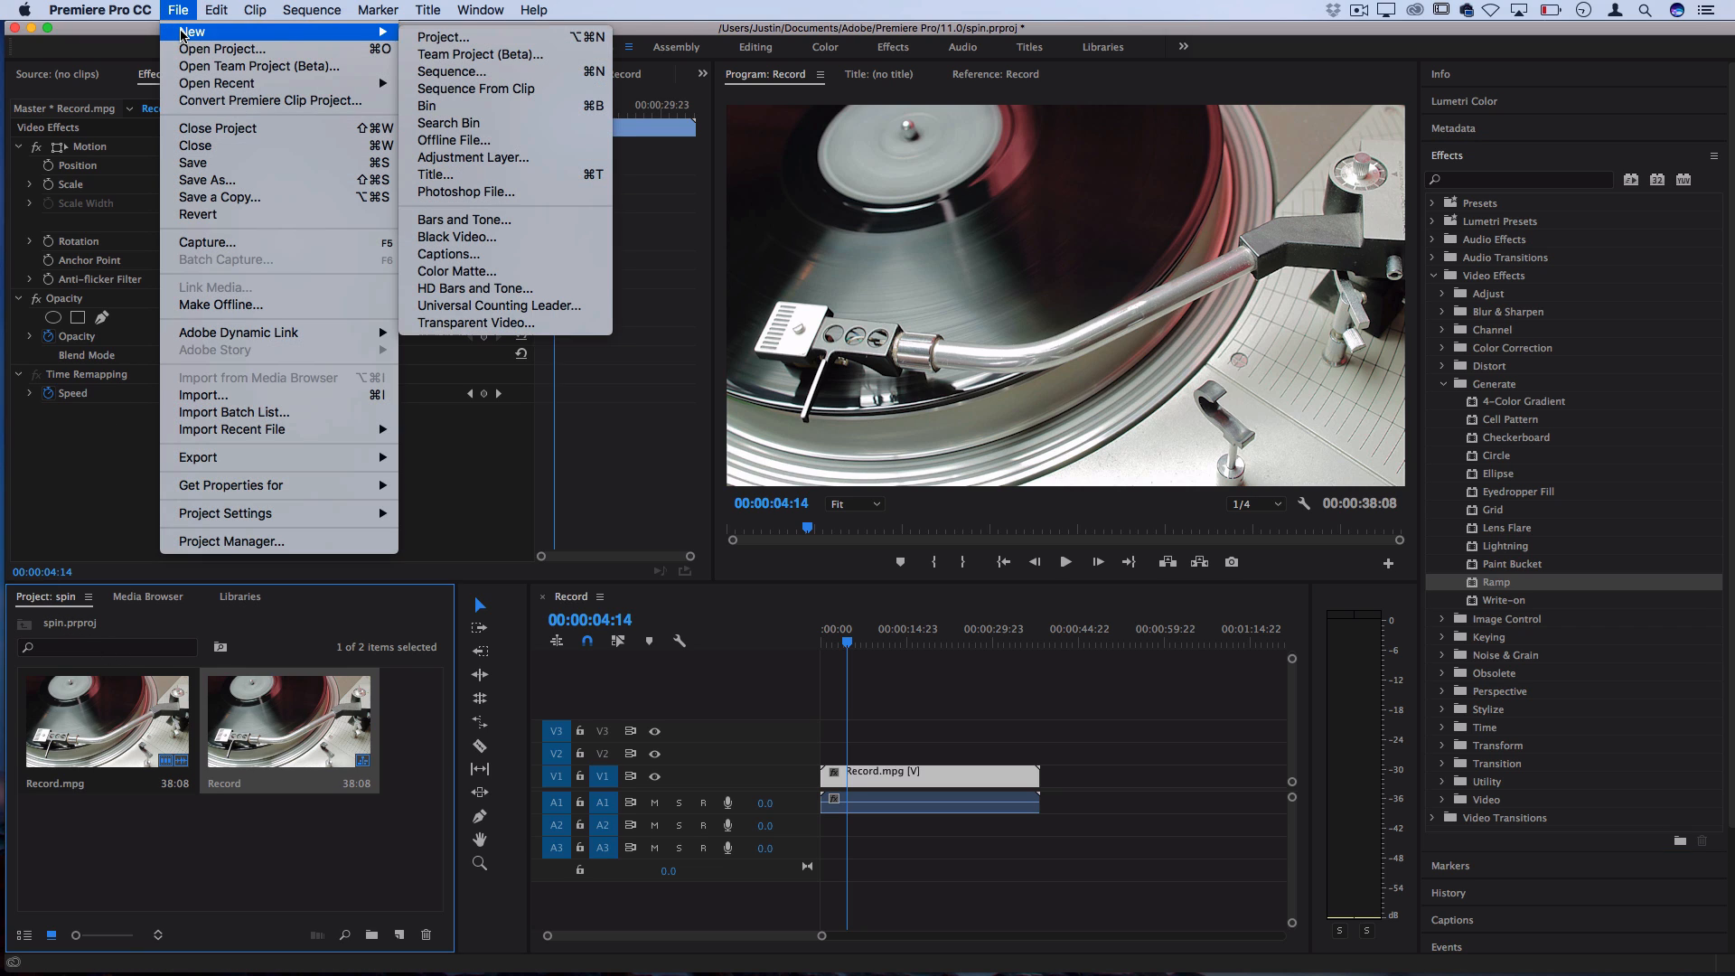
mouse_move(454, 237)
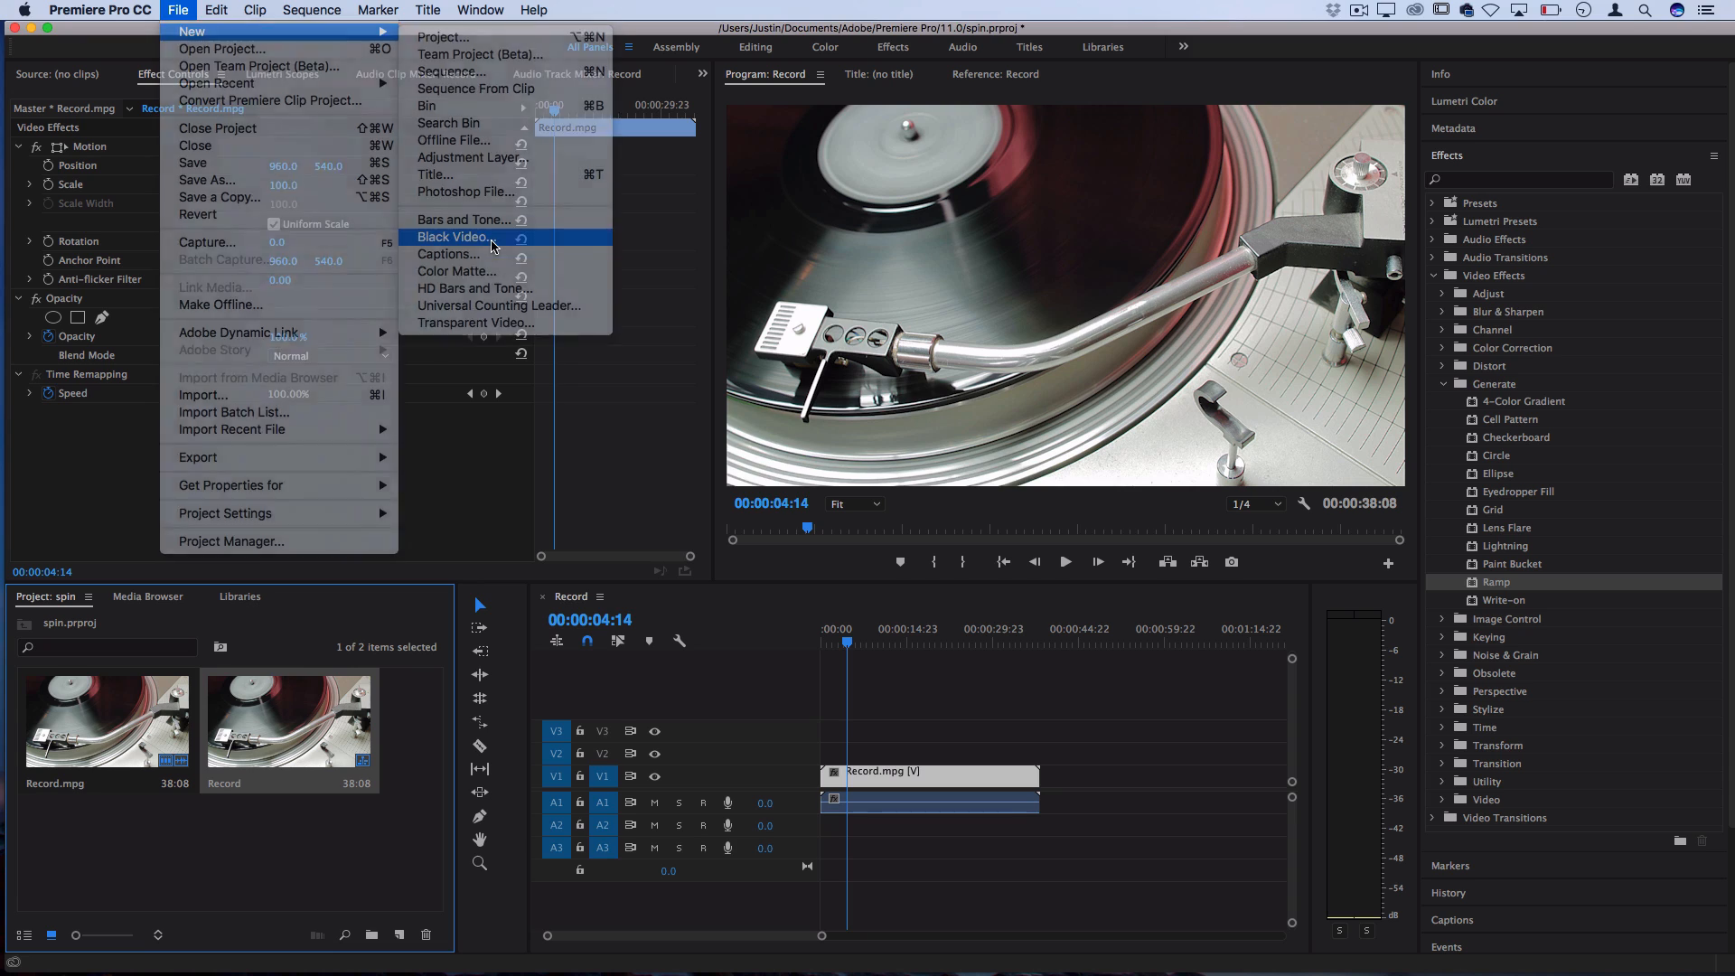
click(453, 237)
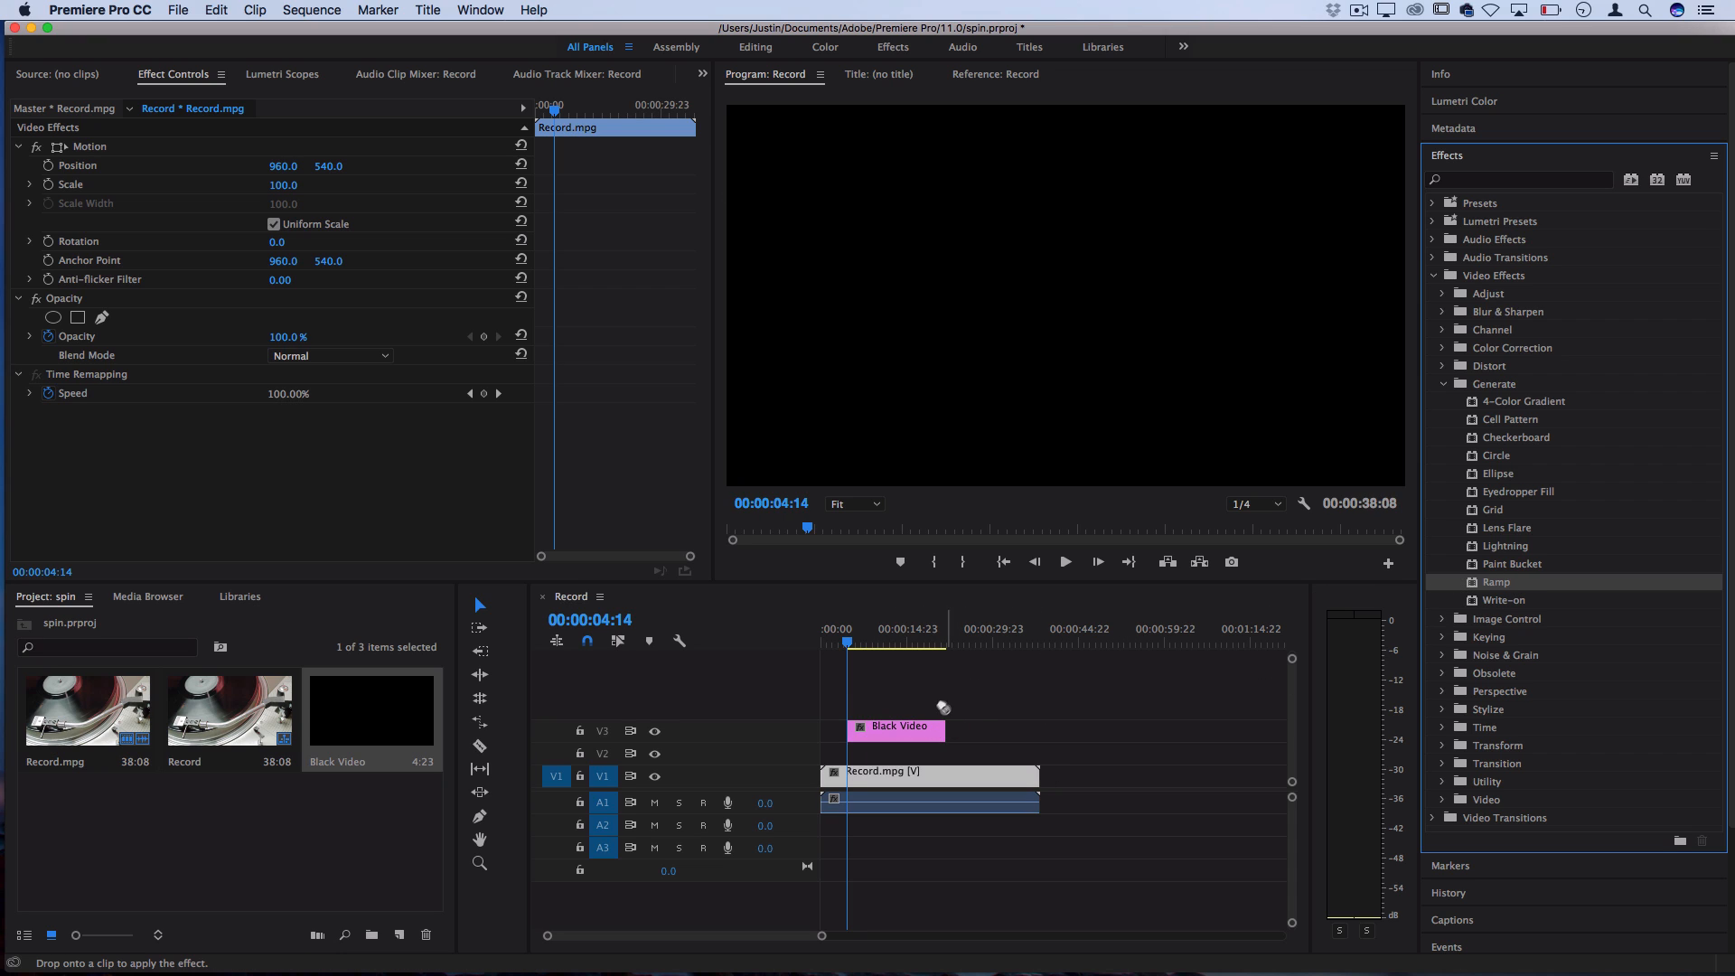
Apply Ramp to the Black Video clip with a purple start colour and green end colour
drag(1494, 582, 896, 728)
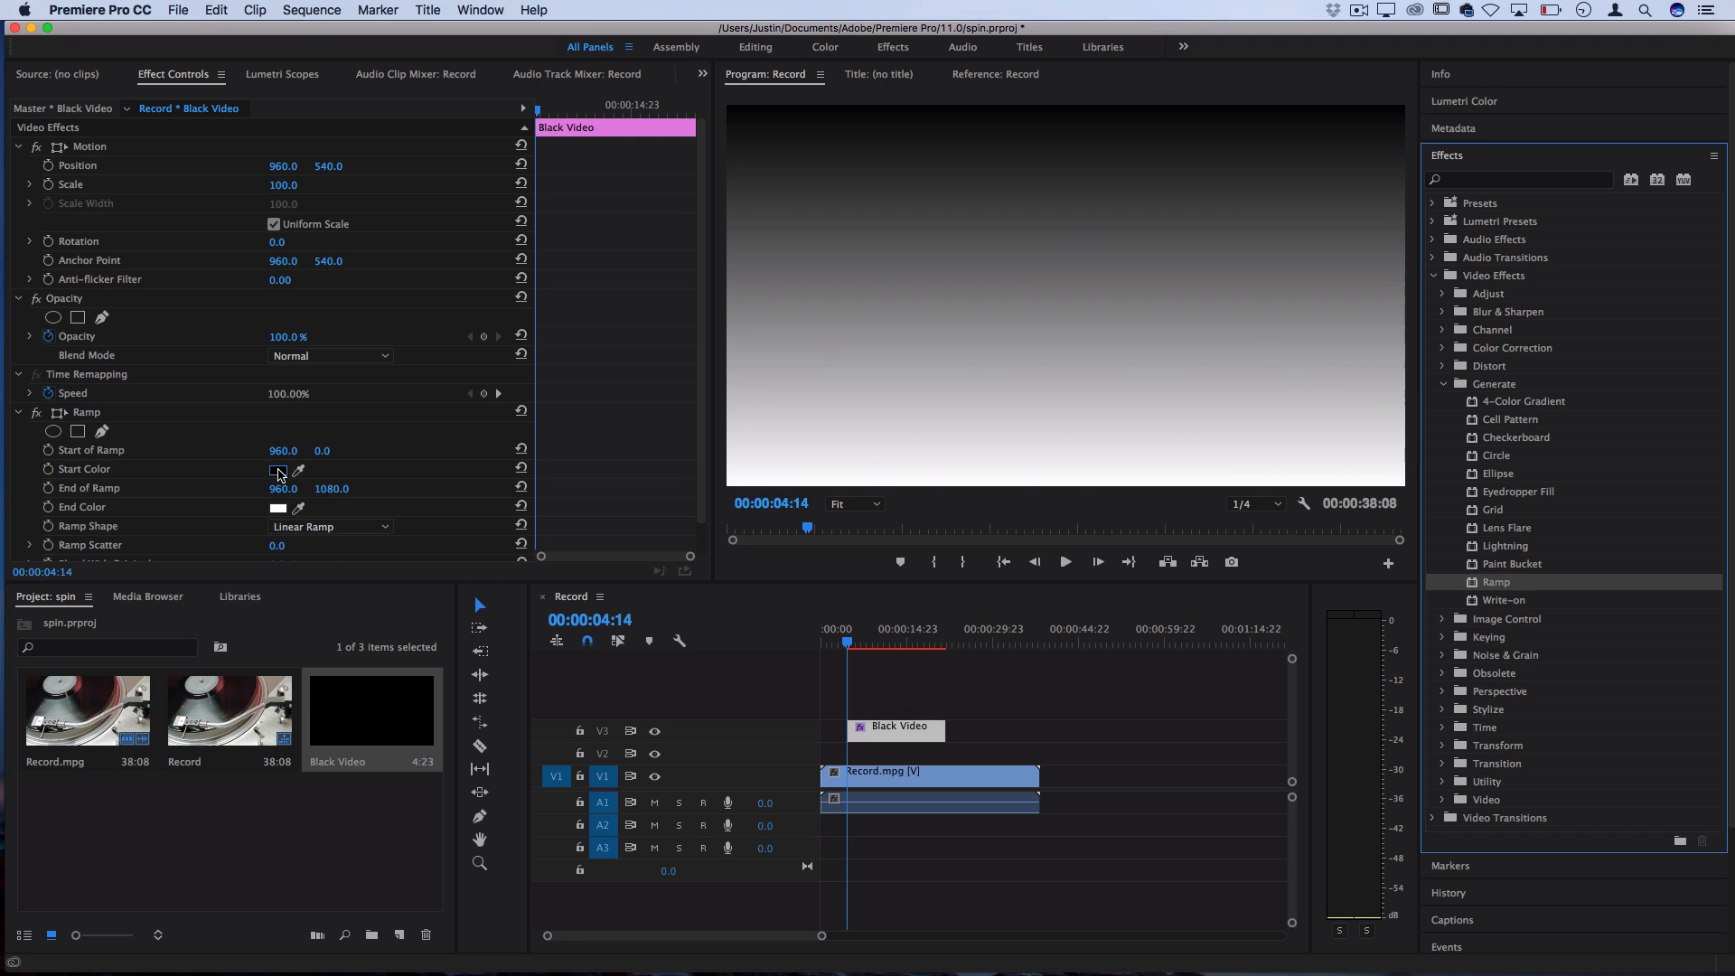
click(279, 470)
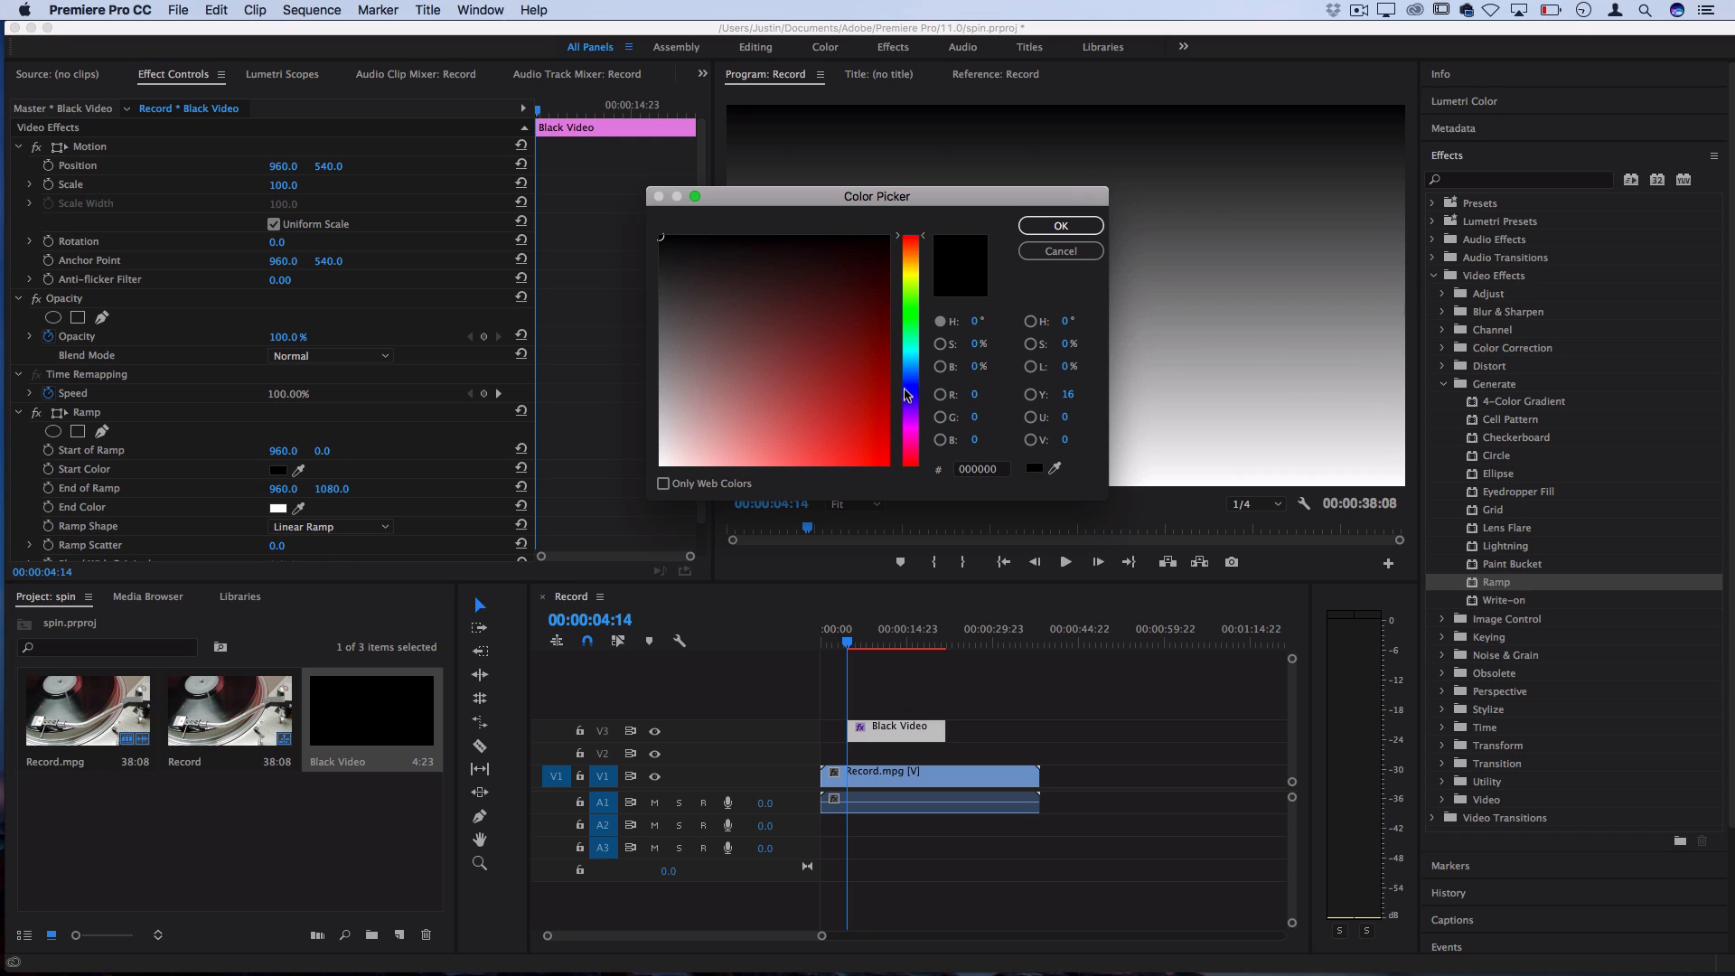
click(874, 418)
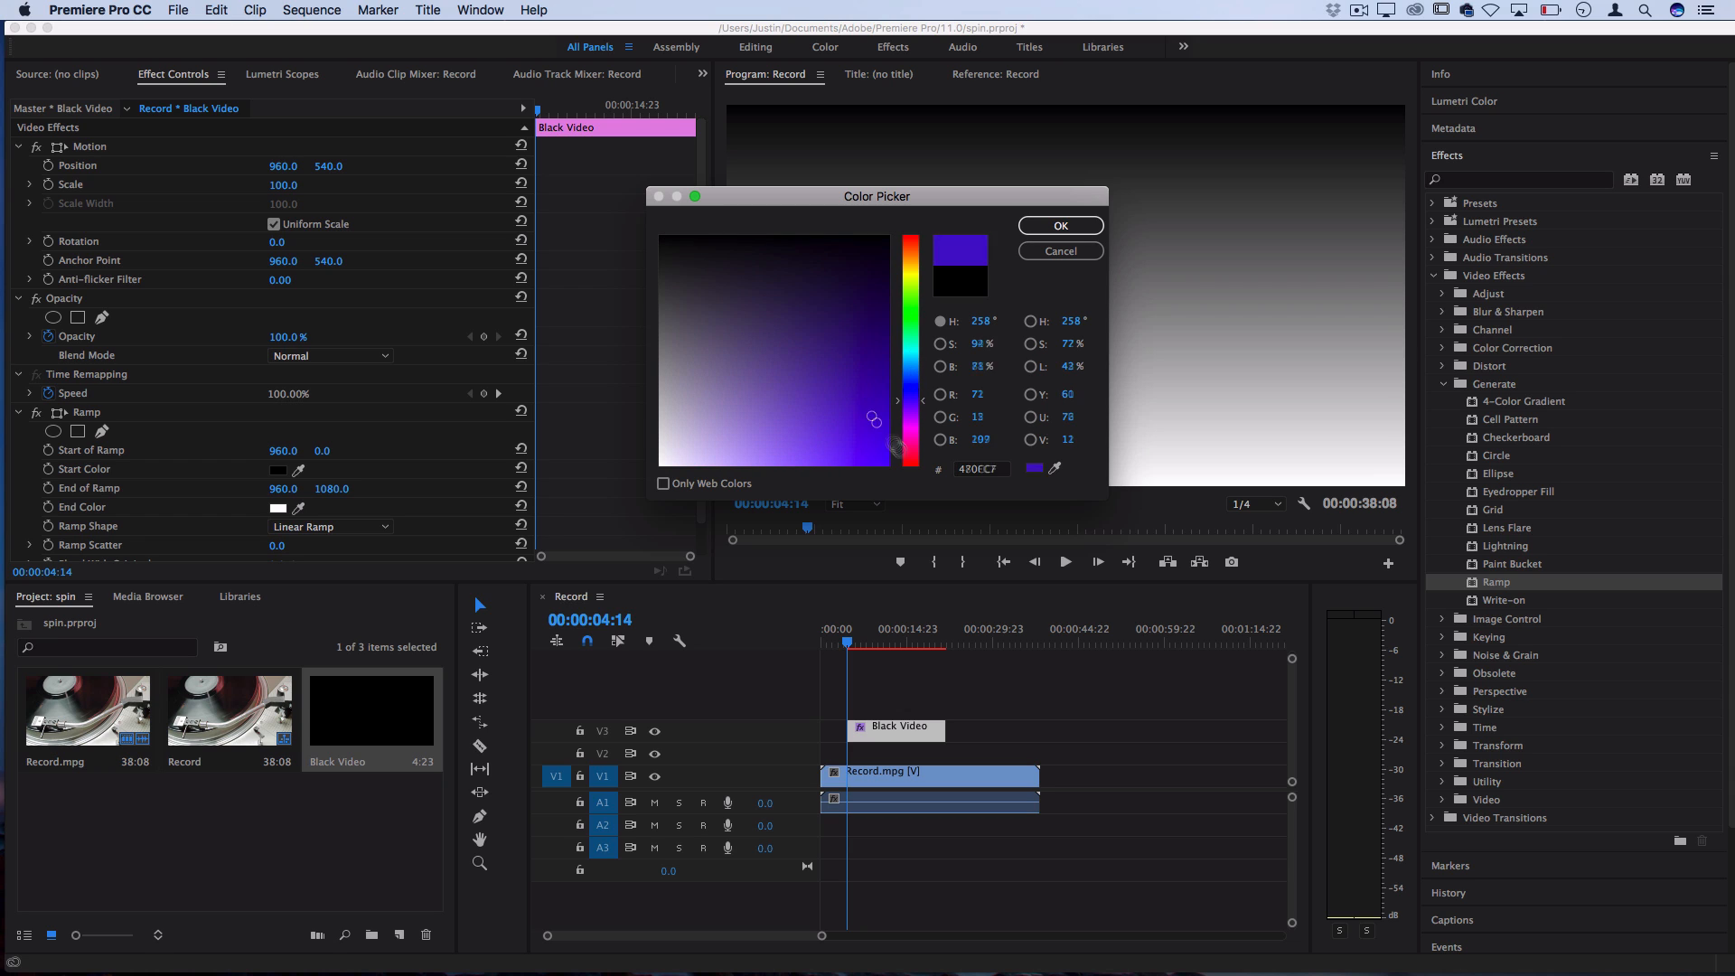
click(1059, 226)
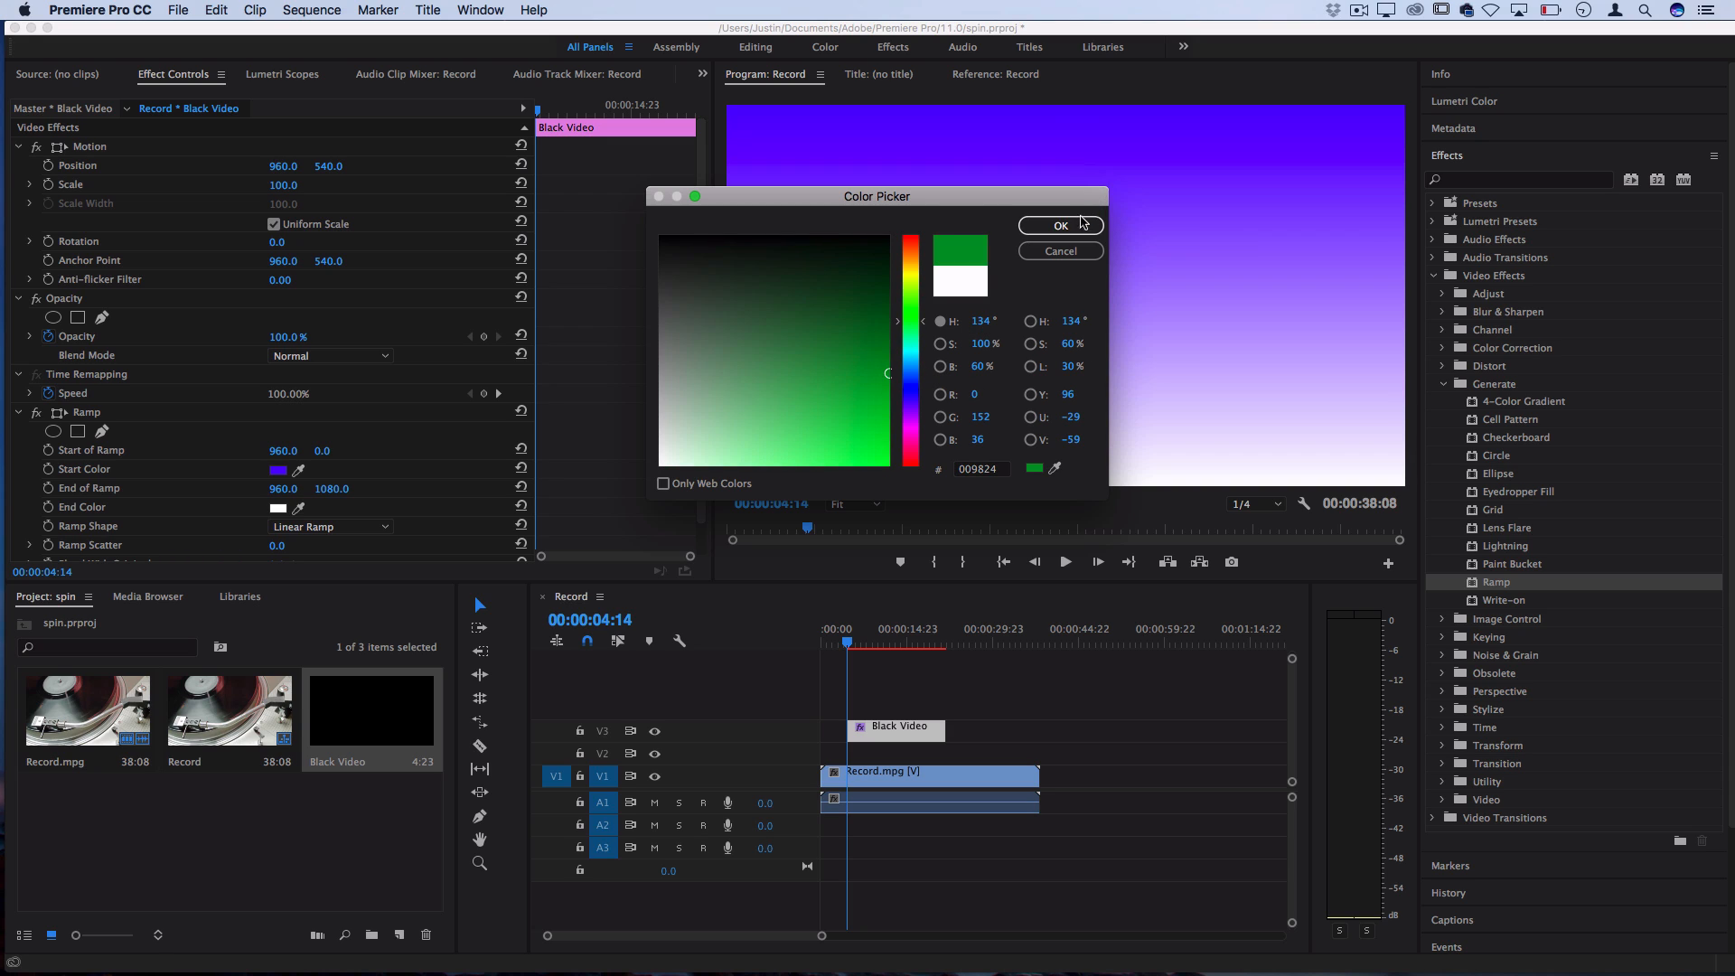
click(1061, 226)
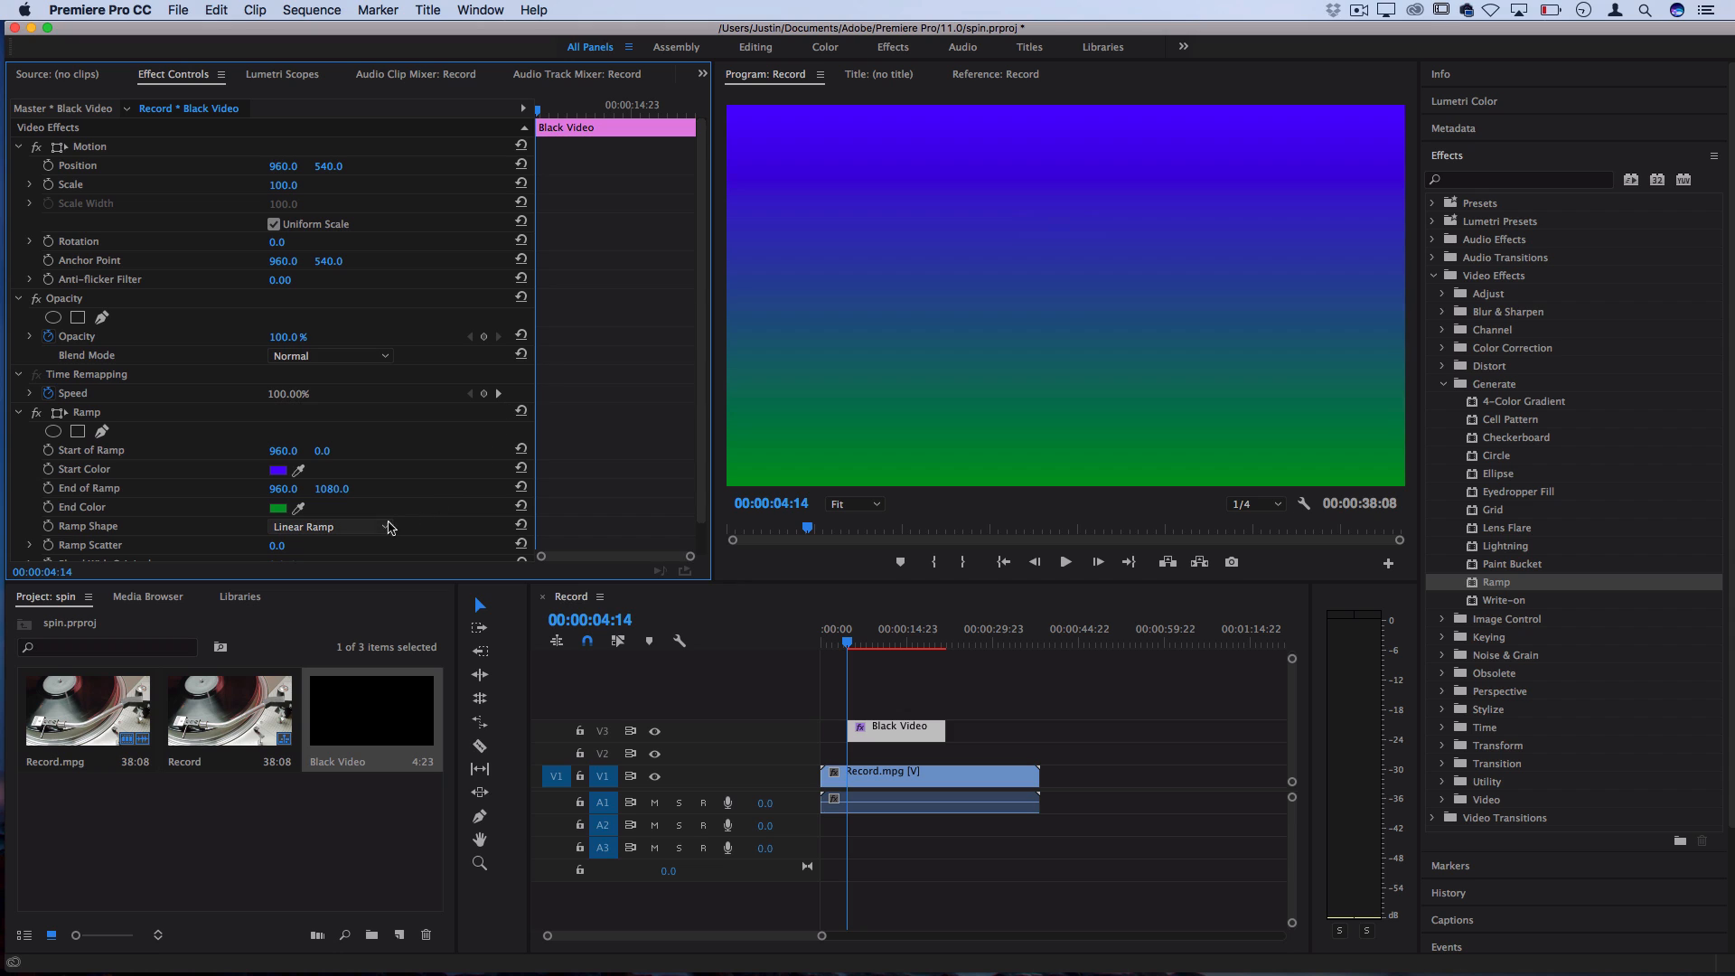
Make the Ramp radial and lower Ramp Scatter to 31
click(329, 526)
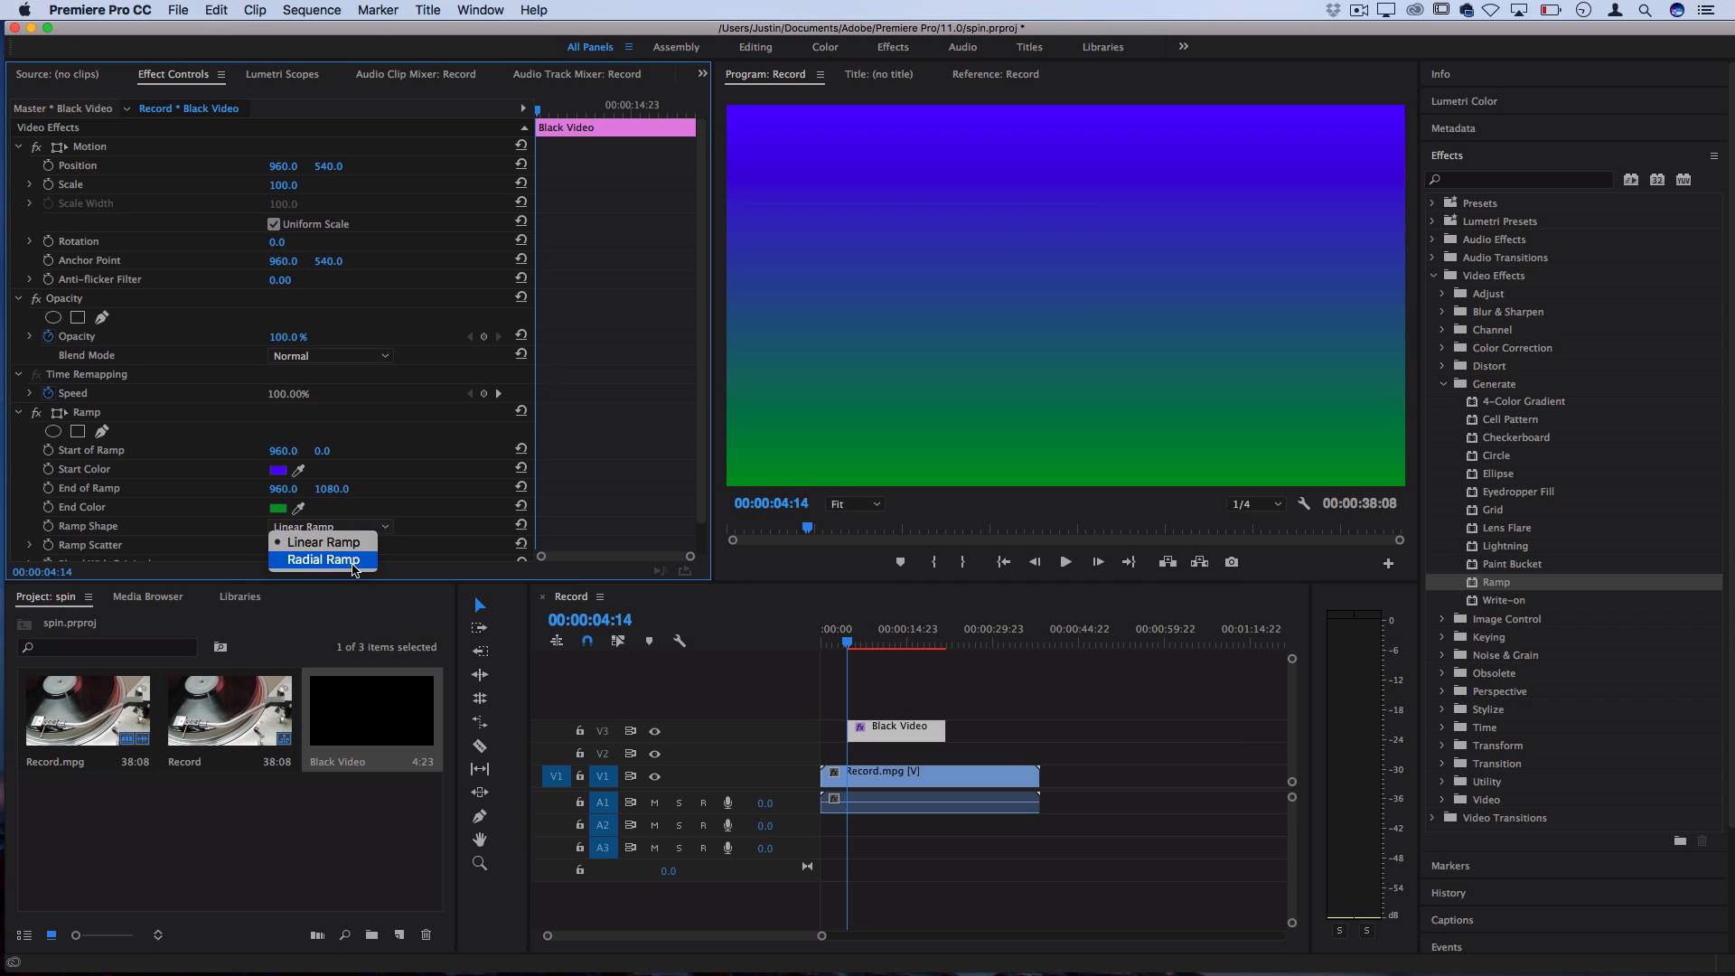
click(322, 558)
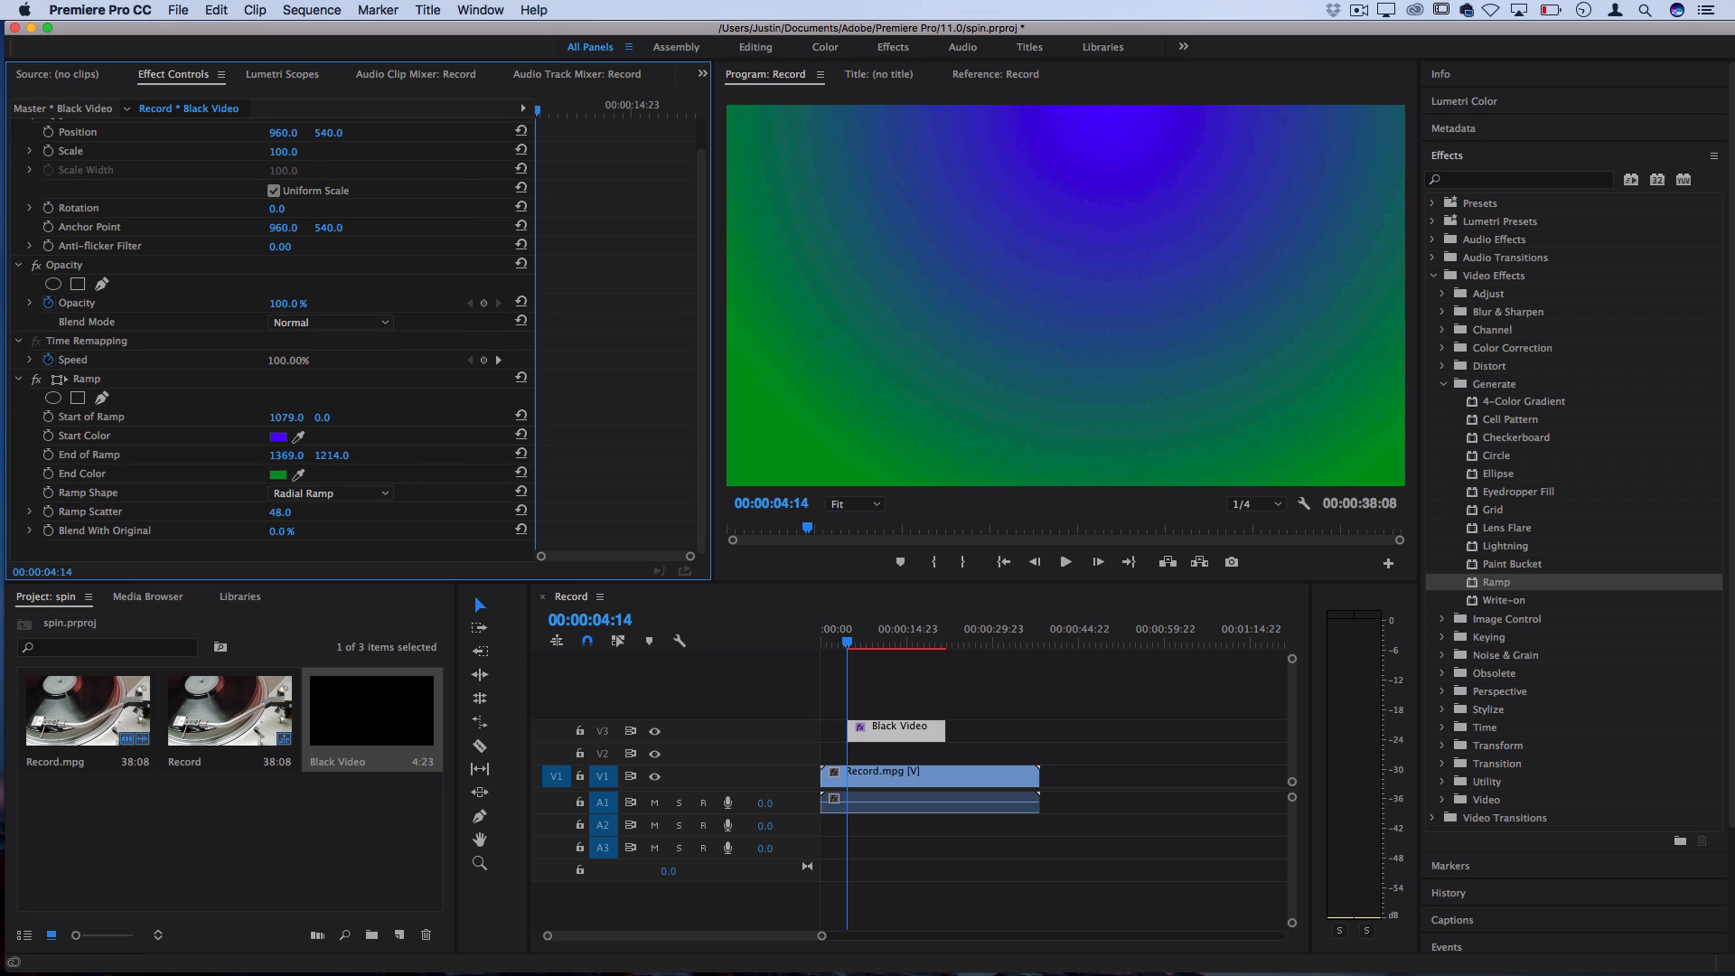
drag(292, 511, 275, 512)
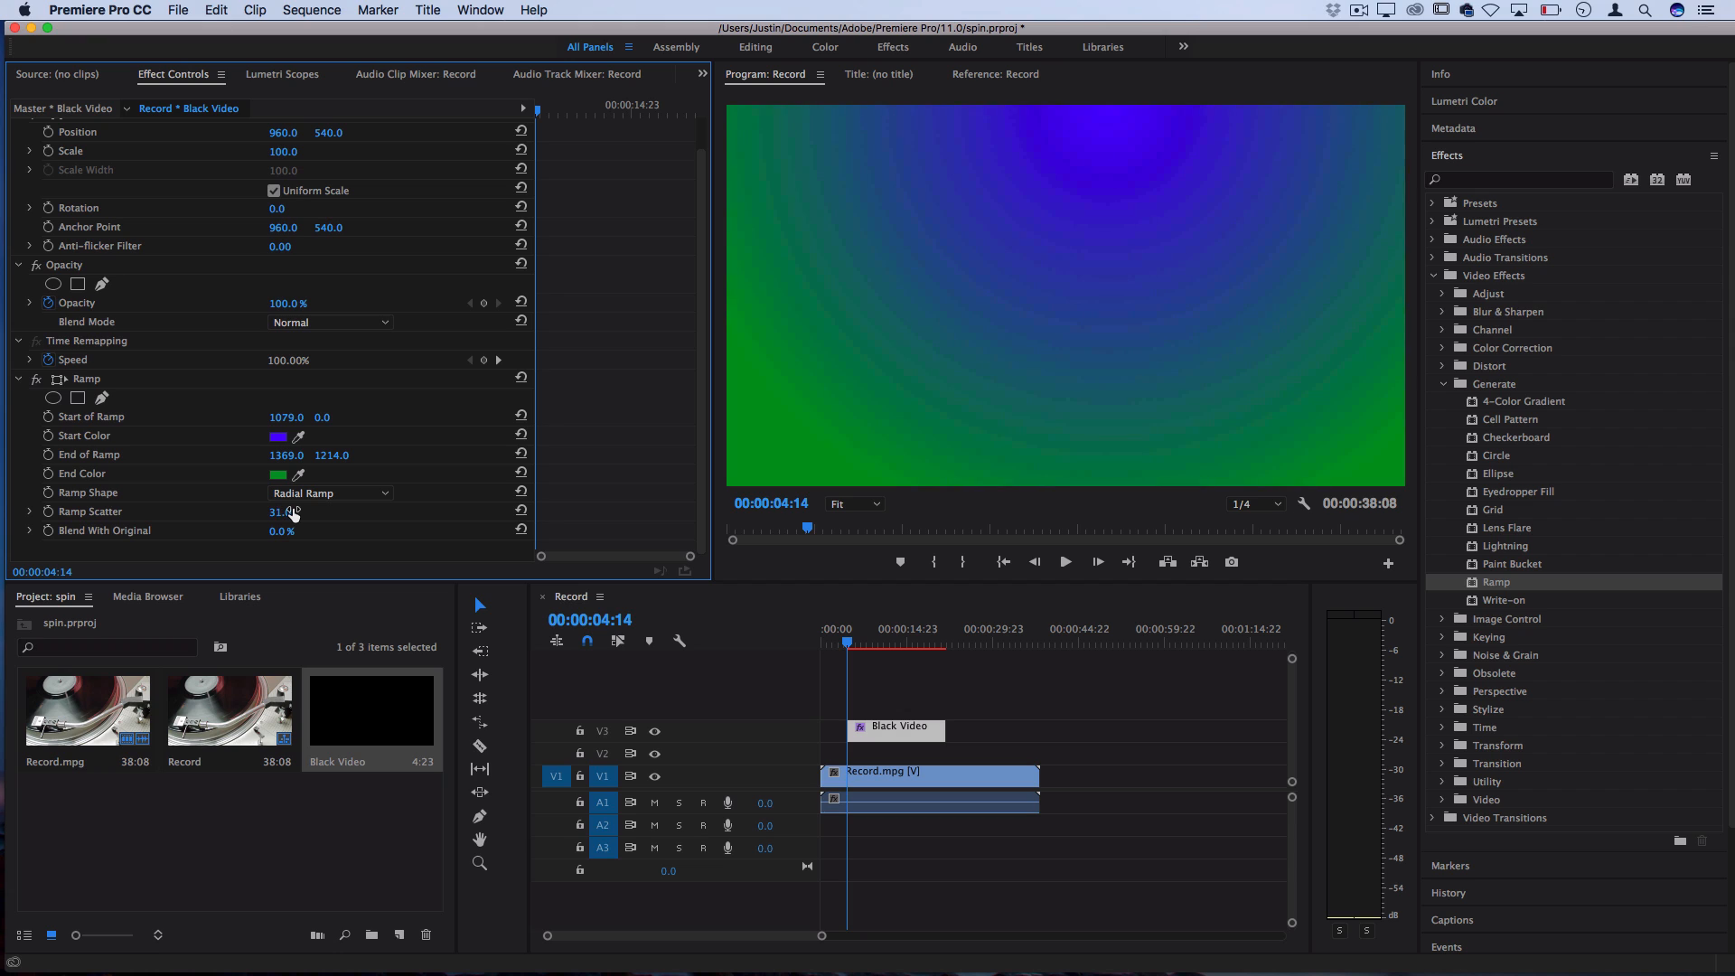
mouse_move(280, 536)
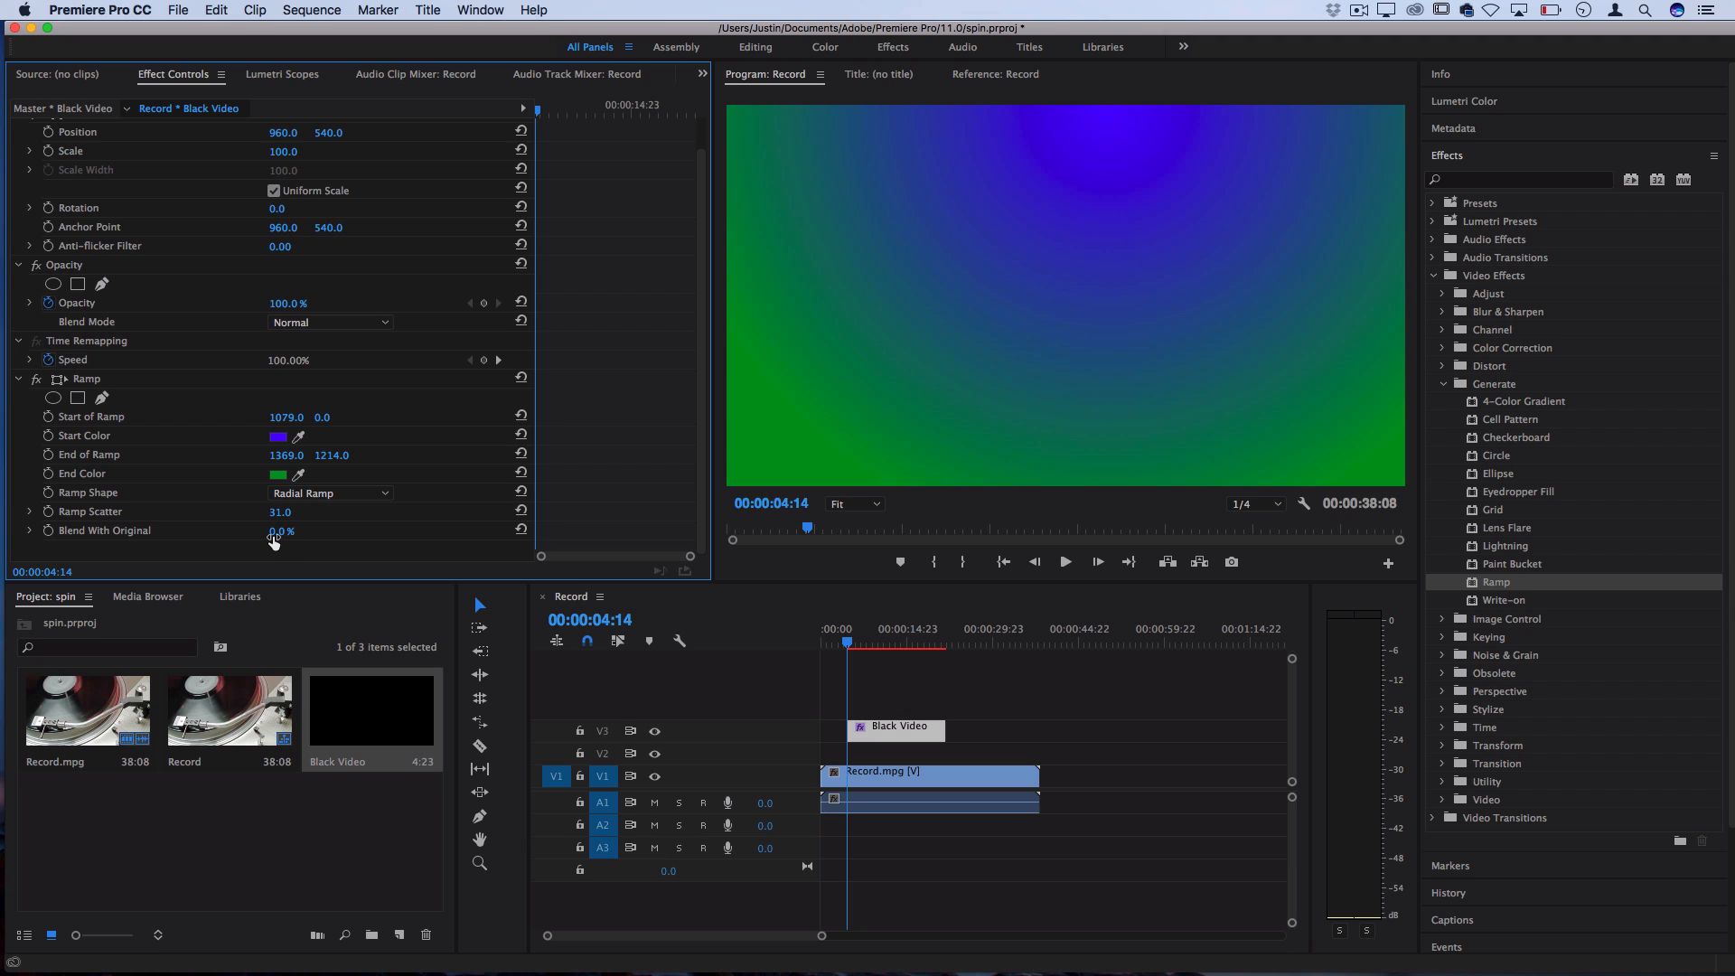
mouse_move(416, 293)
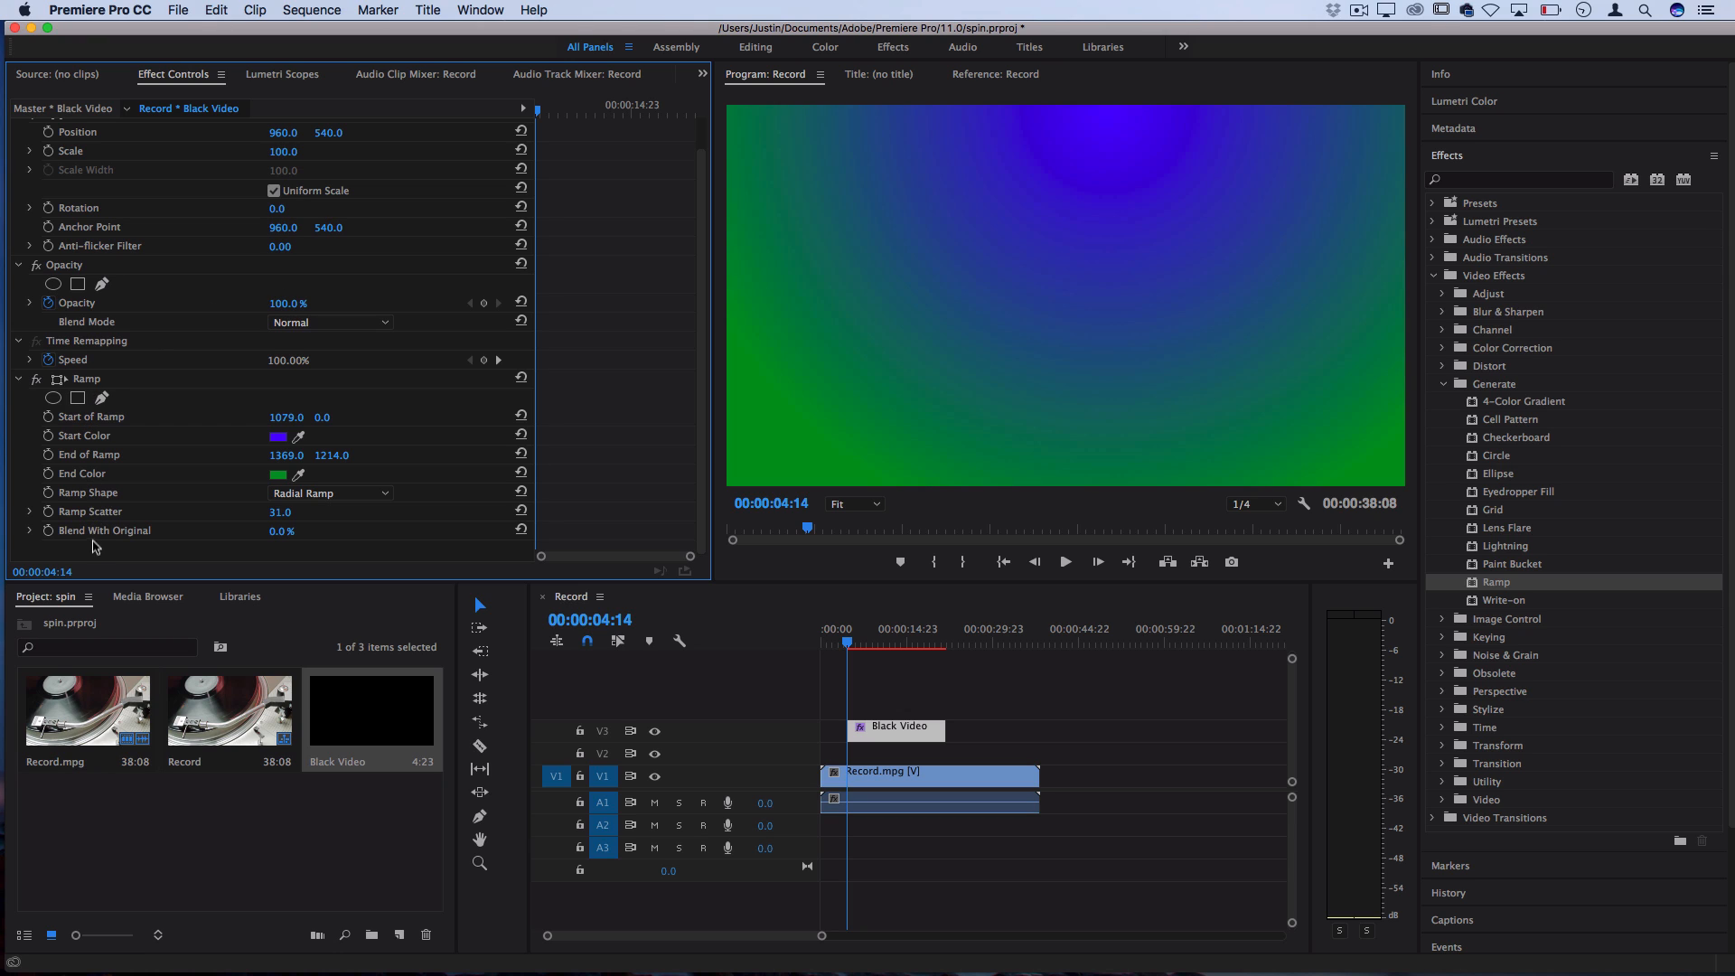
mouse_move(97, 549)
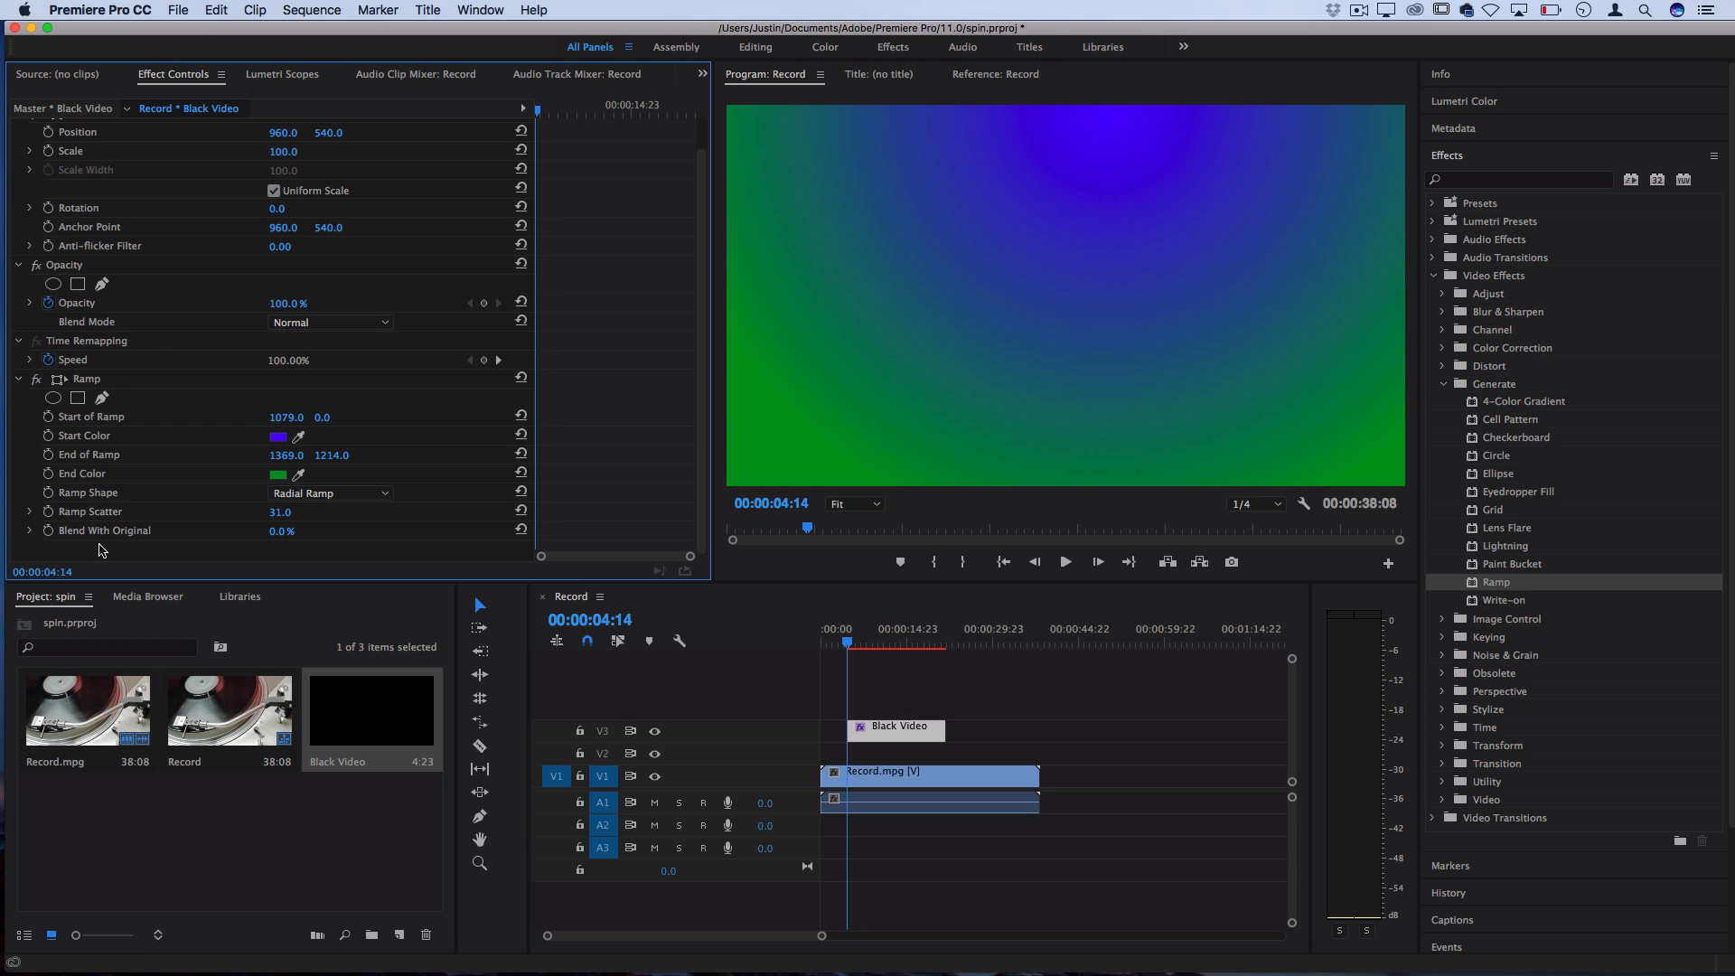
Set the Black Video clip to Multiply blend mode at 91% opacity
click(328, 322)
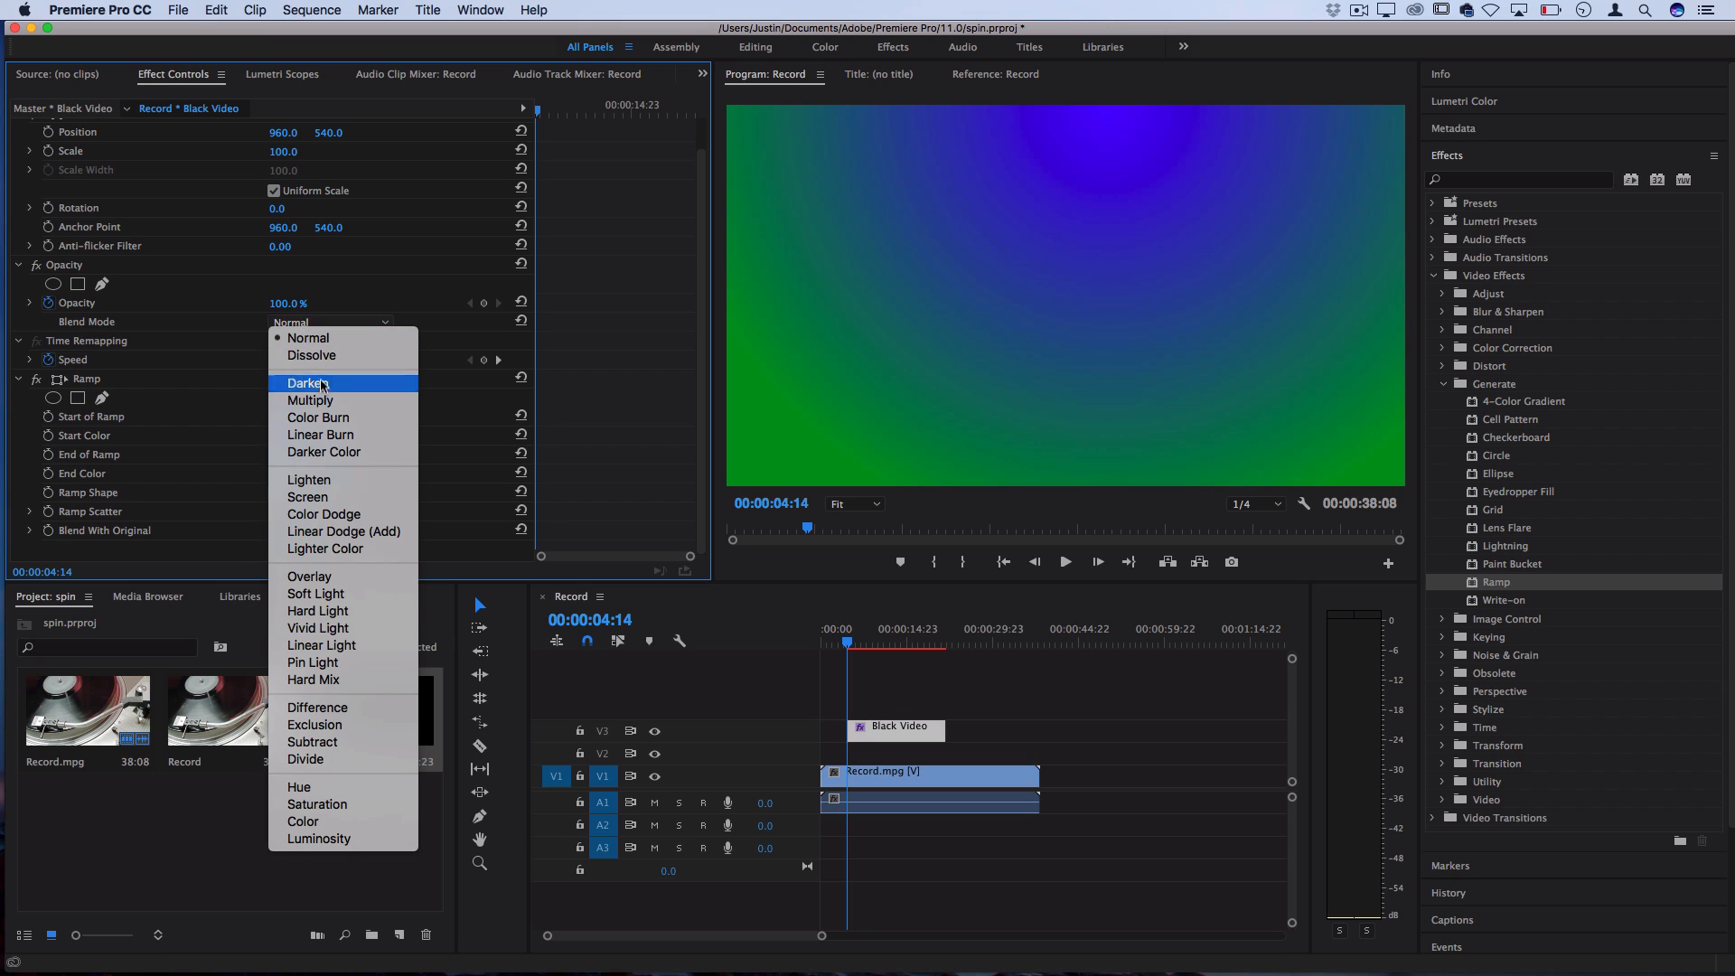
click(309, 401)
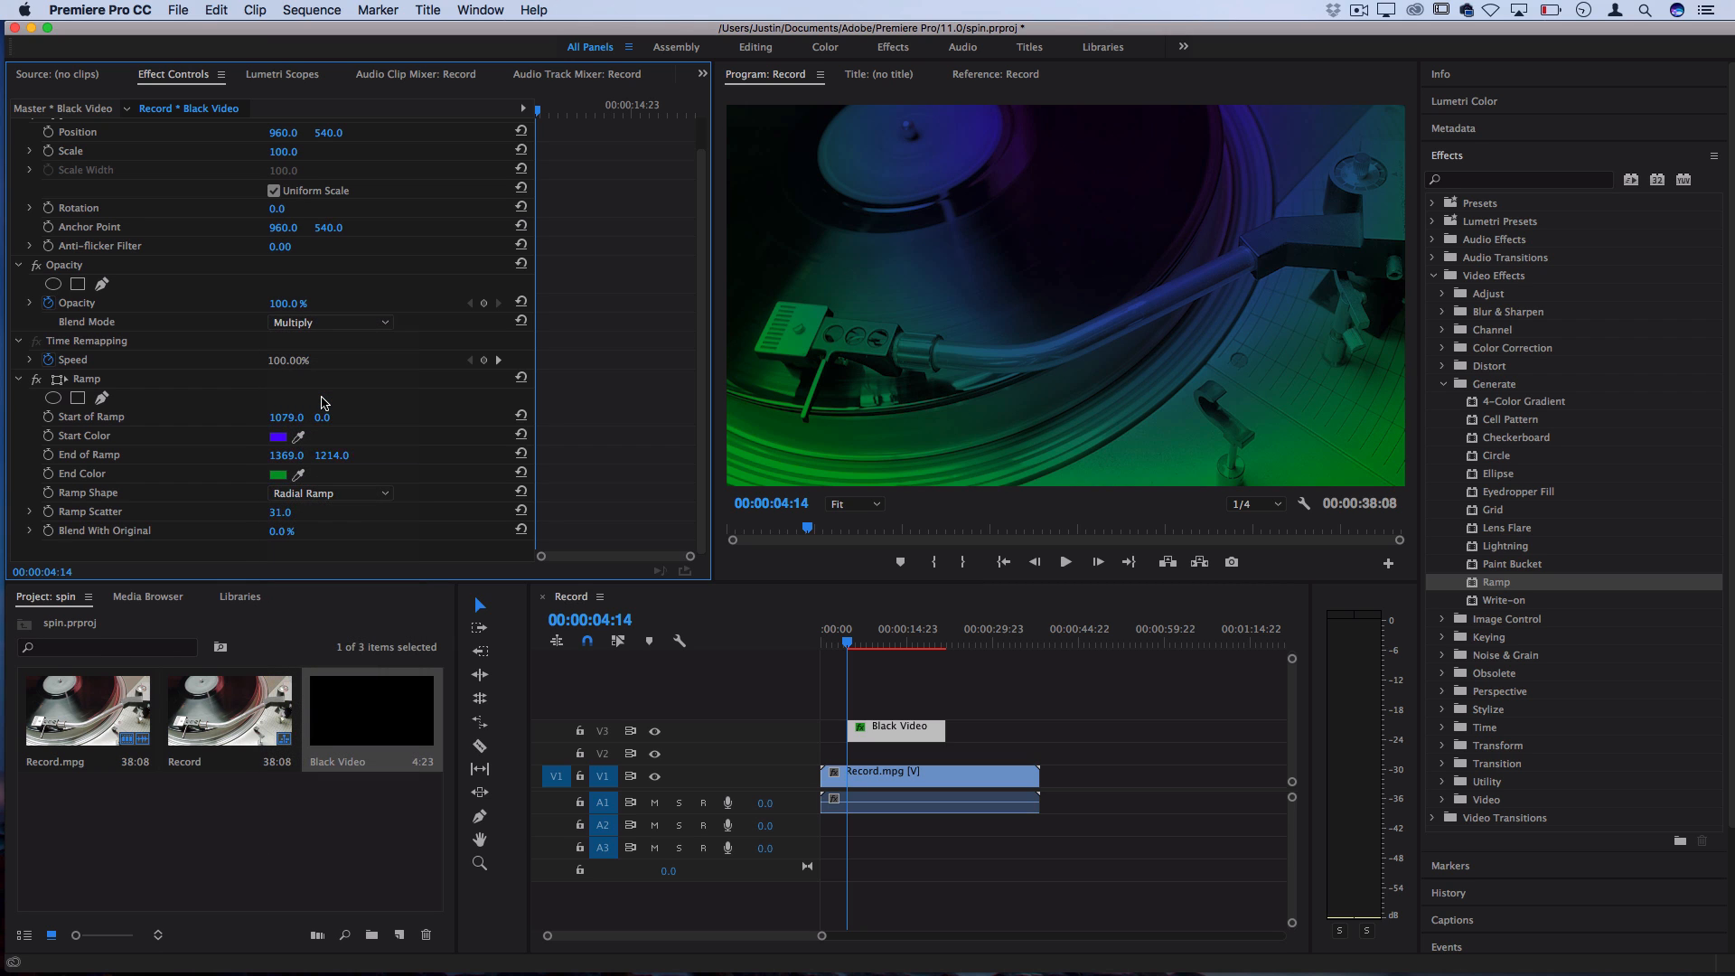
mouse_move(287, 329)
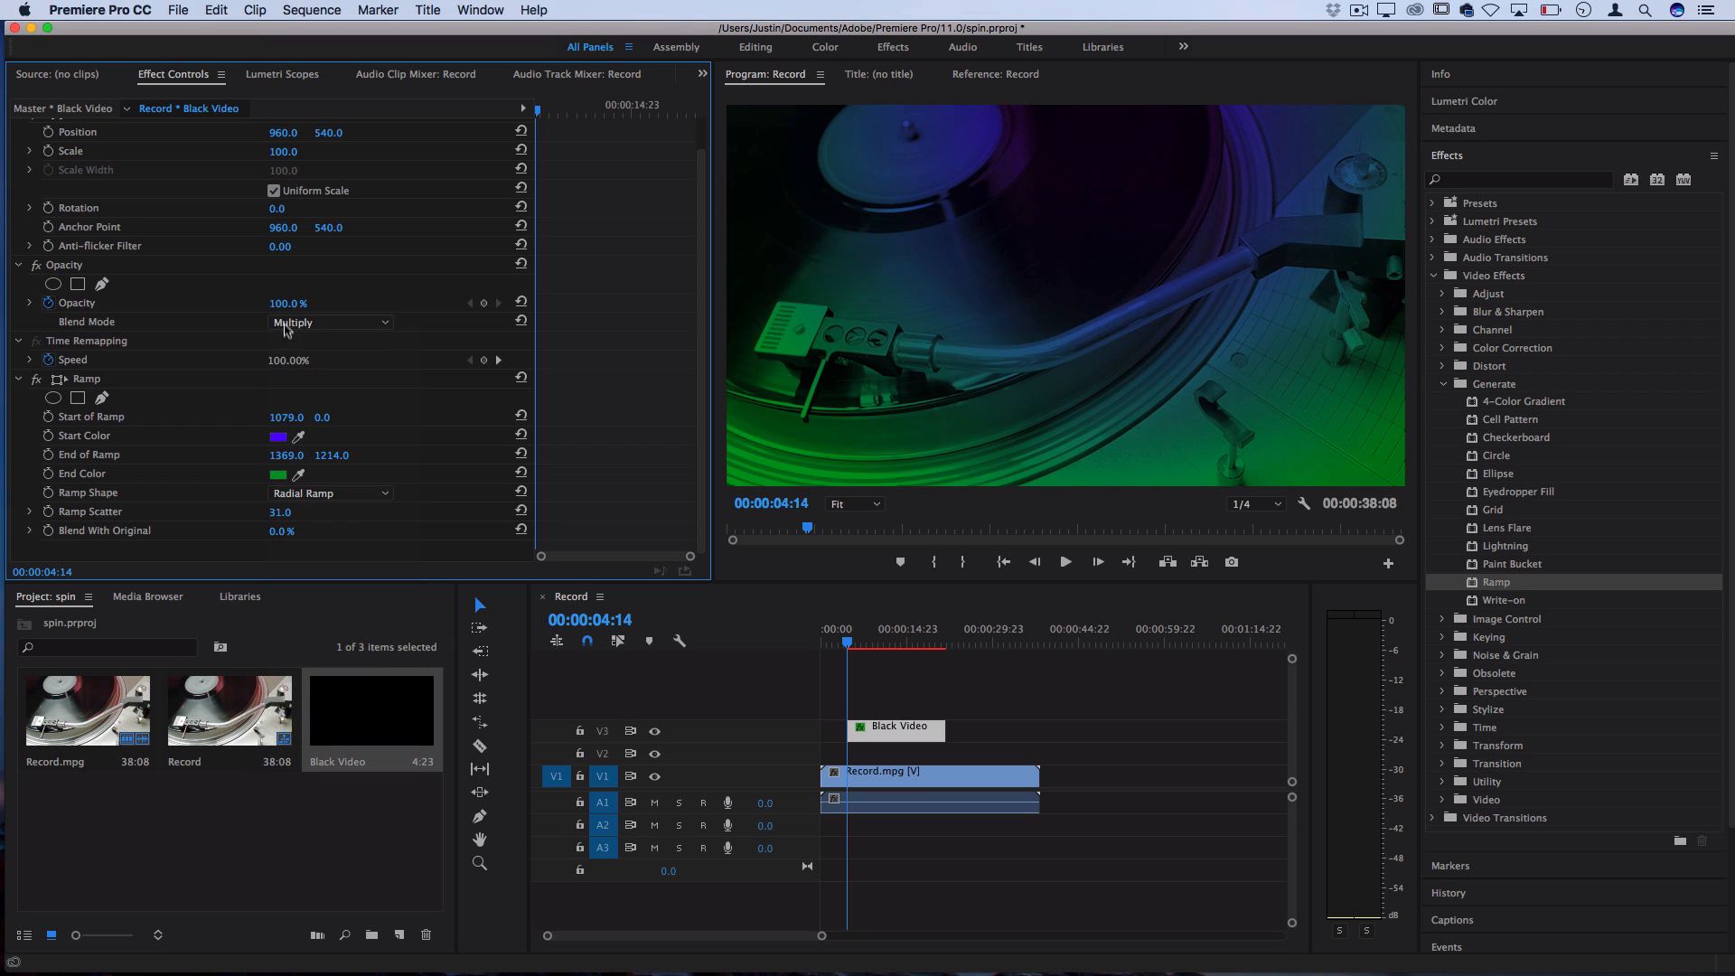
drag(289, 301, 271, 301)
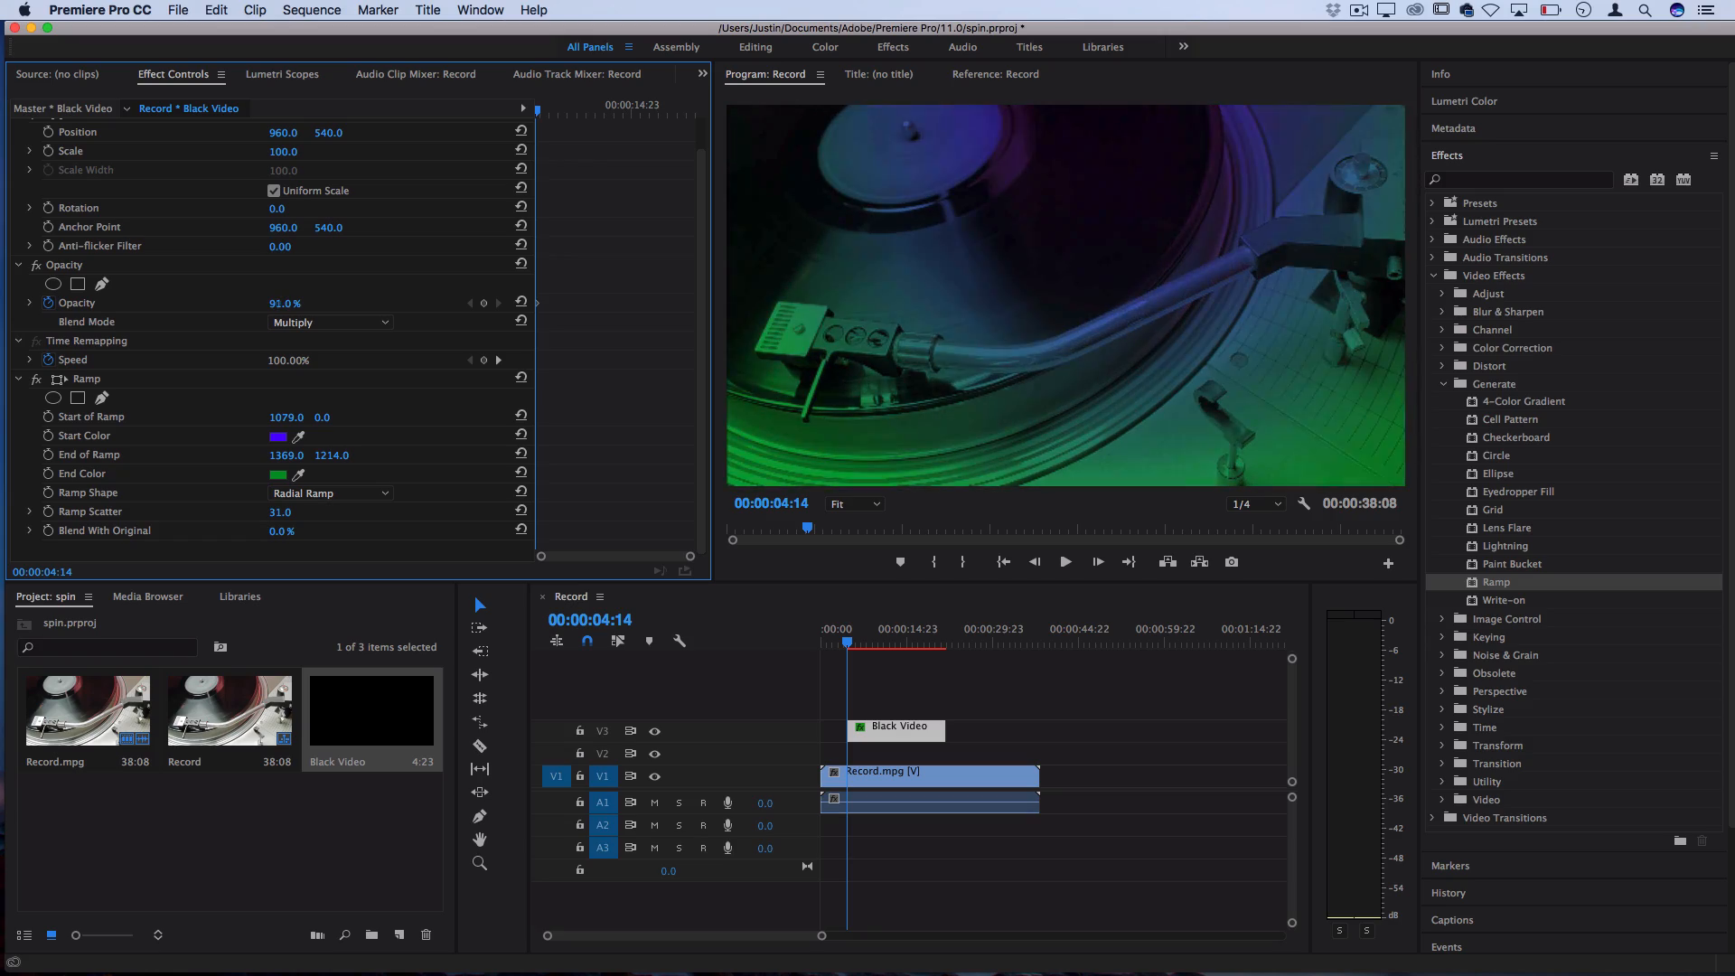